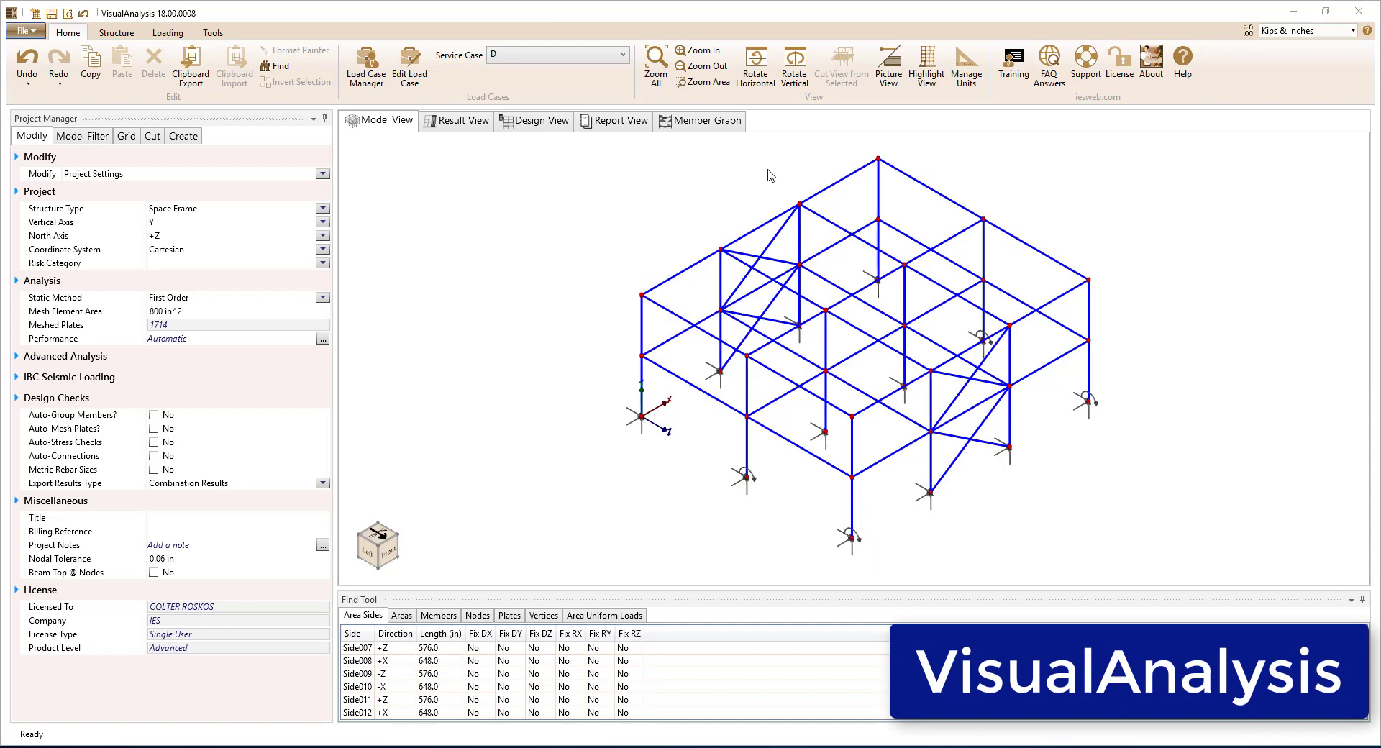
Step: Switch the displayed service load case to W+Z from the Service Case list
{"action": "left_click", "coordinate": [620, 55]}
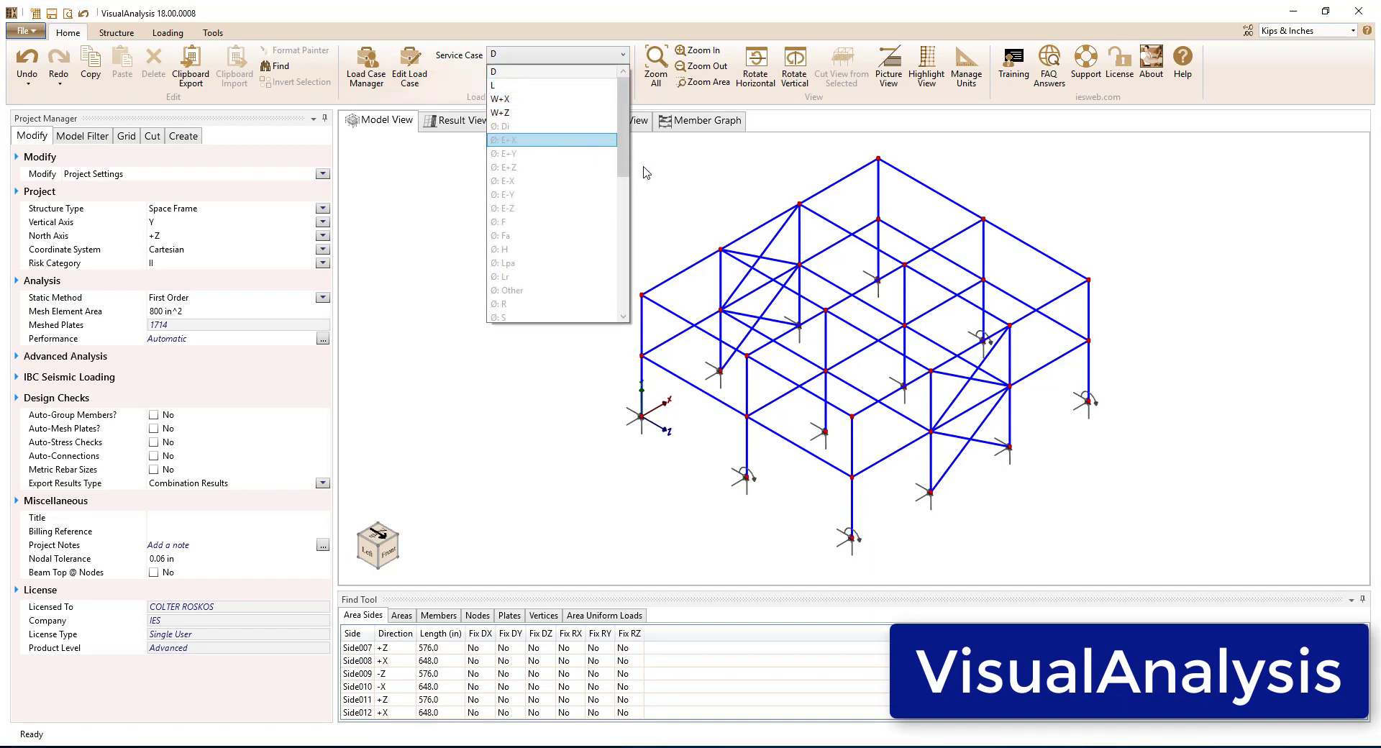
{"action": "left_click", "coordinate": [499, 113]}
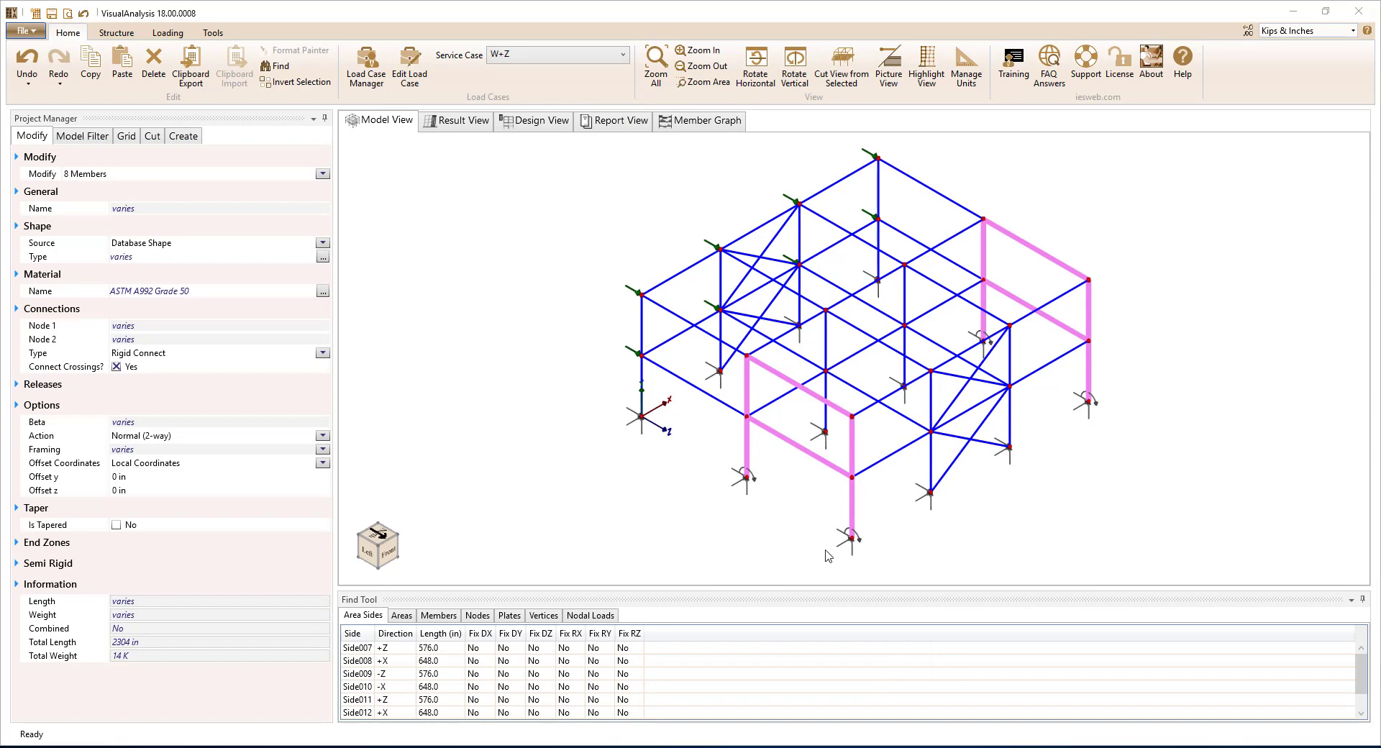
{"action": "mouse_move", "coordinate": [984, 227]}
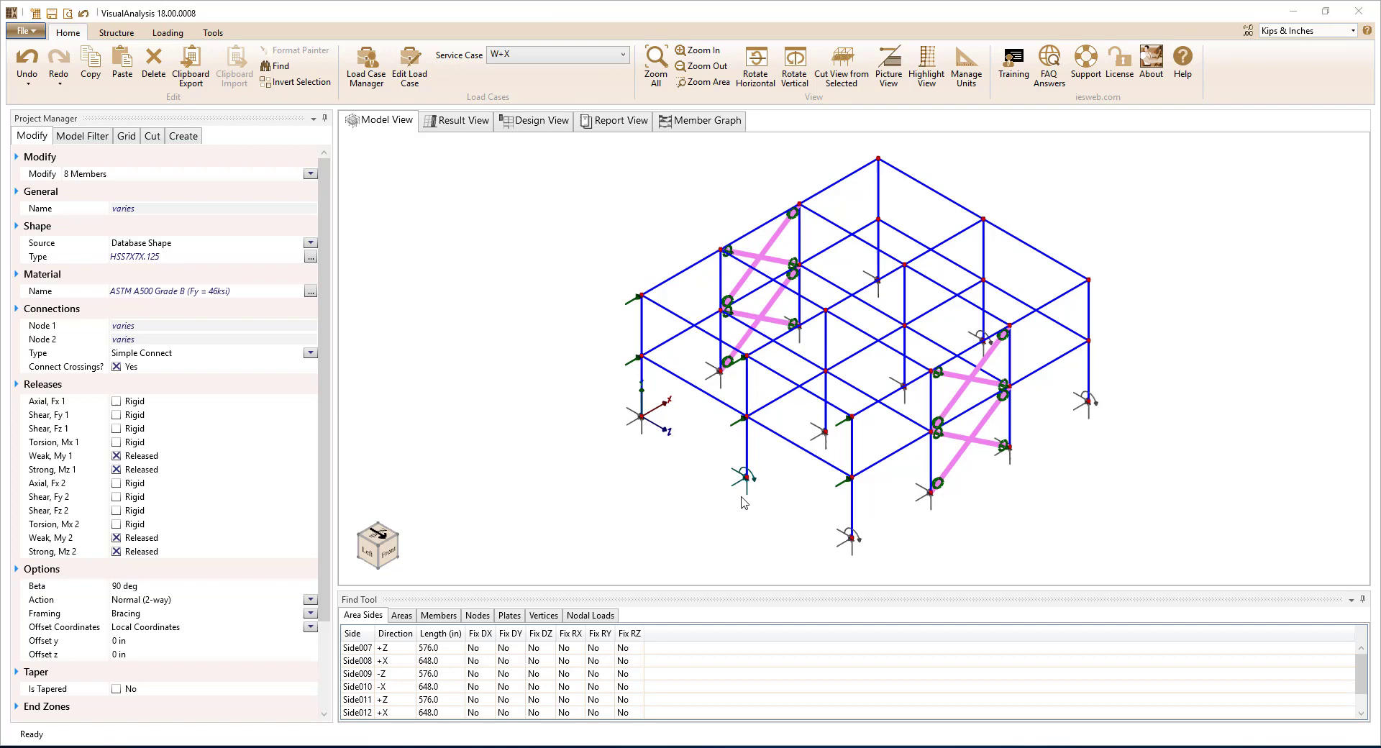
{"action": "mouse_move", "coordinate": [817, 437]}
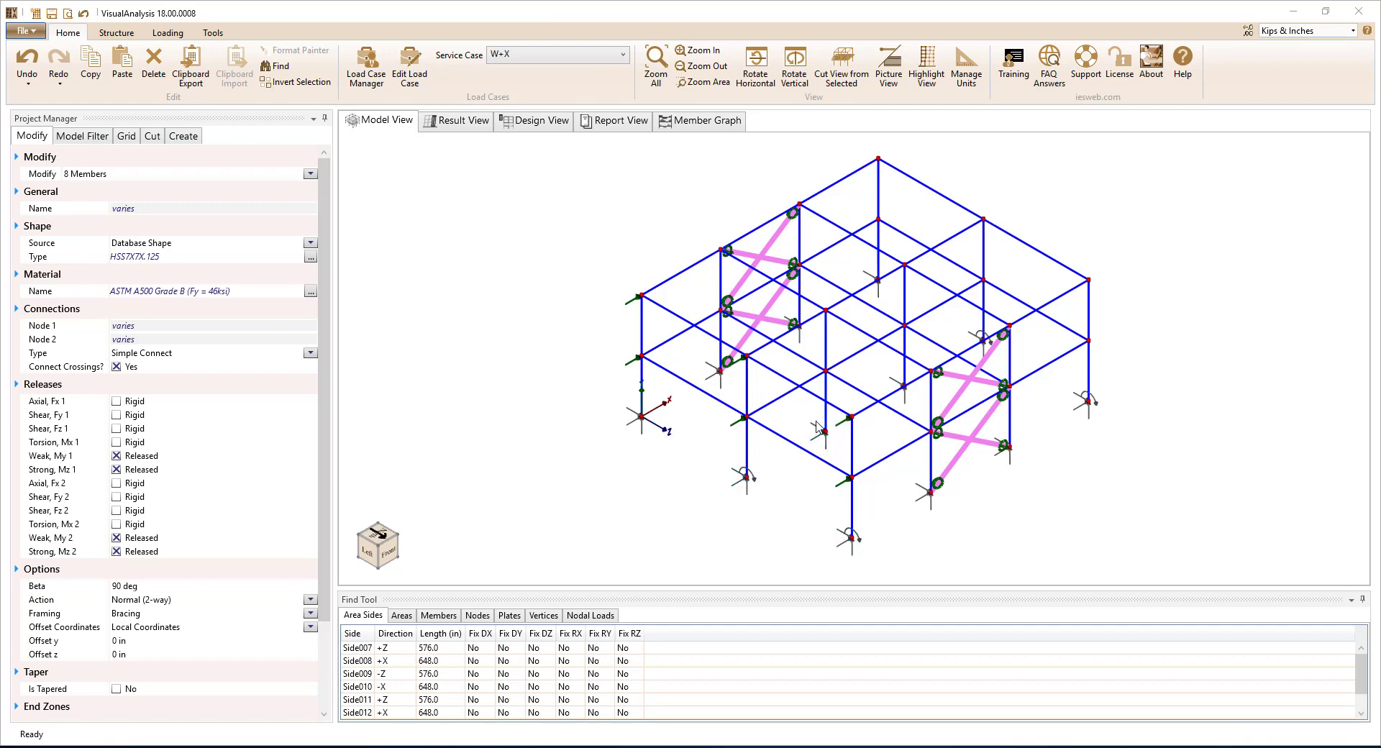
{"action": "mouse_move", "coordinate": [748, 401]}
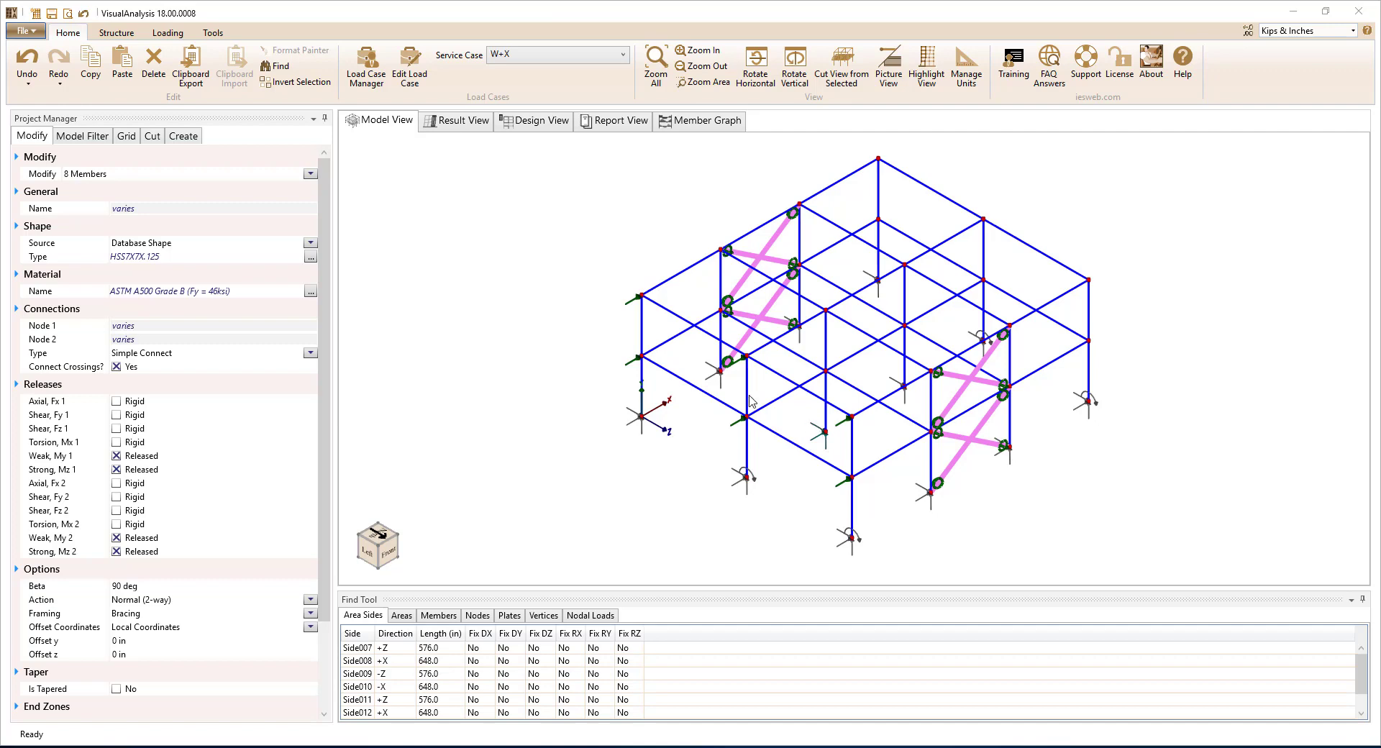
Step: Show design results and highlight the Beams-X, Beams-Z, MF-Beams and MF-Columns design groups
{"action": "left_click", "coordinate": [533, 120]}
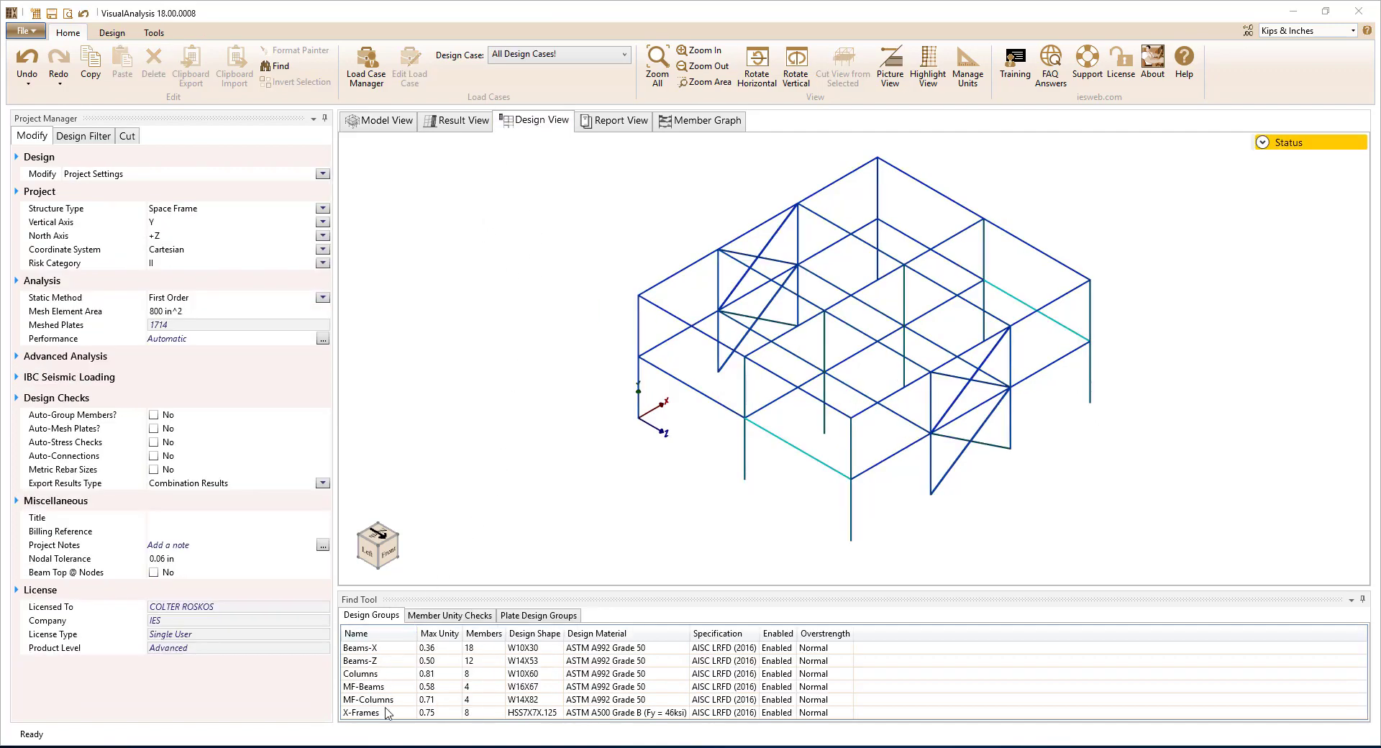
{"action": "left_click", "coordinate": [360, 647]}
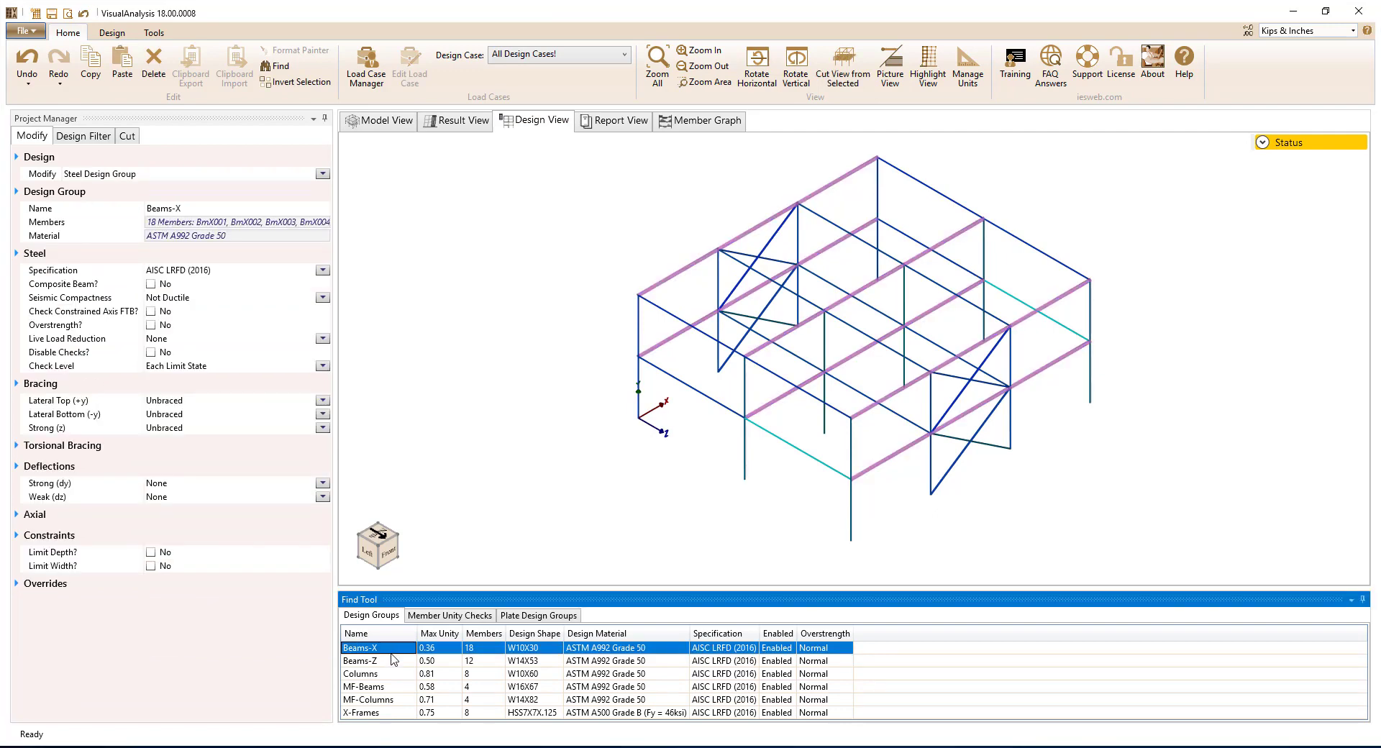
{"action": "left_click", "coordinate": [360, 661]}
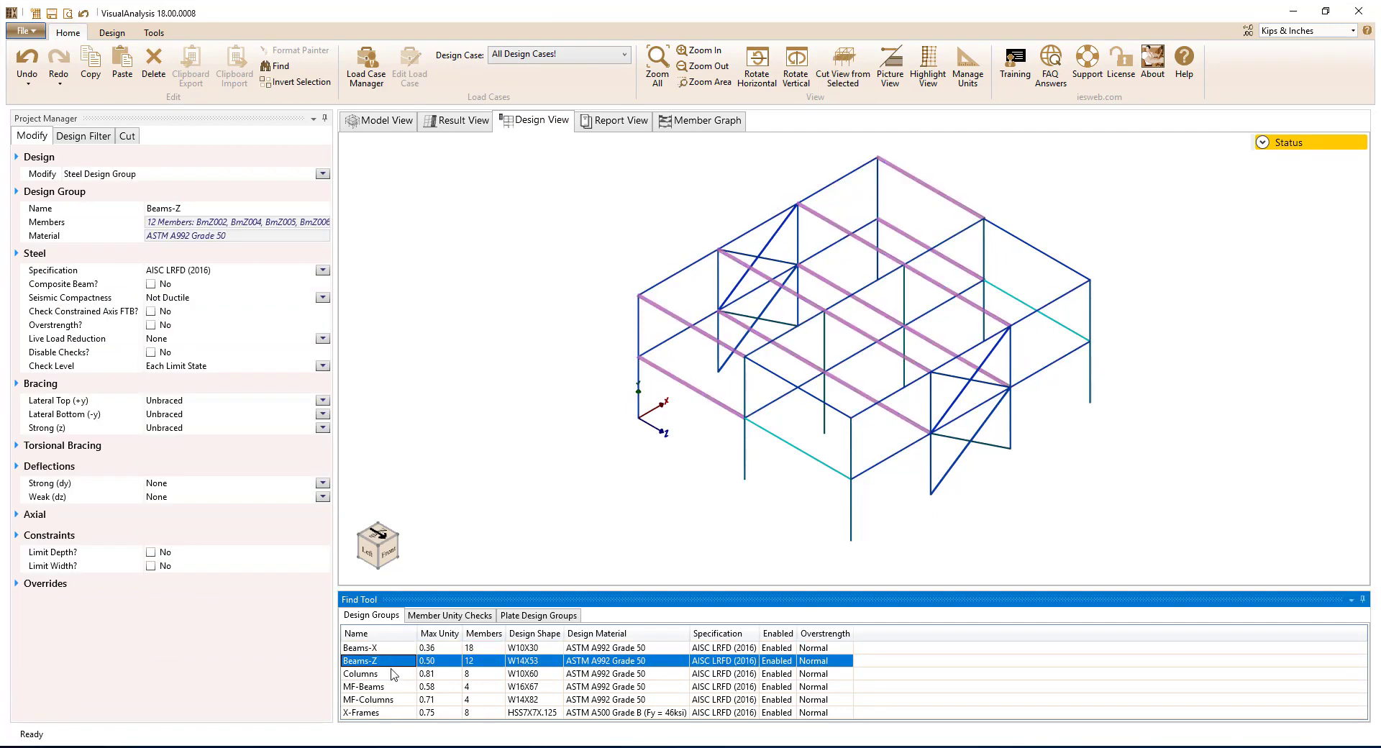
{"action": "left_click", "coordinate": [364, 686]}
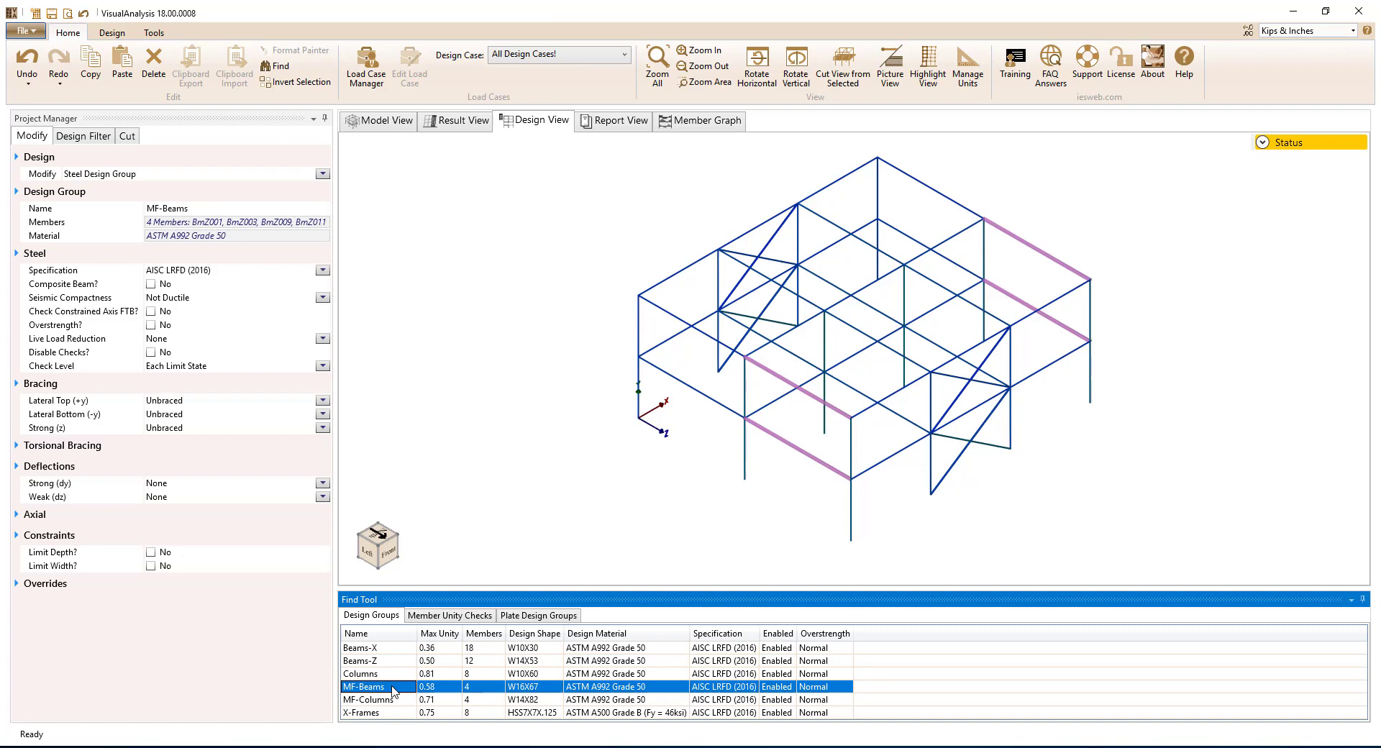
{"action": "left_click", "coordinate": [364, 700]}
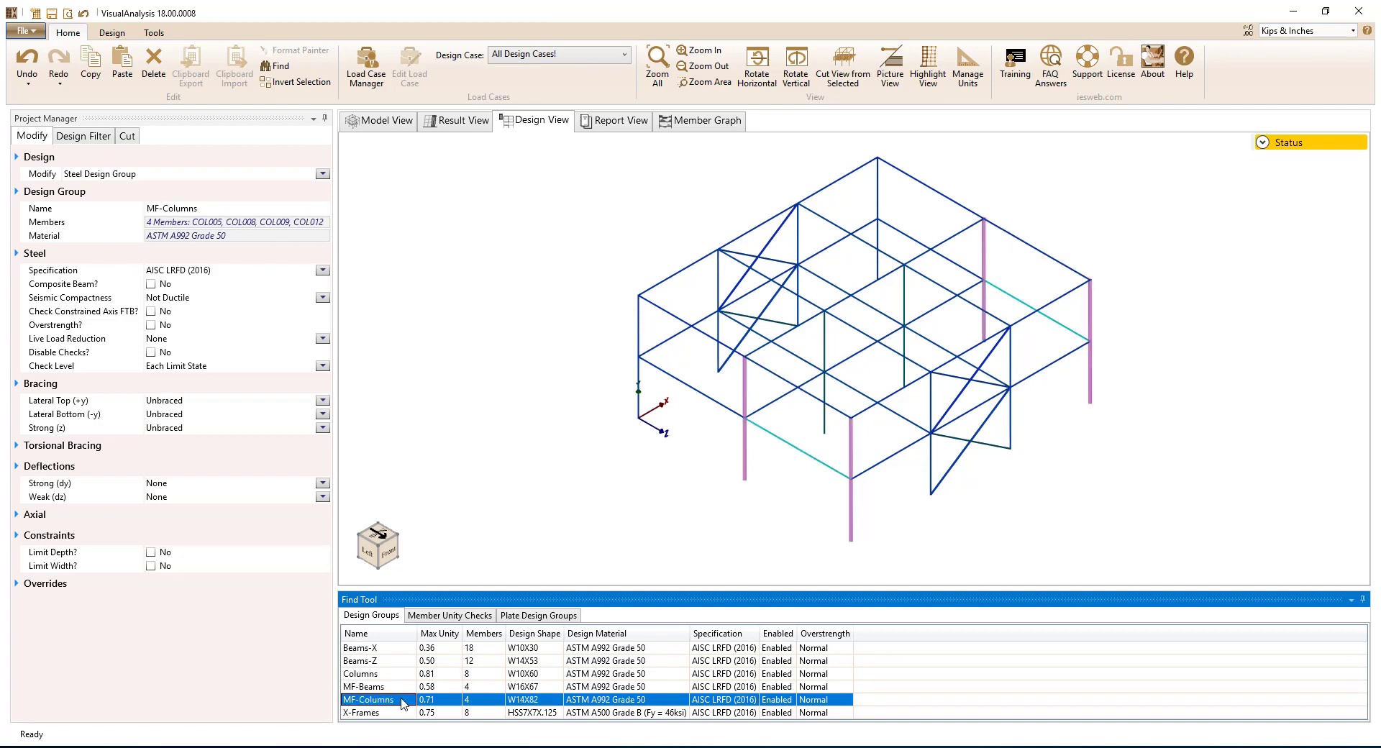
{"action": "left_click", "coordinate": [364, 713]}
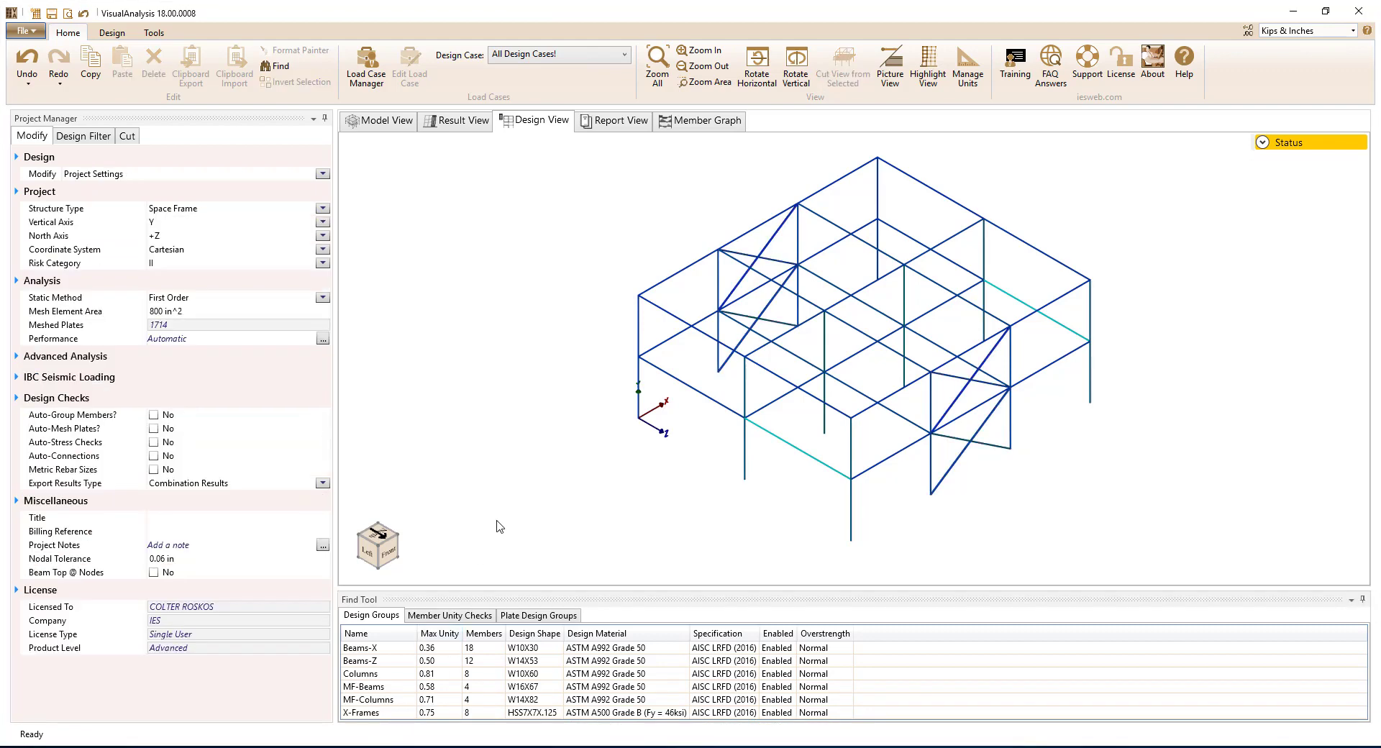
{"action": "mouse_move", "coordinate": [549, 687]}
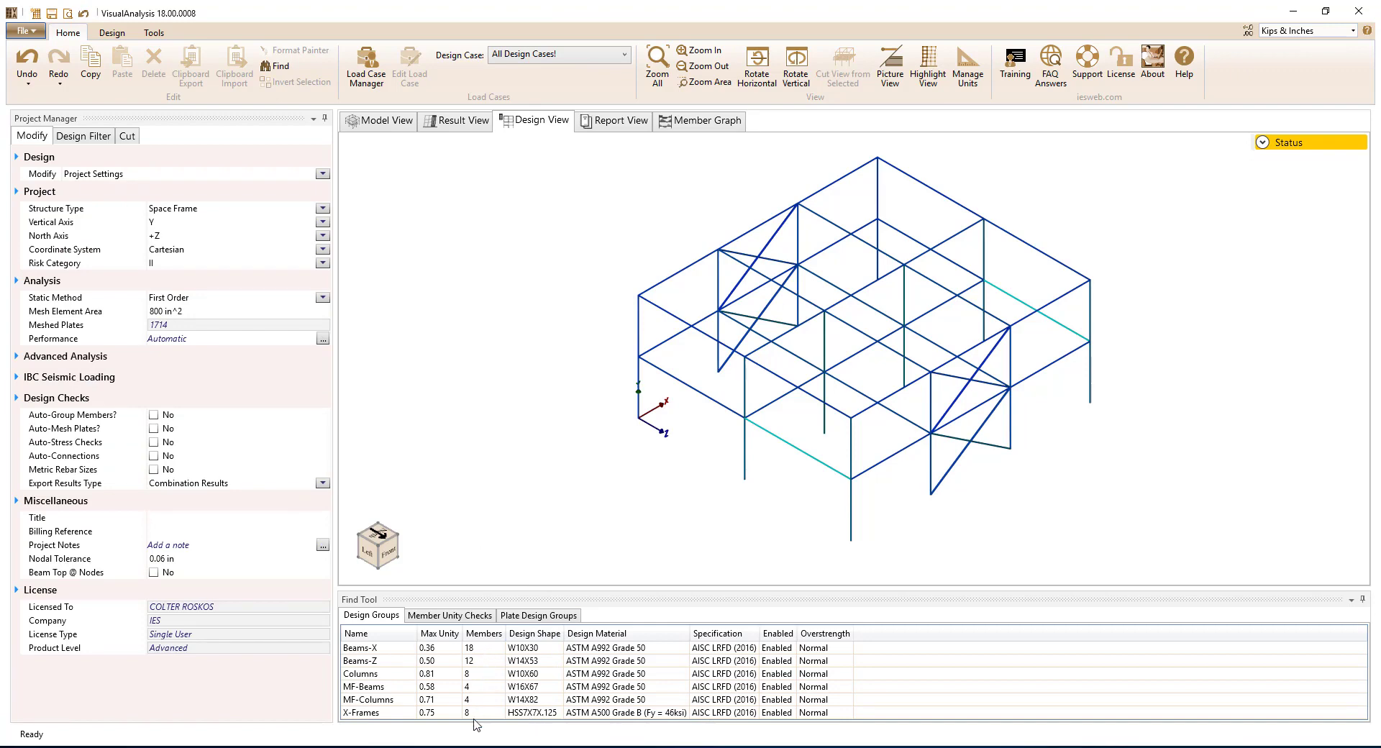
{"action": "mouse_move", "coordinate": [446, 655]}
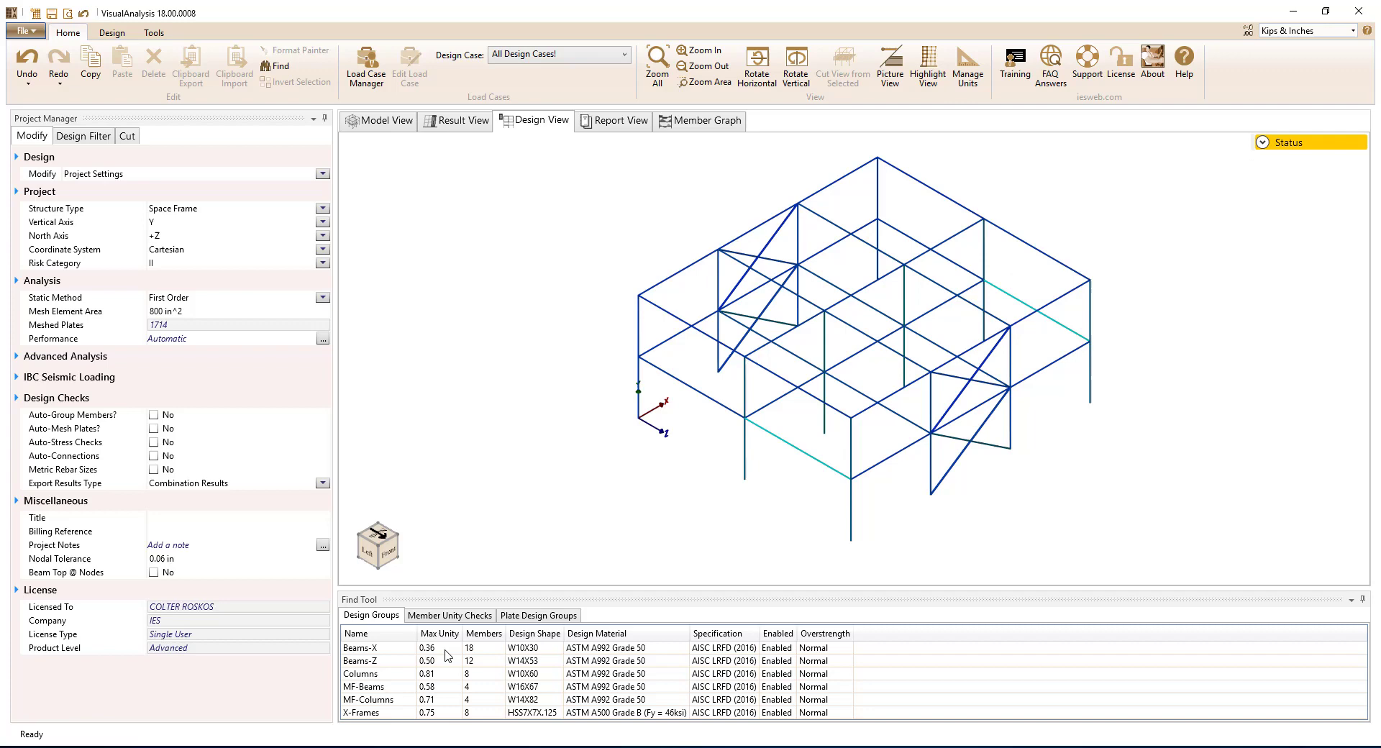
{"action": "mouse_move", "coordinate": [443, 719]}
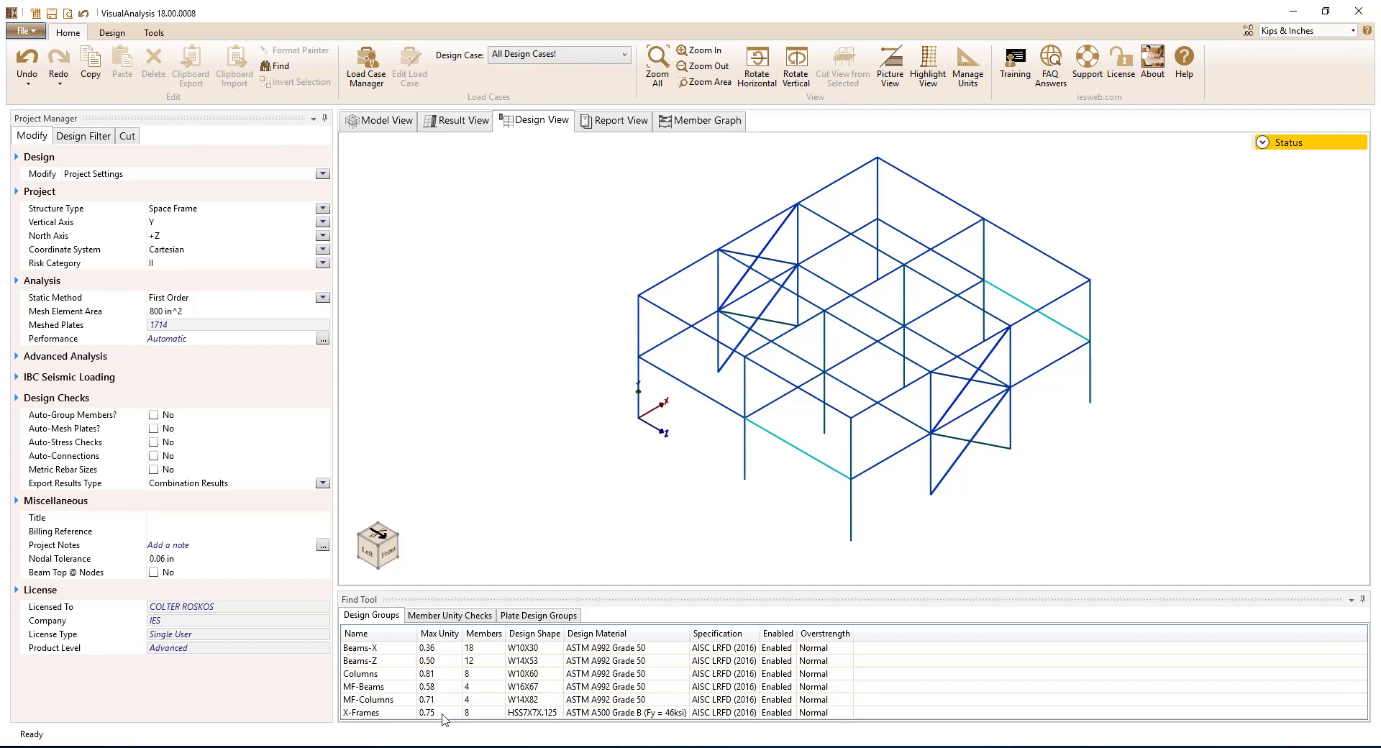
{"action": "mouse_move", "coordinate": [450, 643]}
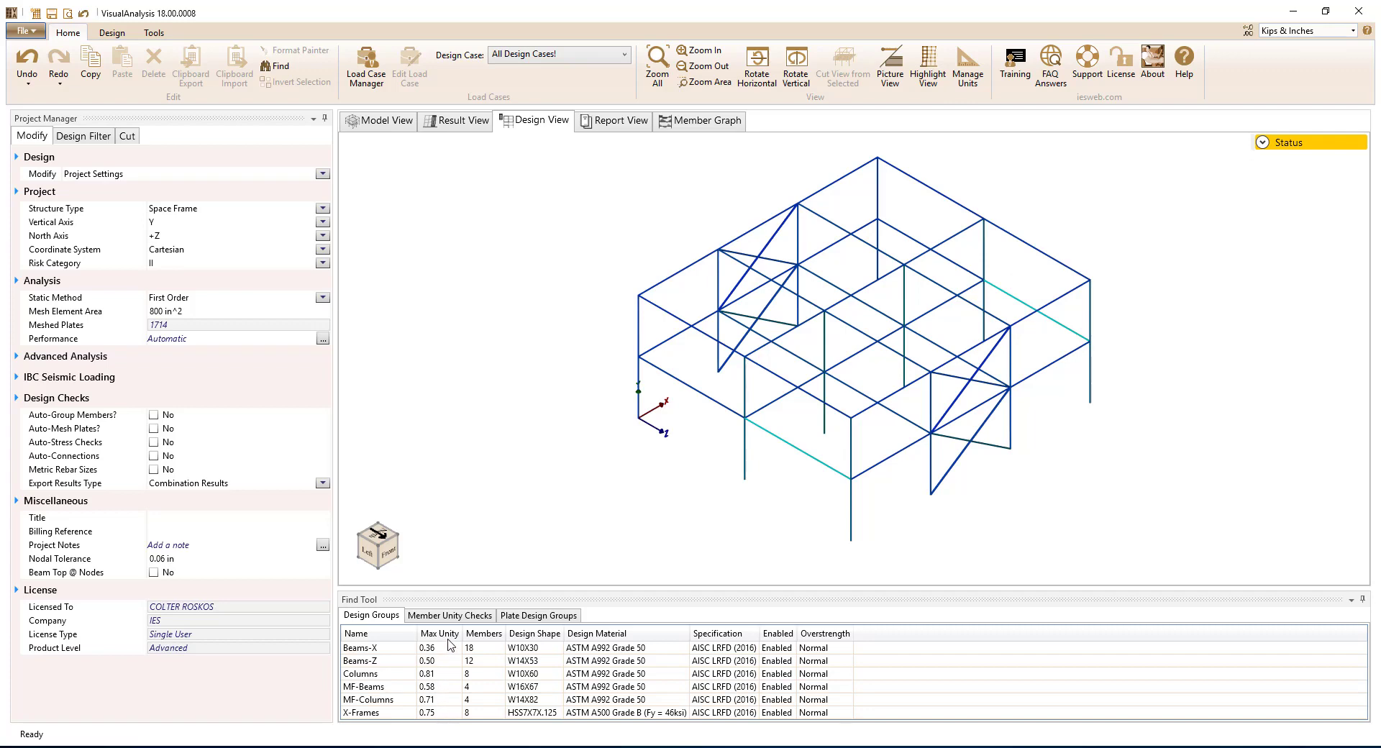
{"action": "mouse_move", "coordinate": [481, 531]}
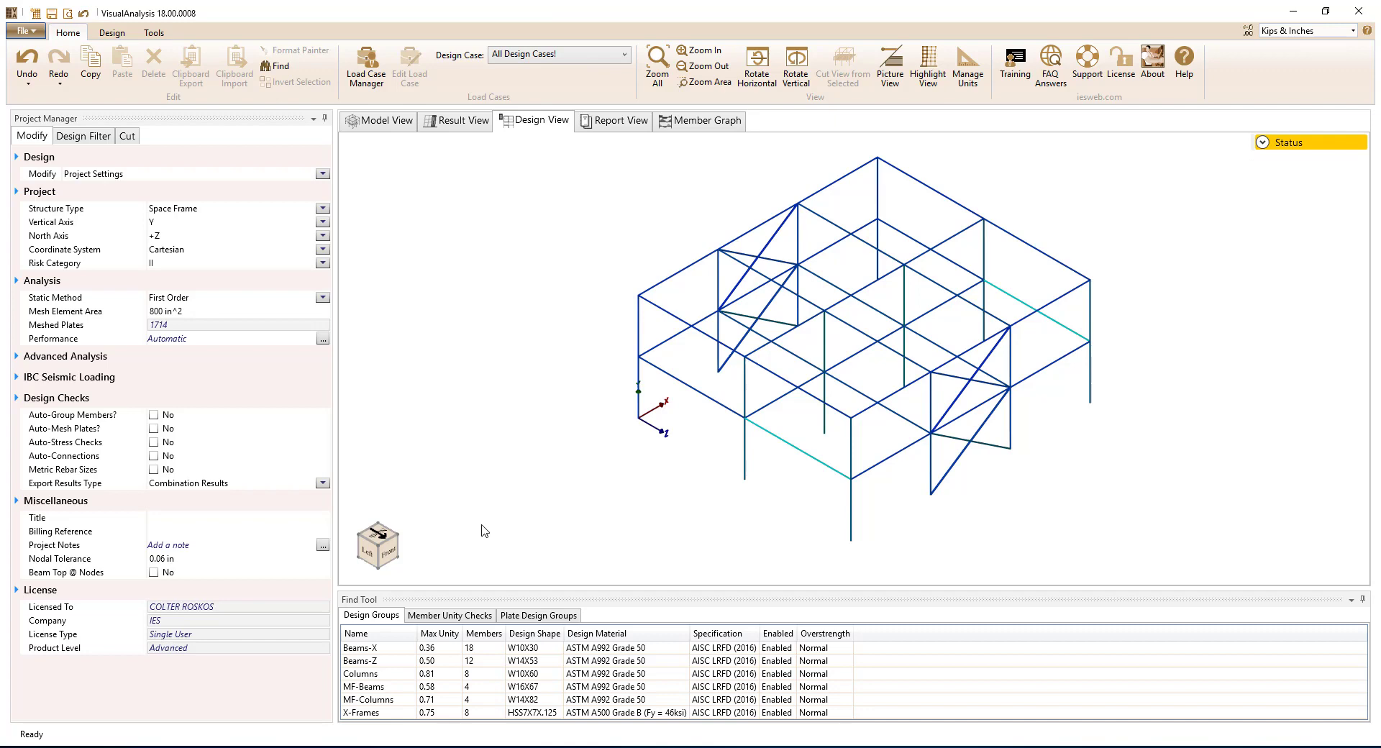
{"action": "mouse_move", "coordinate": [474, 520]}
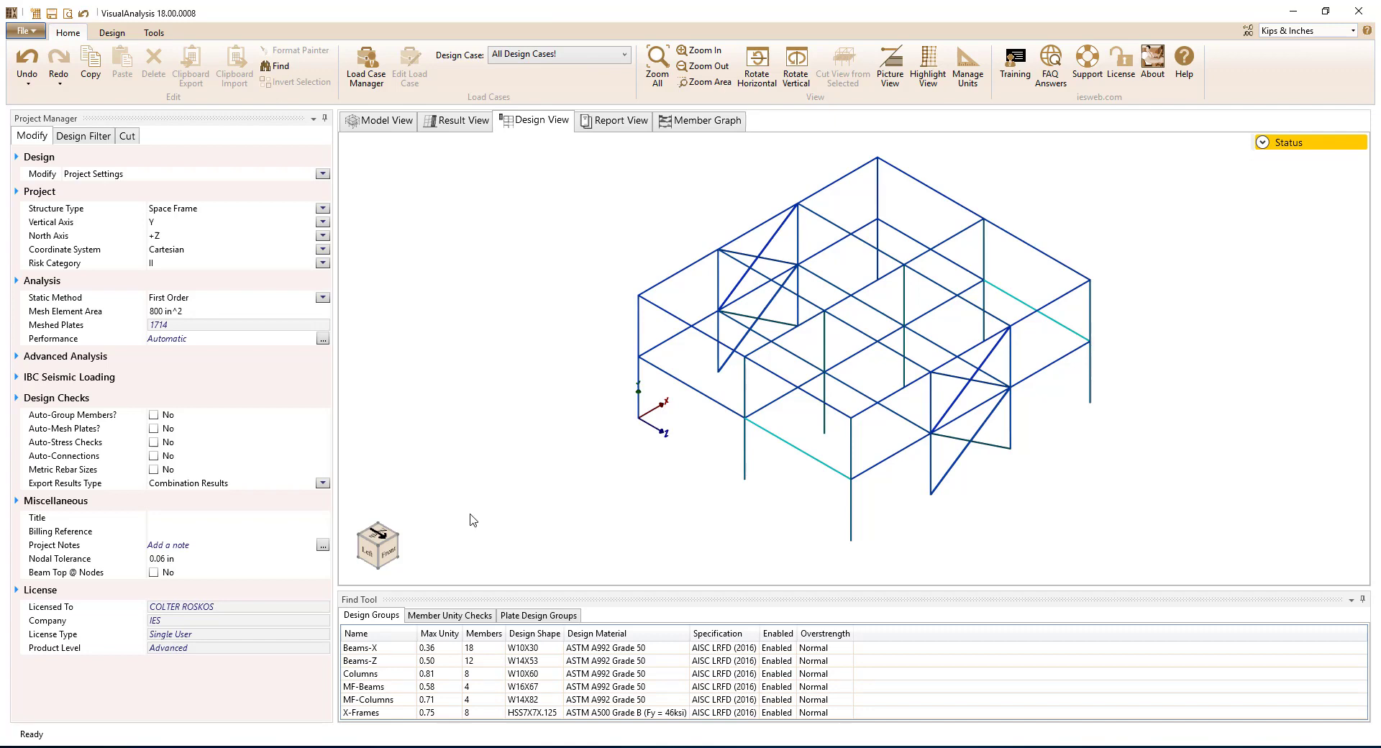
Step: Turn on Steel Connections in the Design Filter display settings
{"action": "left_click", "coordinate": [83, 135]}
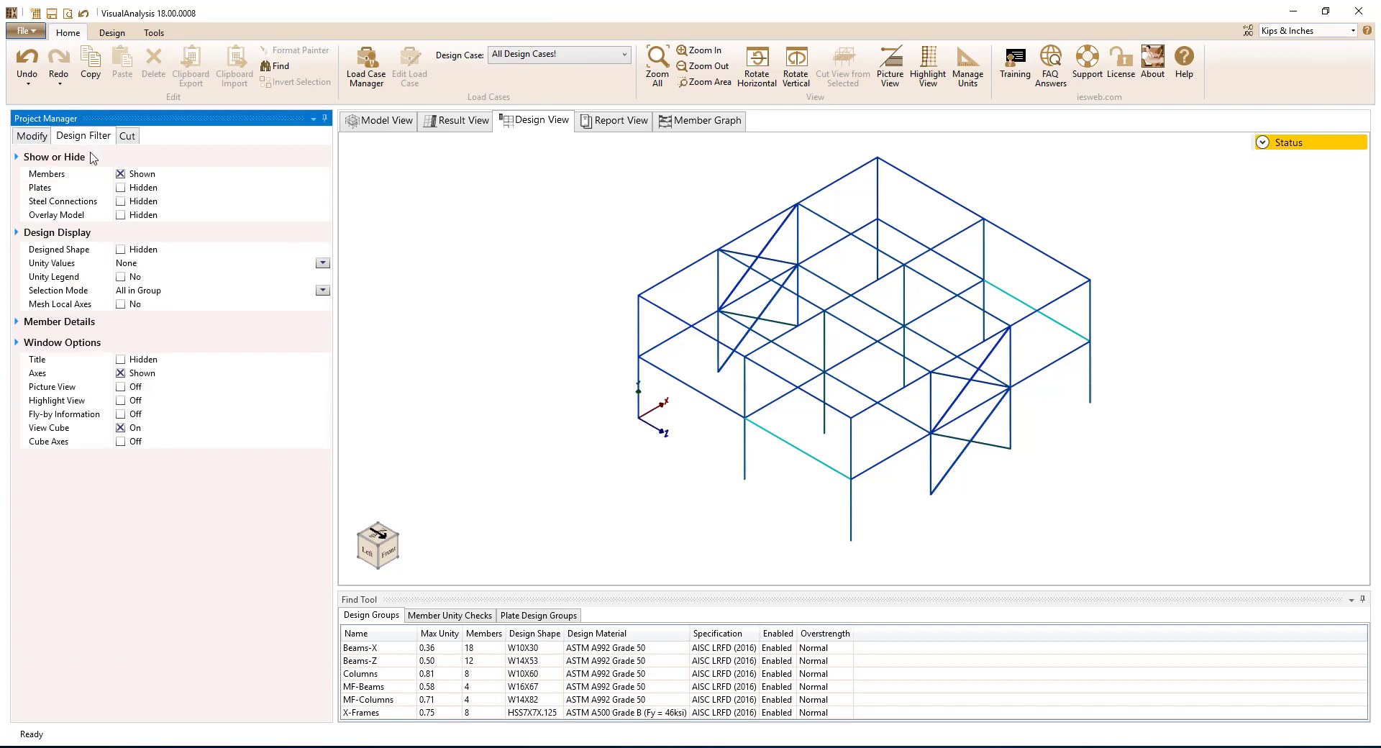
{"action": "left_click", "coordinate": [121, 200]}
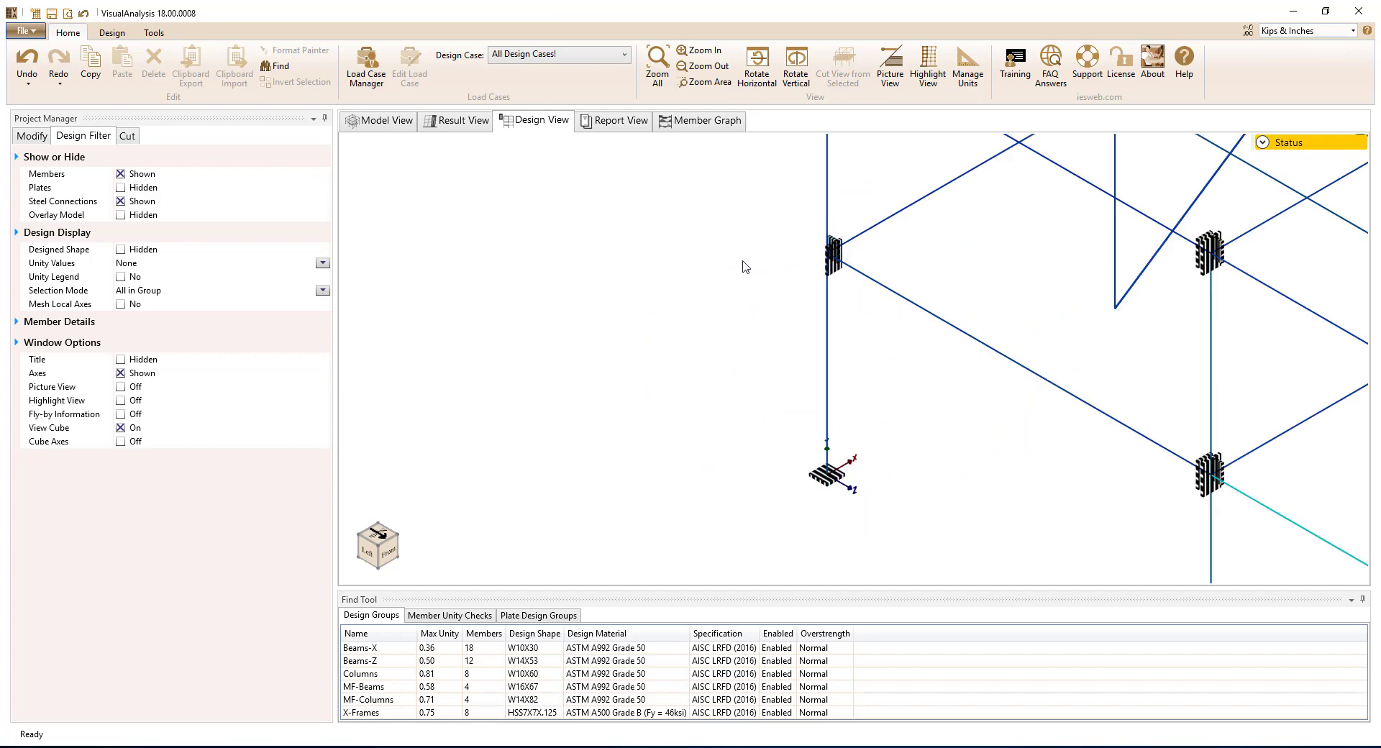
{"action": "mouse_move", "coordinate": [667, 106]}
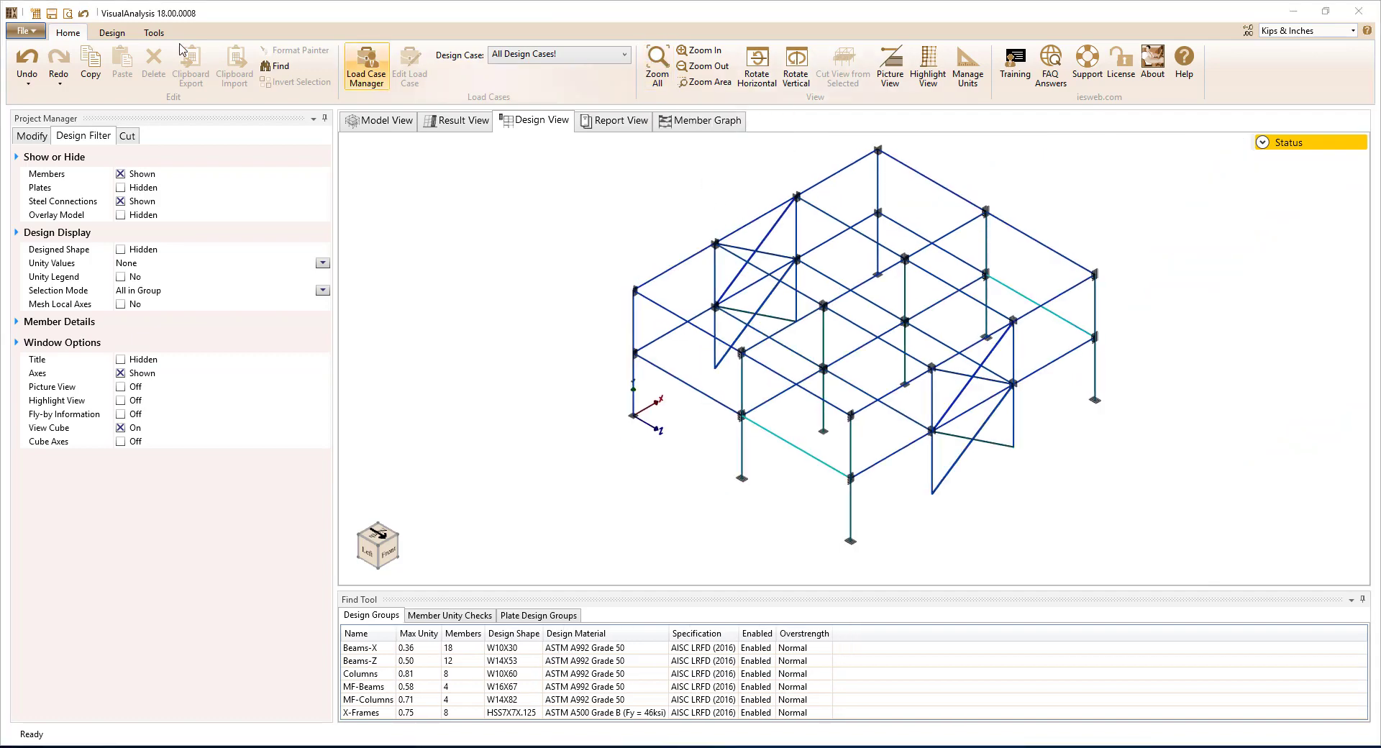
Step: Create the COL column base plate connection group, sorting connections by member section
{"action": "left_click", "coordinate": [110, 33]}
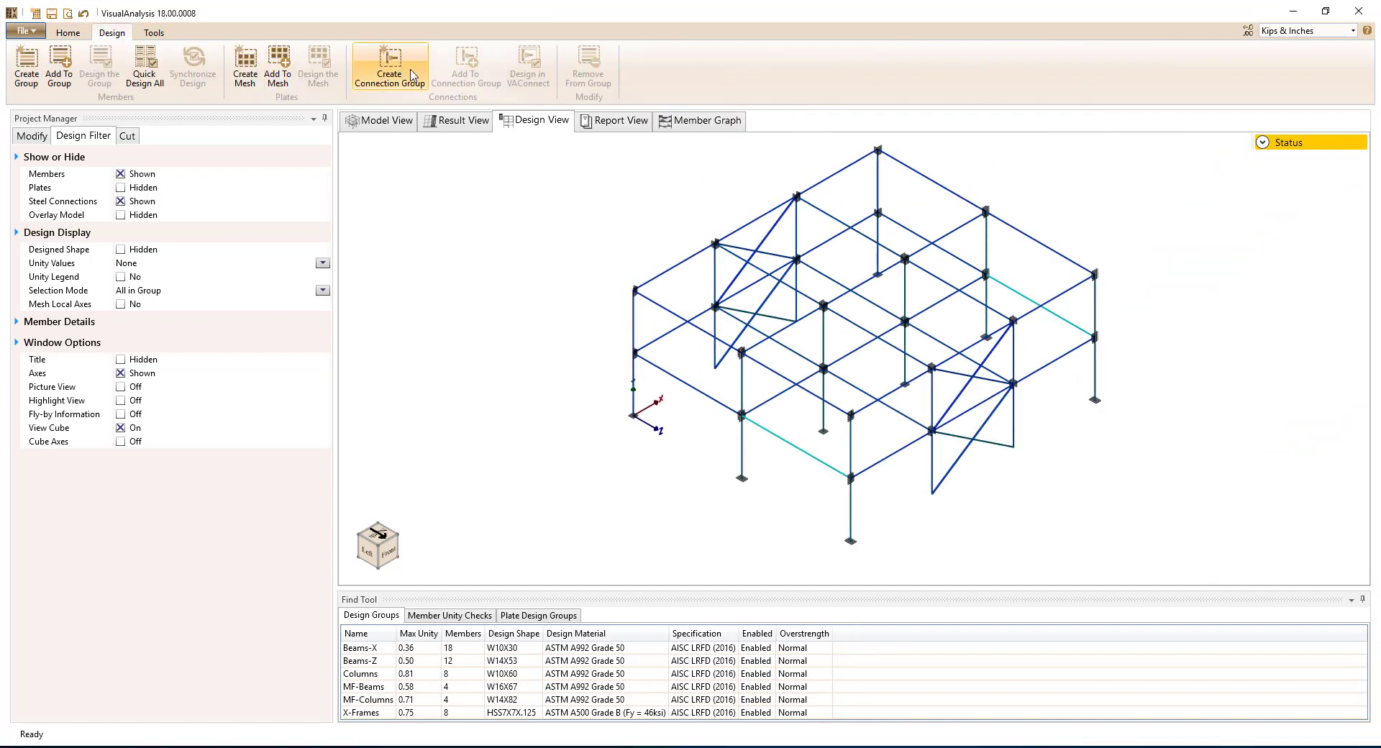
{"action": "left_click", "coordinate": [388, 68]}
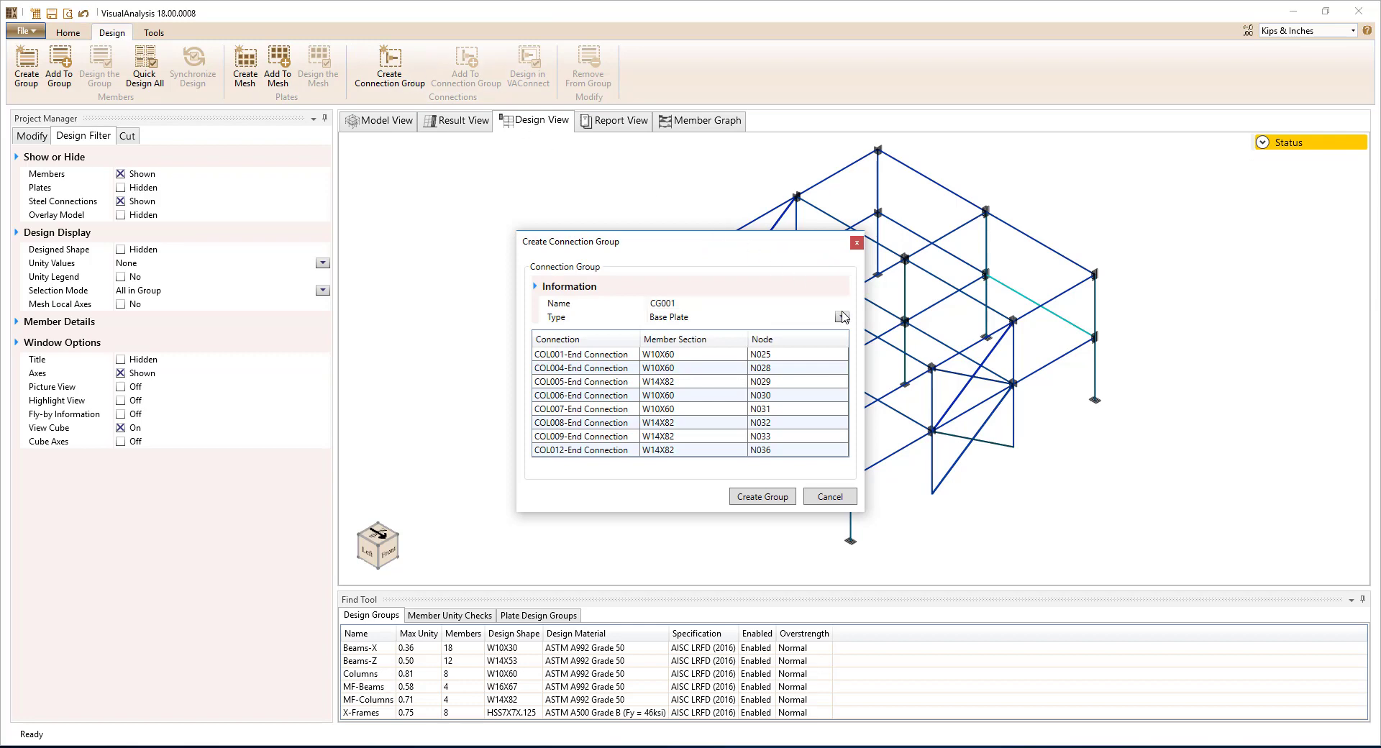
{"action": "left_click", "coordinate": [840, 316]}
{"action": "type", "text": "COL"}
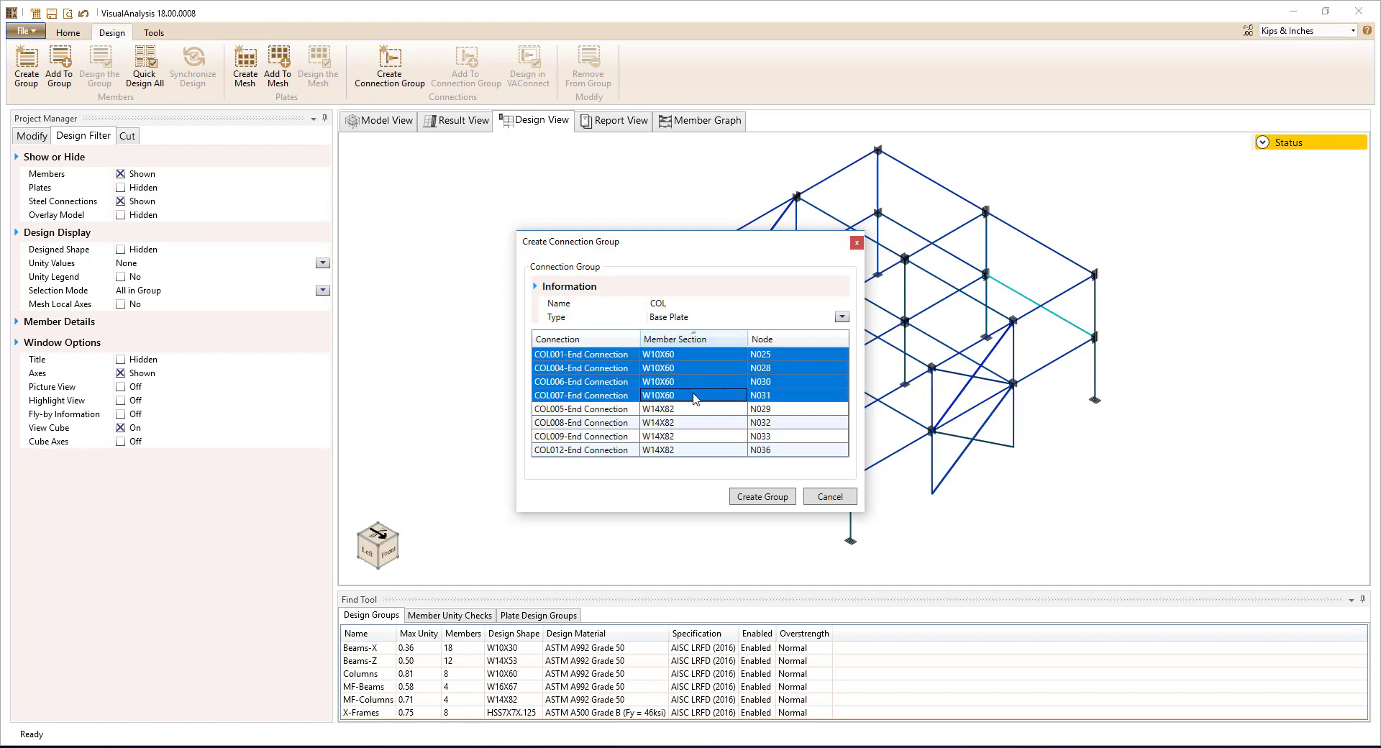
{"action": "left_click", "coordinate": [761, 496]}
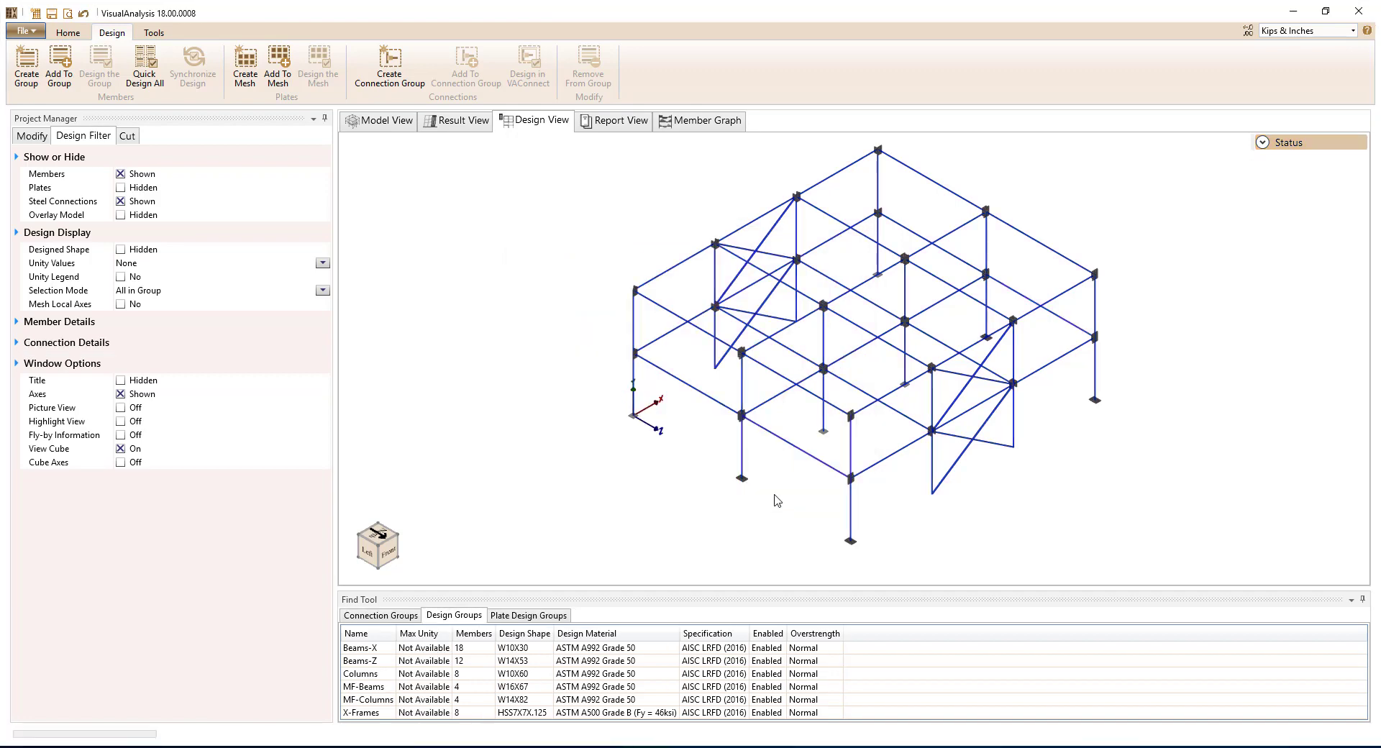
Step: Name new connection groups COL_MF and BM_X, creating the BM_X shear tab group
{"action": "left_click", "coordinate": [388, 69]}
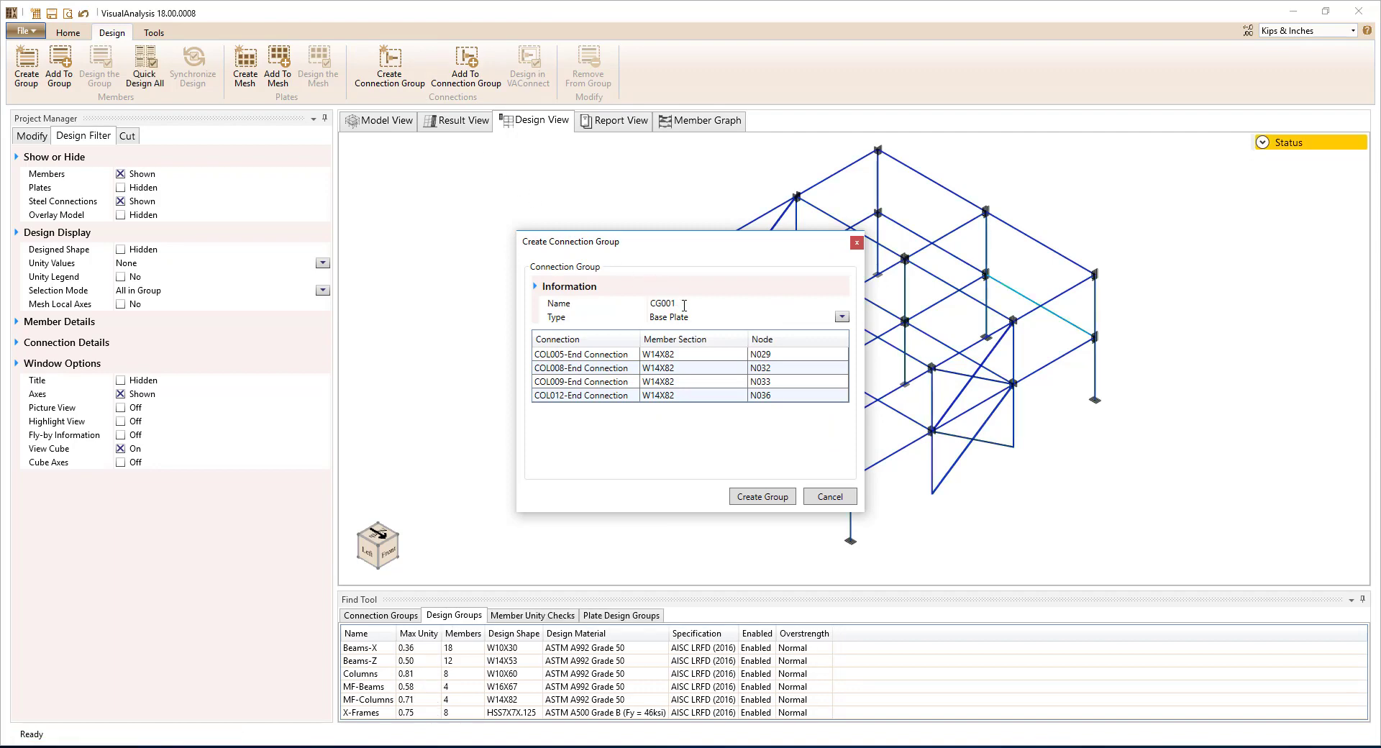
{"action": "type", "text": "COL_MF"}
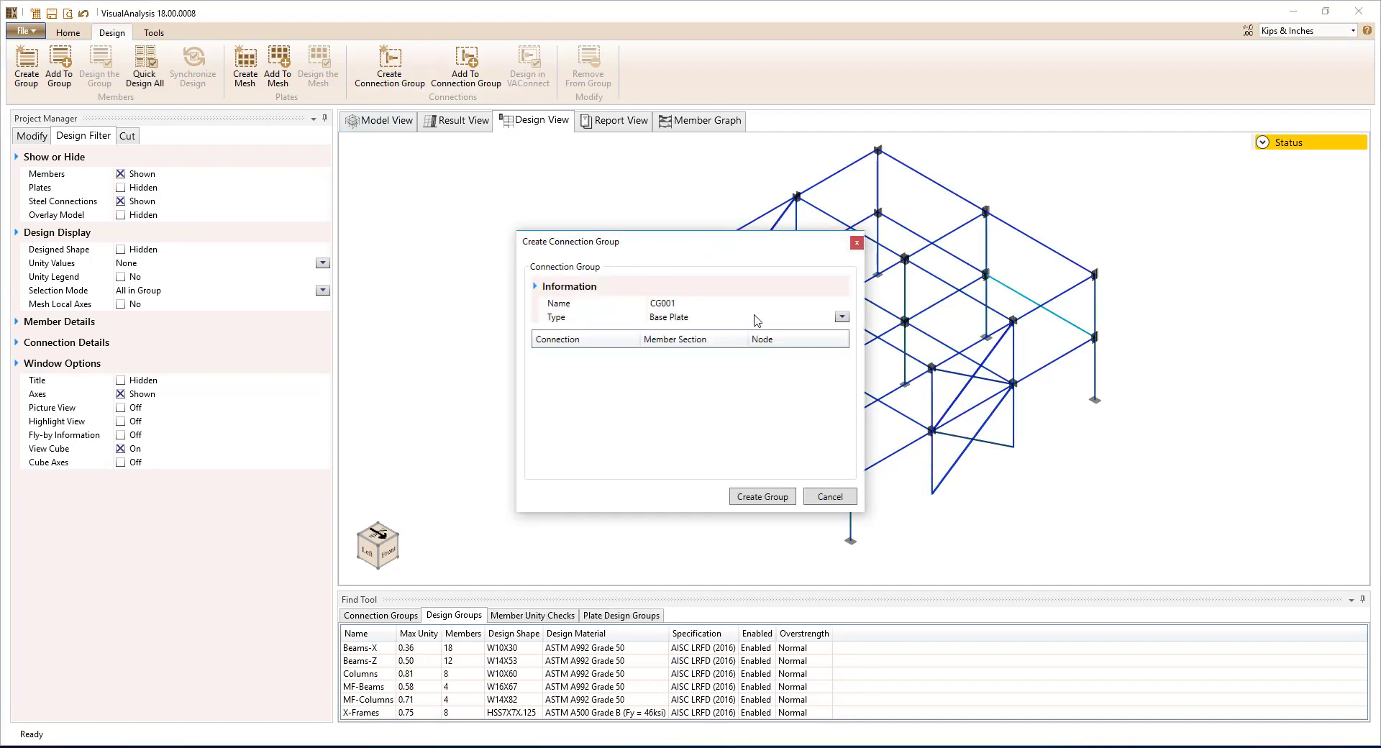
{"action": "type", "text": "BM_X"}
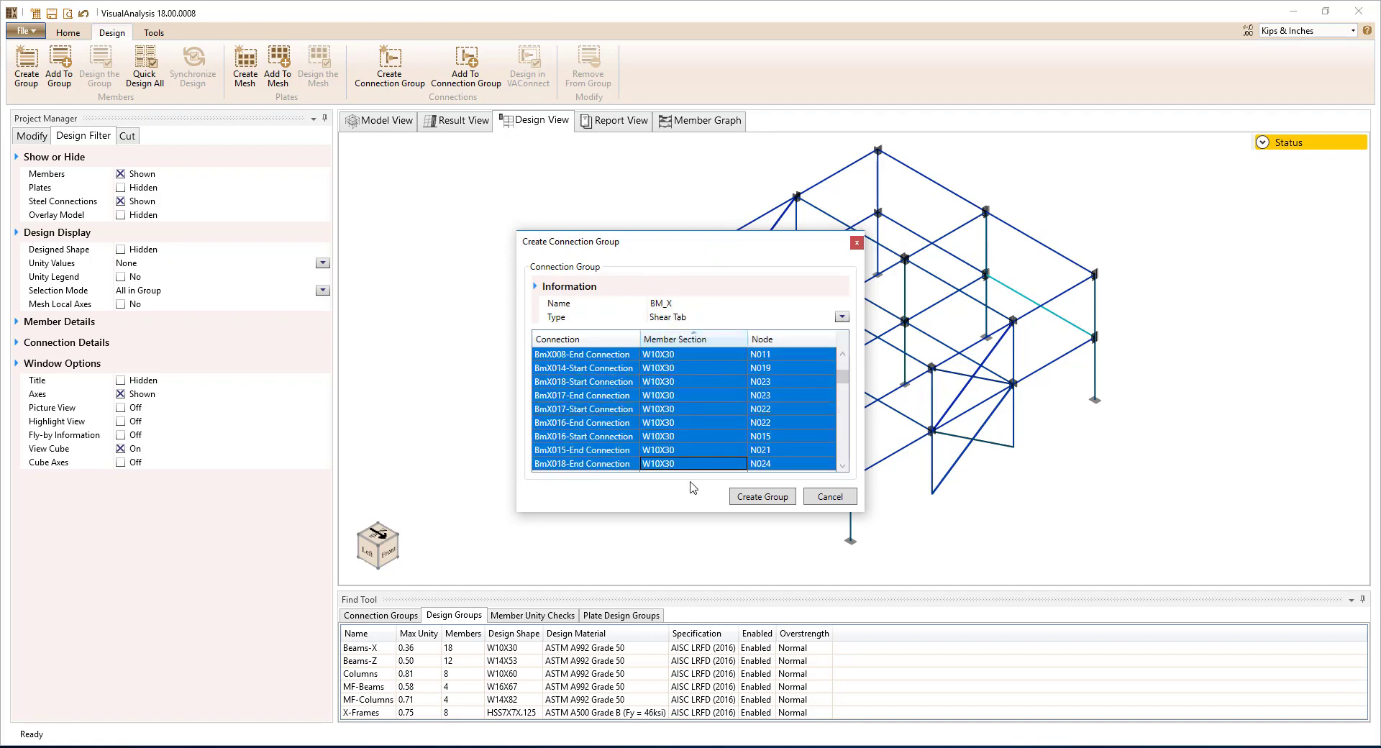
{"action": "left_click", "coordinate": [827, 497]}
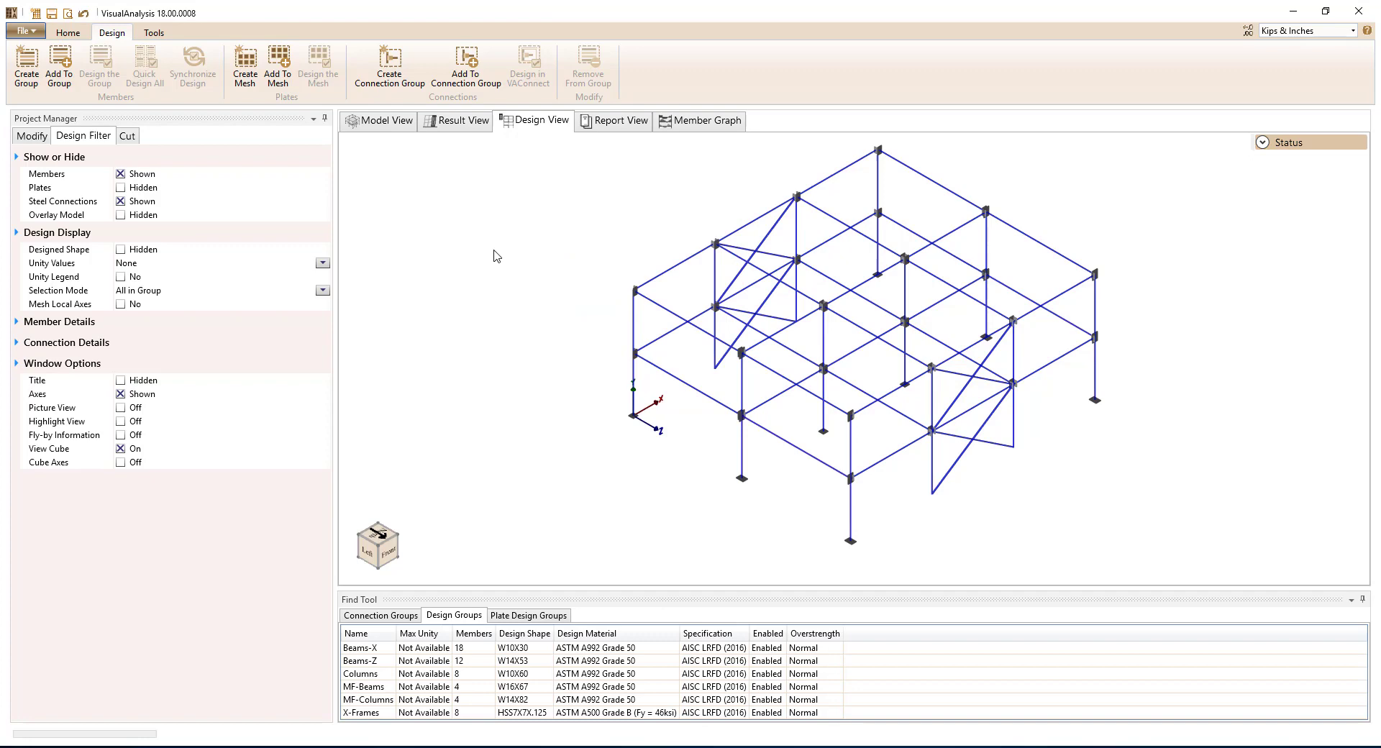
Step: Create the BM_Z and BM_Z_MF connection groups as Shear Tab type
{"action": "left_click", "coordinate": [840, 317]}
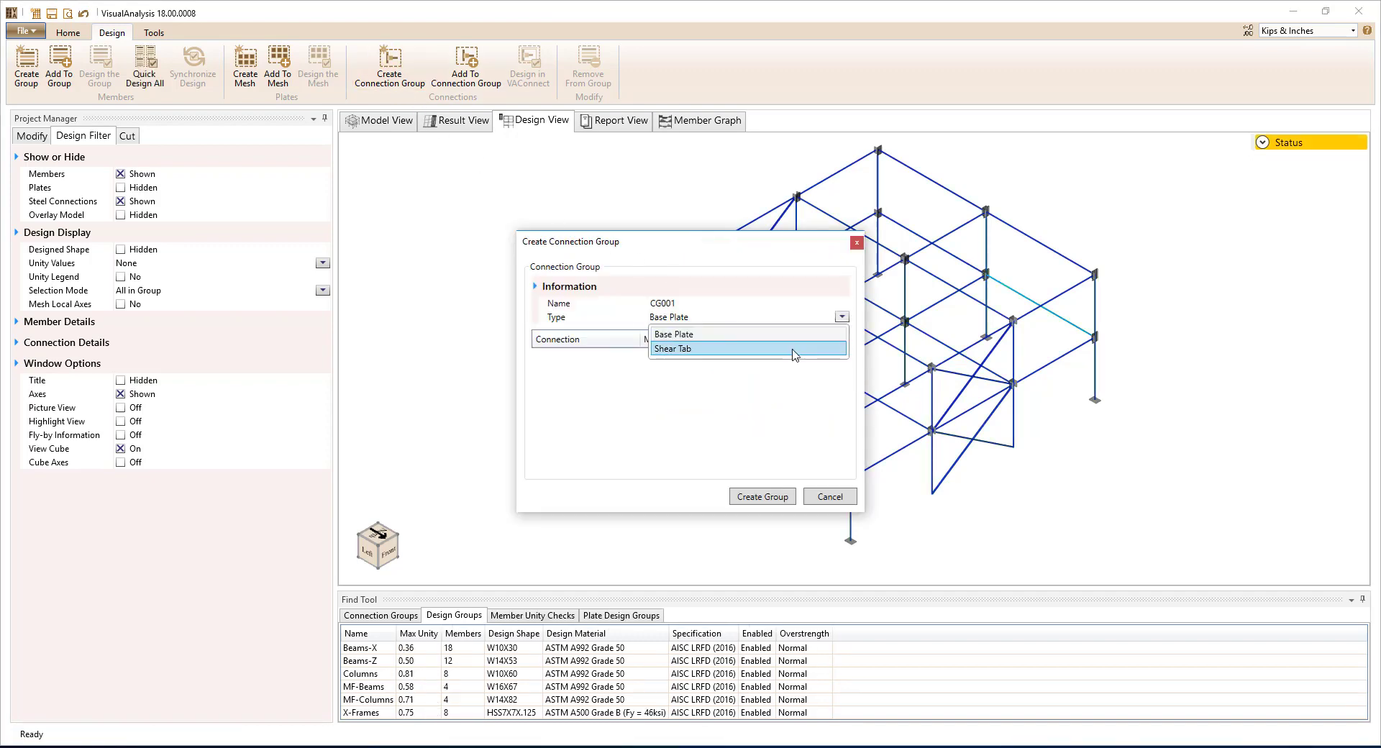
{"action": "left_click", "coordinate": [673, 348]}
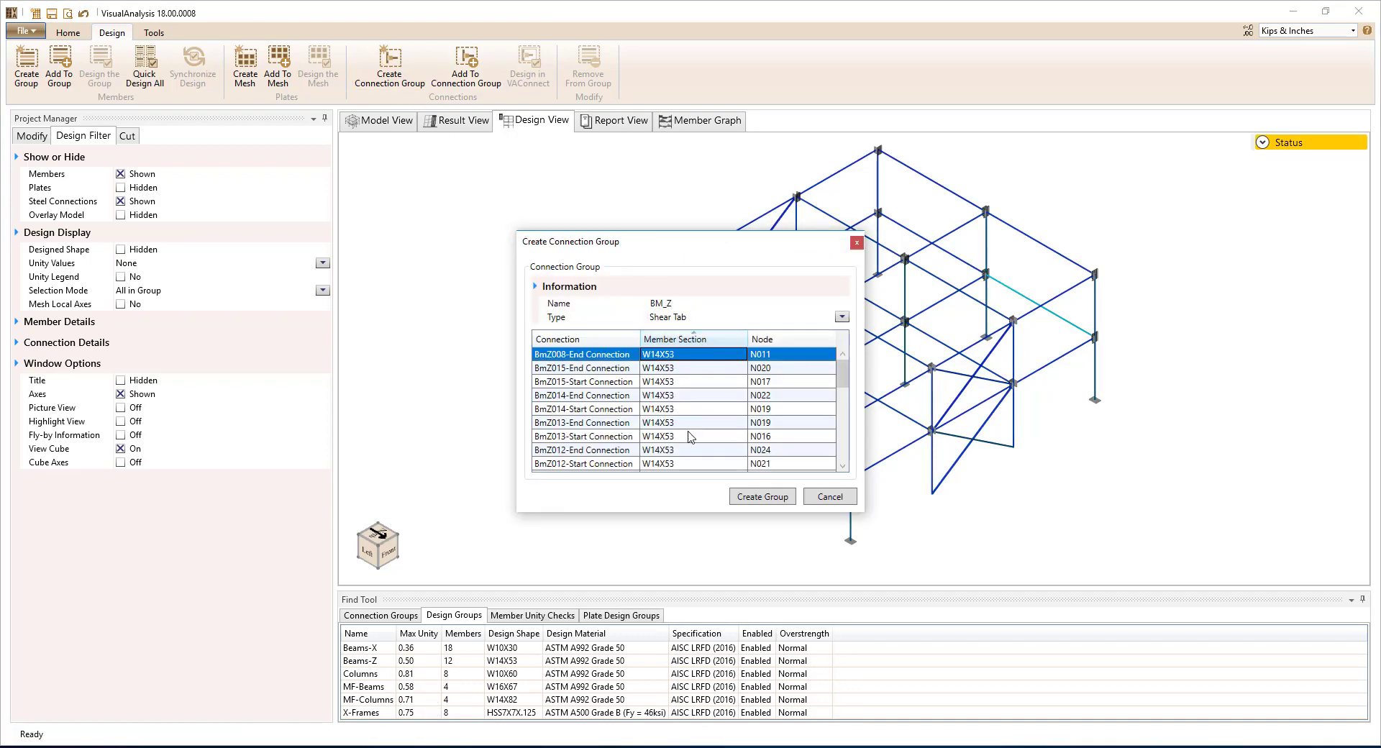
{"action": "left_click", "coordinate": [840, 316]}
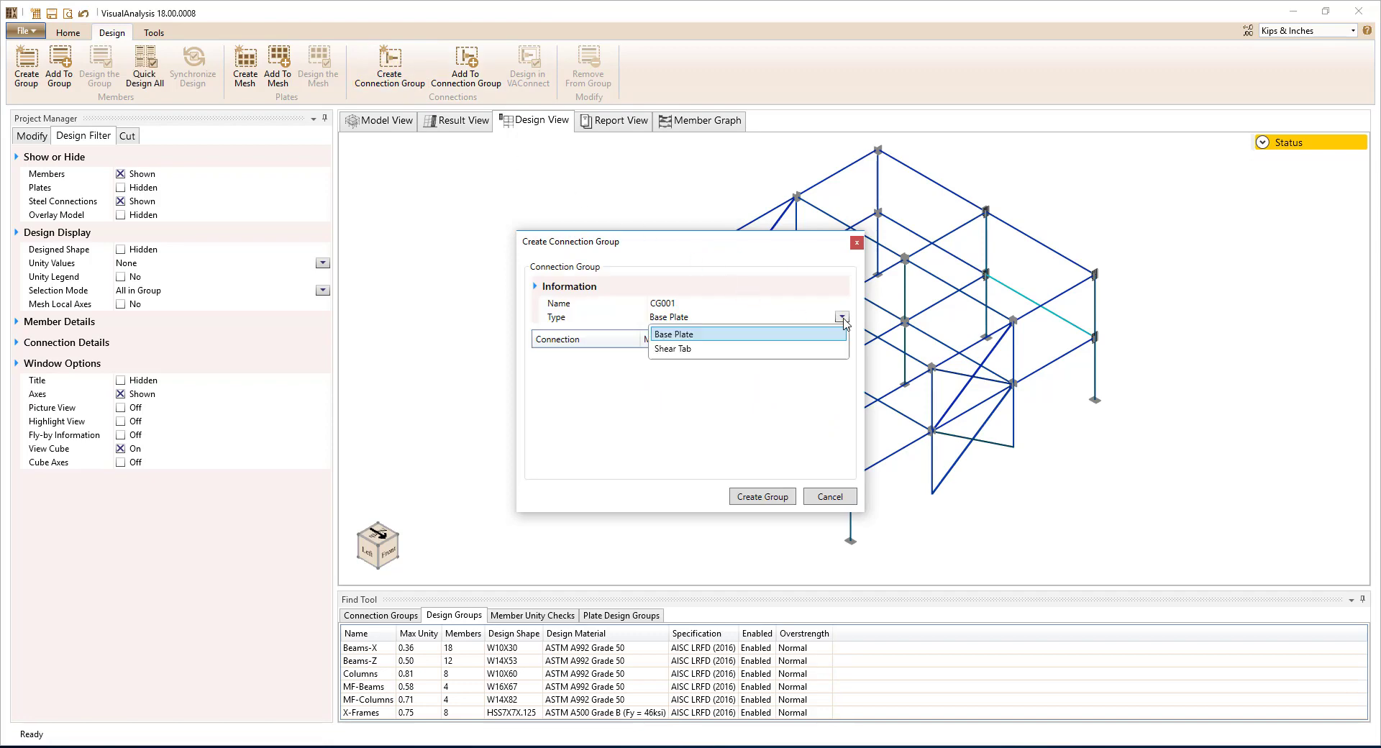
{"action": "left_click", "coordinate": [672, 348]}
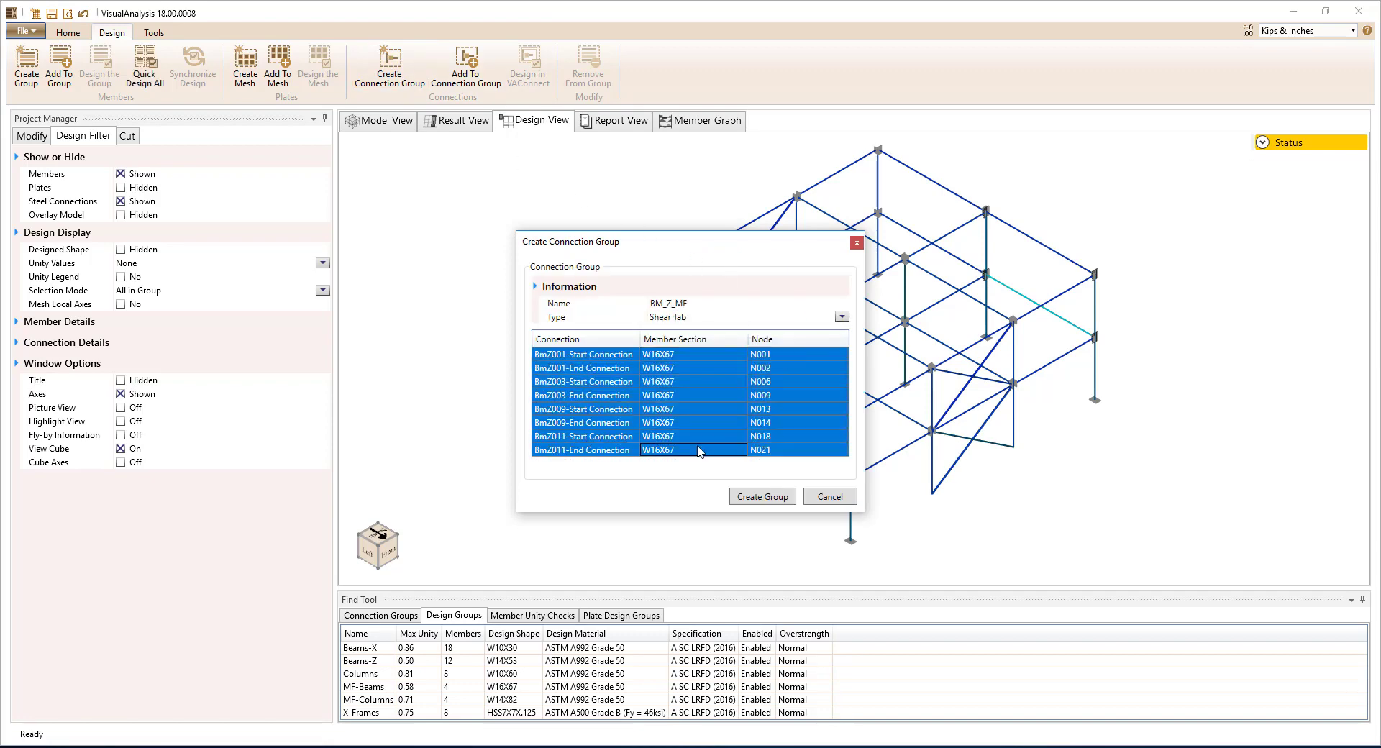
{"action": "left_click", "coordinate": [761, 496]}
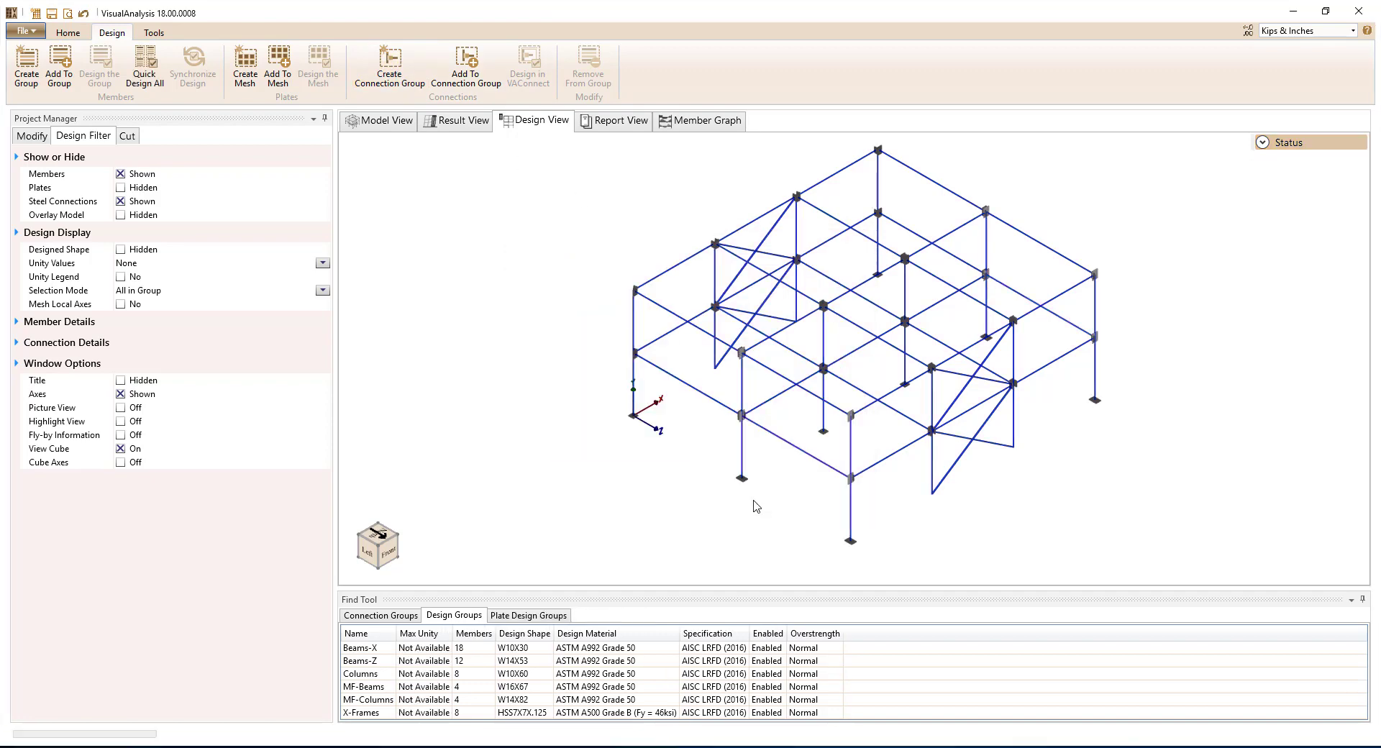
{"action": "left_click", "coordinate": [145, 68]}
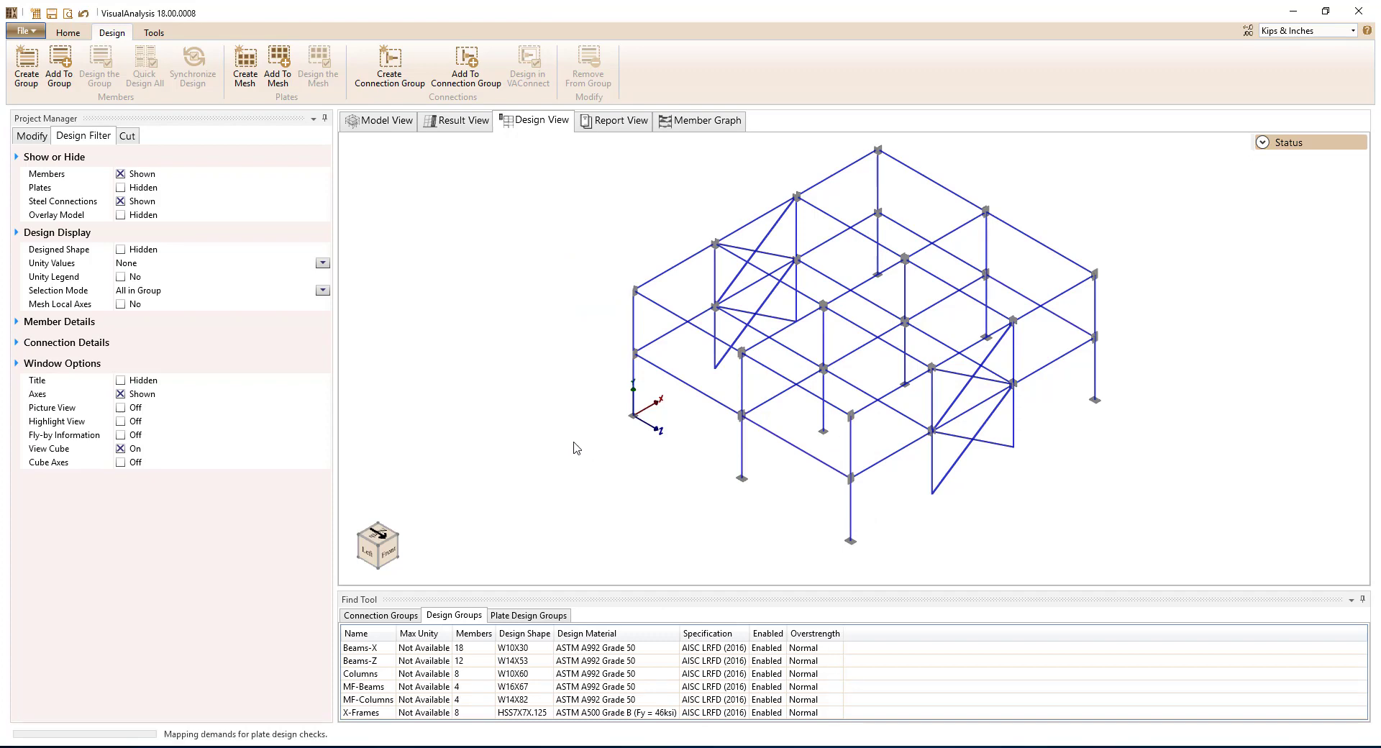
Step: List the connection groups and select the BM_Z, COL and COL_MF groups
{"action": "left_click", "coordinate": [145, 69]}
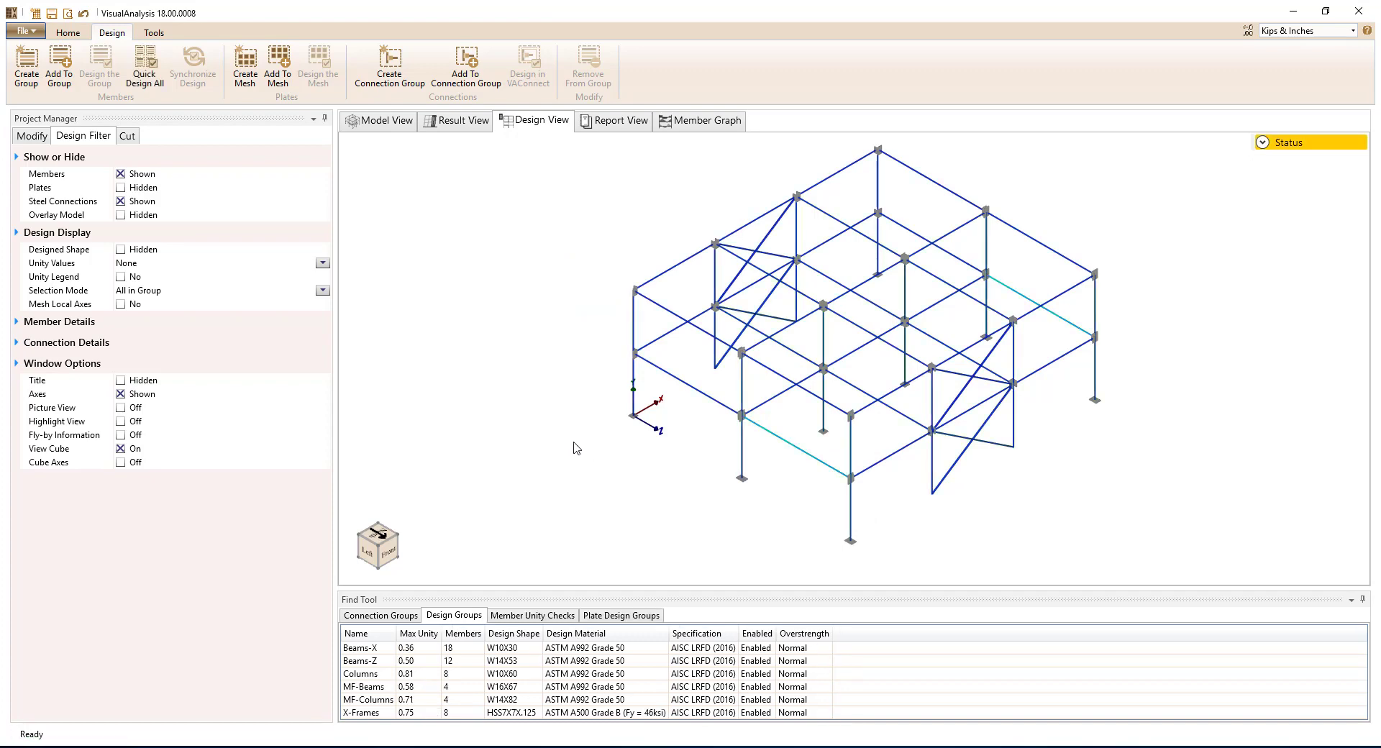
{"action": "mouse_move", "coordinate": [564, 459]}
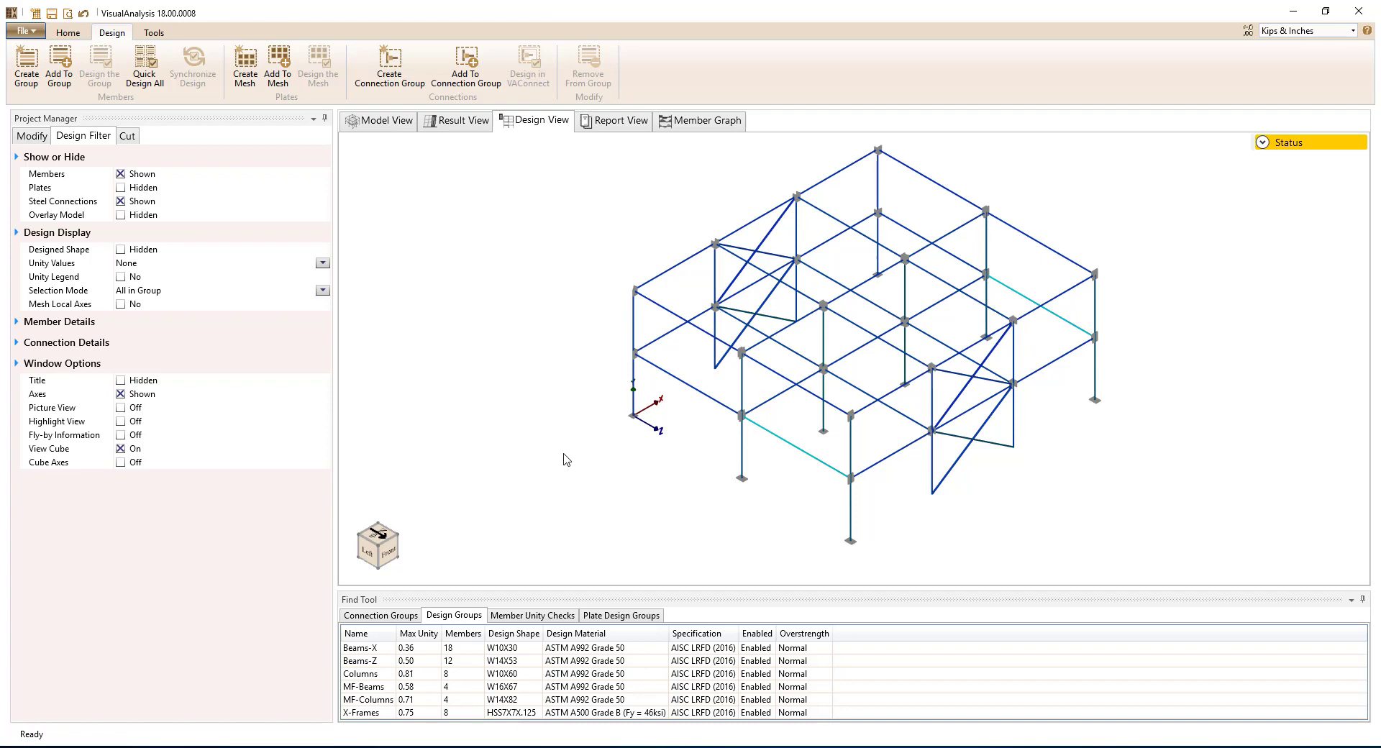
{"action": "left_click", "coordinate": [380, 615]}
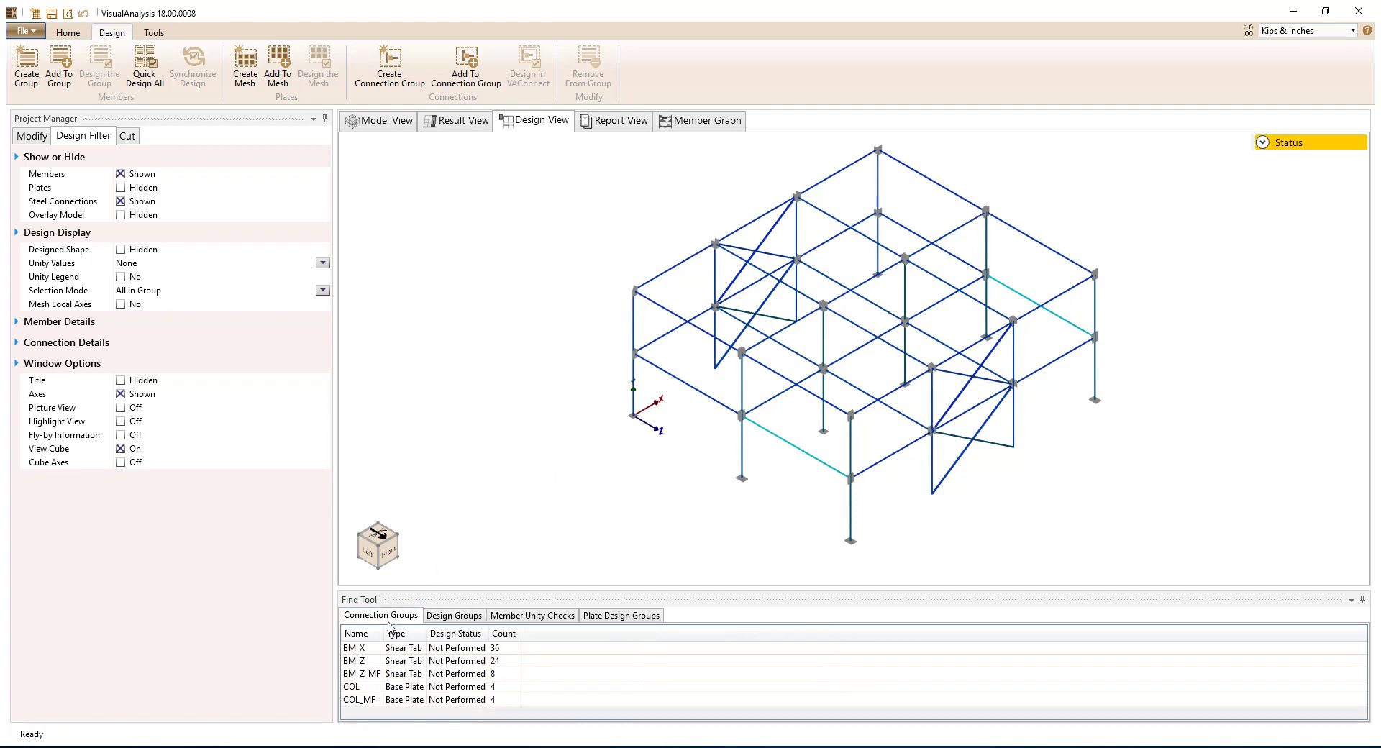
{"action": "mouse_move", "coordinate": [378, 655]}
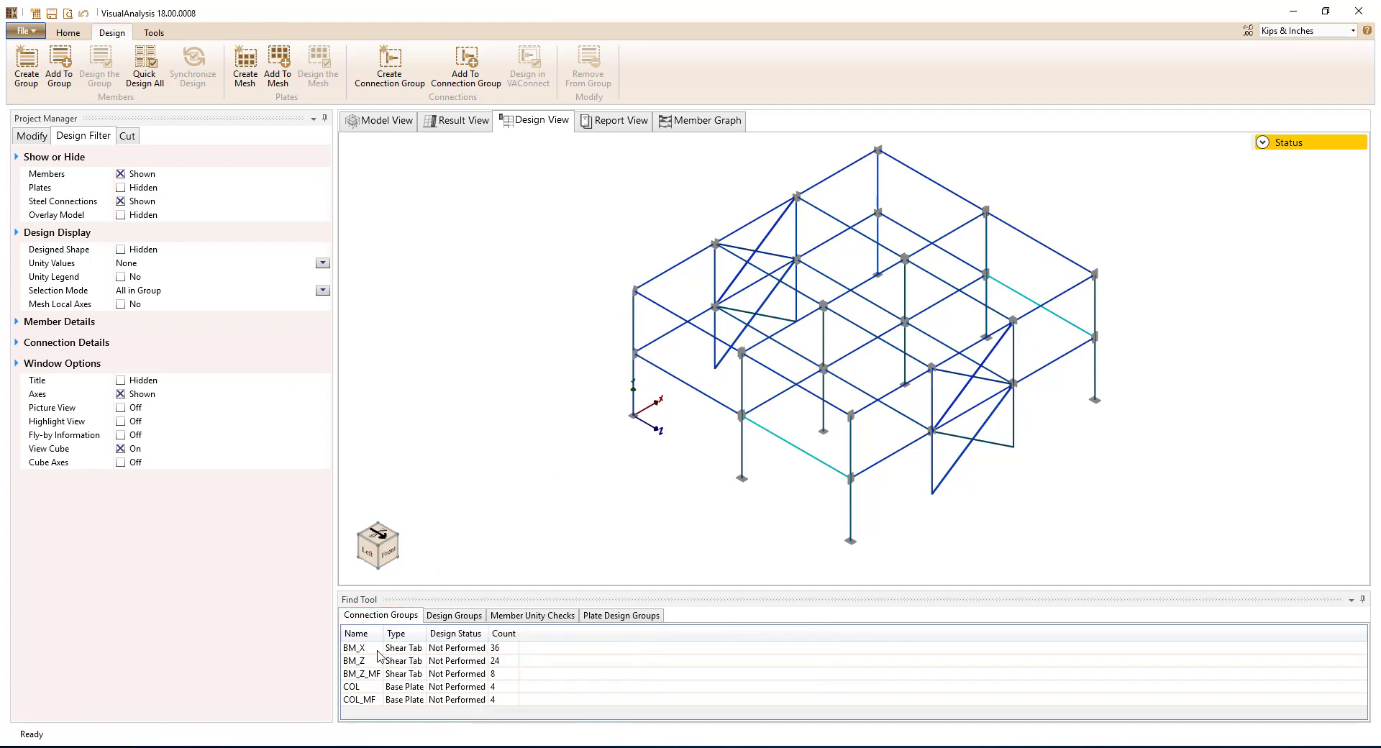
{"action": "left_click", "coordinate": [355, 660]}
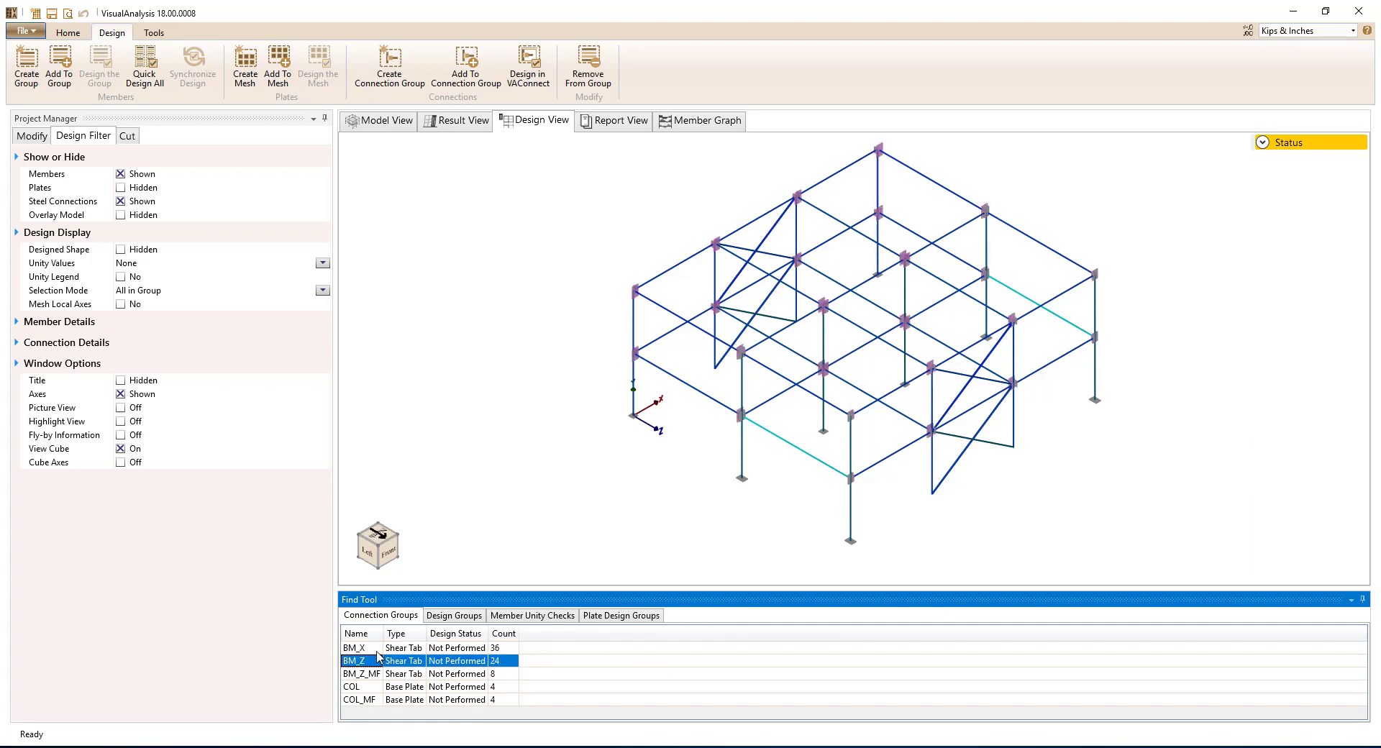
{"action": "left_click", "coordinate": [352, 686]}
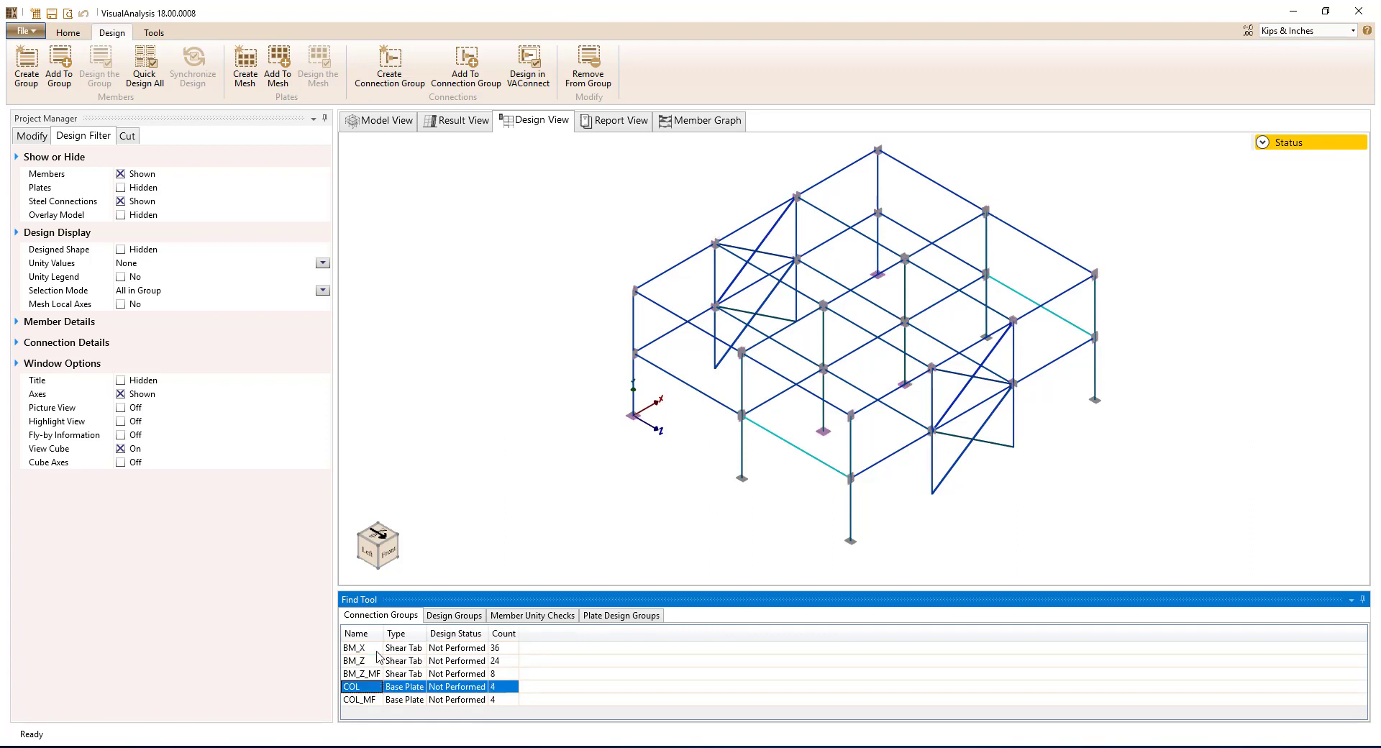
{"action": "left_click", "coordinate": [359, 698]}
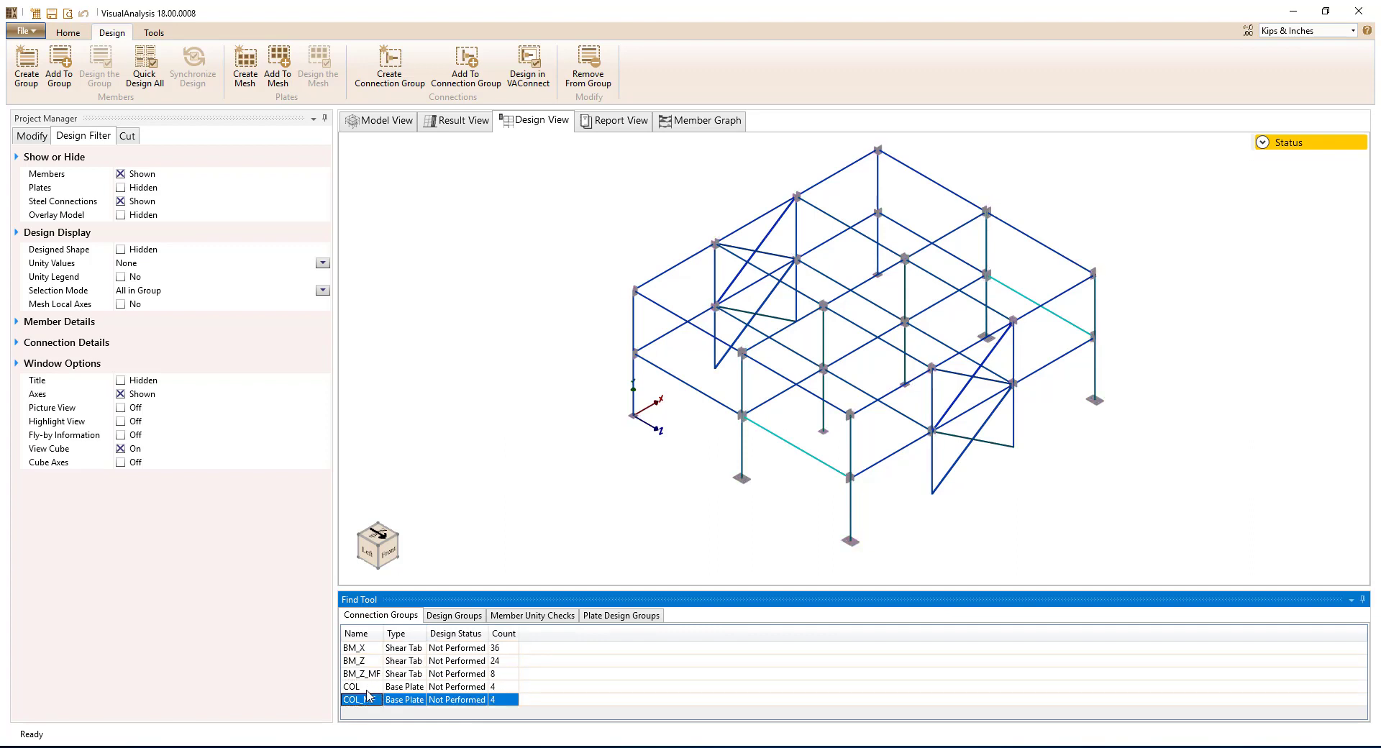
{"action": "mouse_move", "coordinate": [528, 67]}
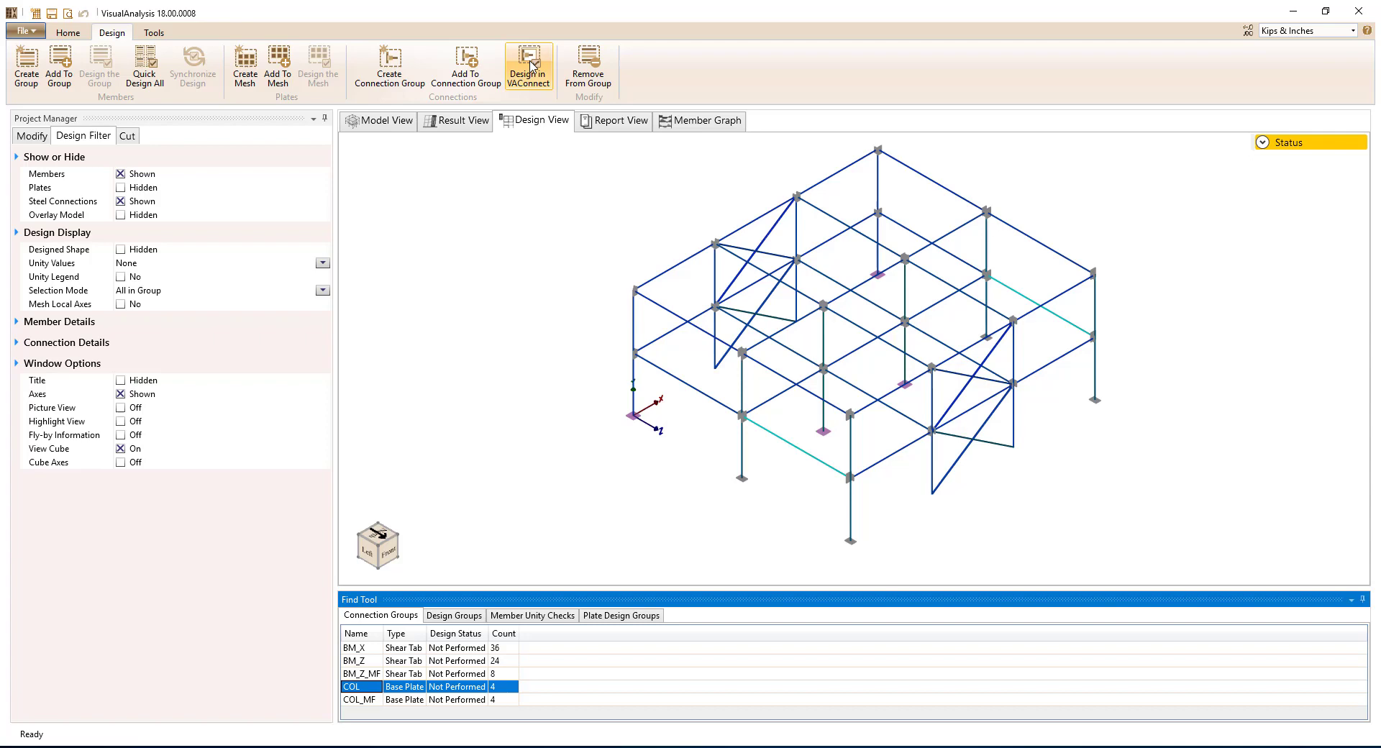
Step: Send the COL group to VAConnect, review its base plate loads, then return to Model View
{"action": "left_click", "coordinate": [527, 66]}
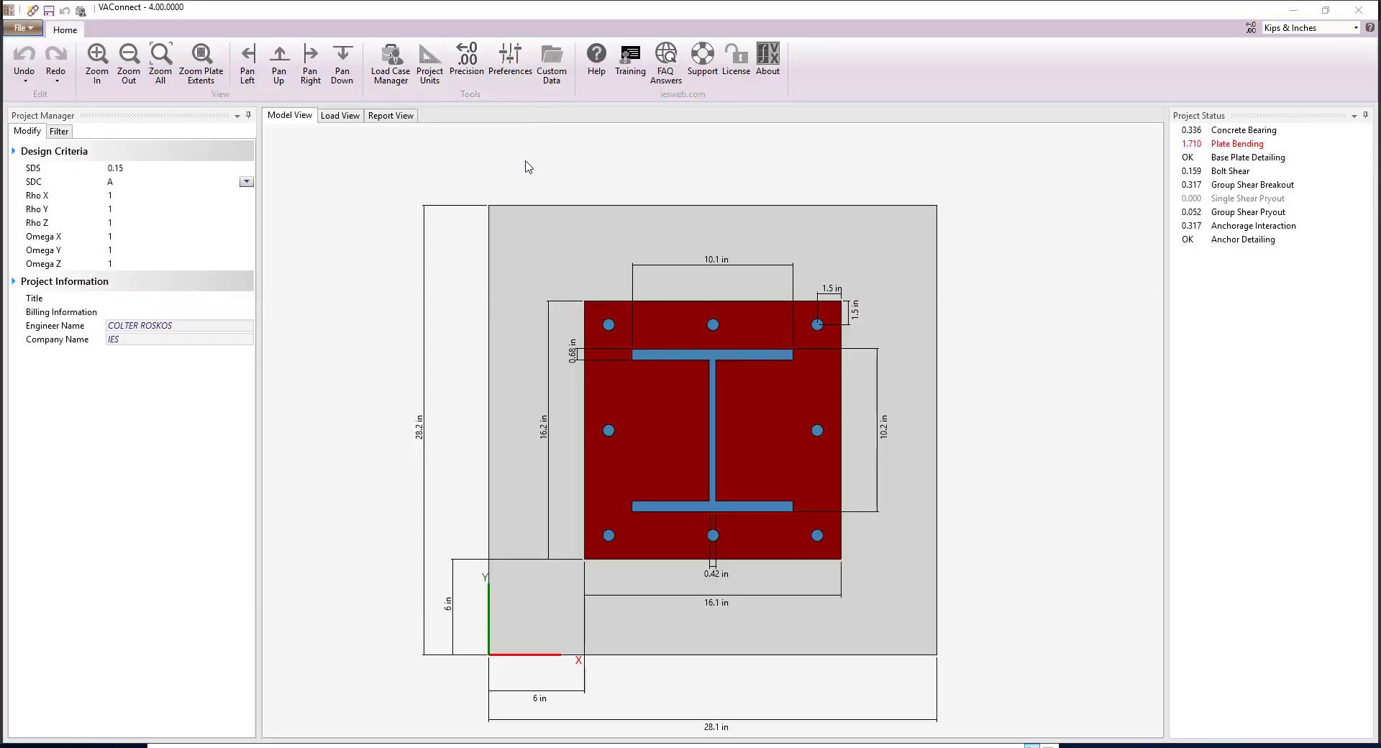
{"action": "mouse_move", "coordinate": [816, 444]}
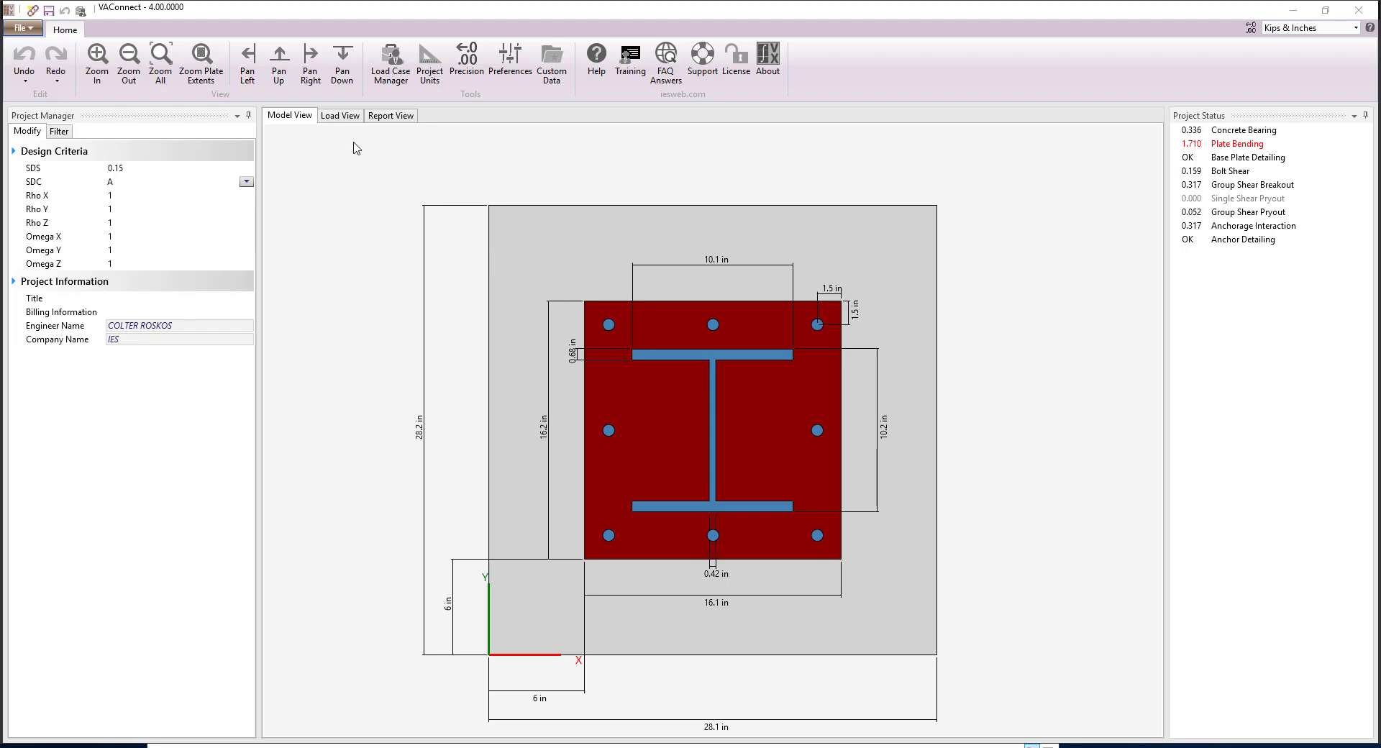
{"action": "left_click", "coordinate": [340, 115]}
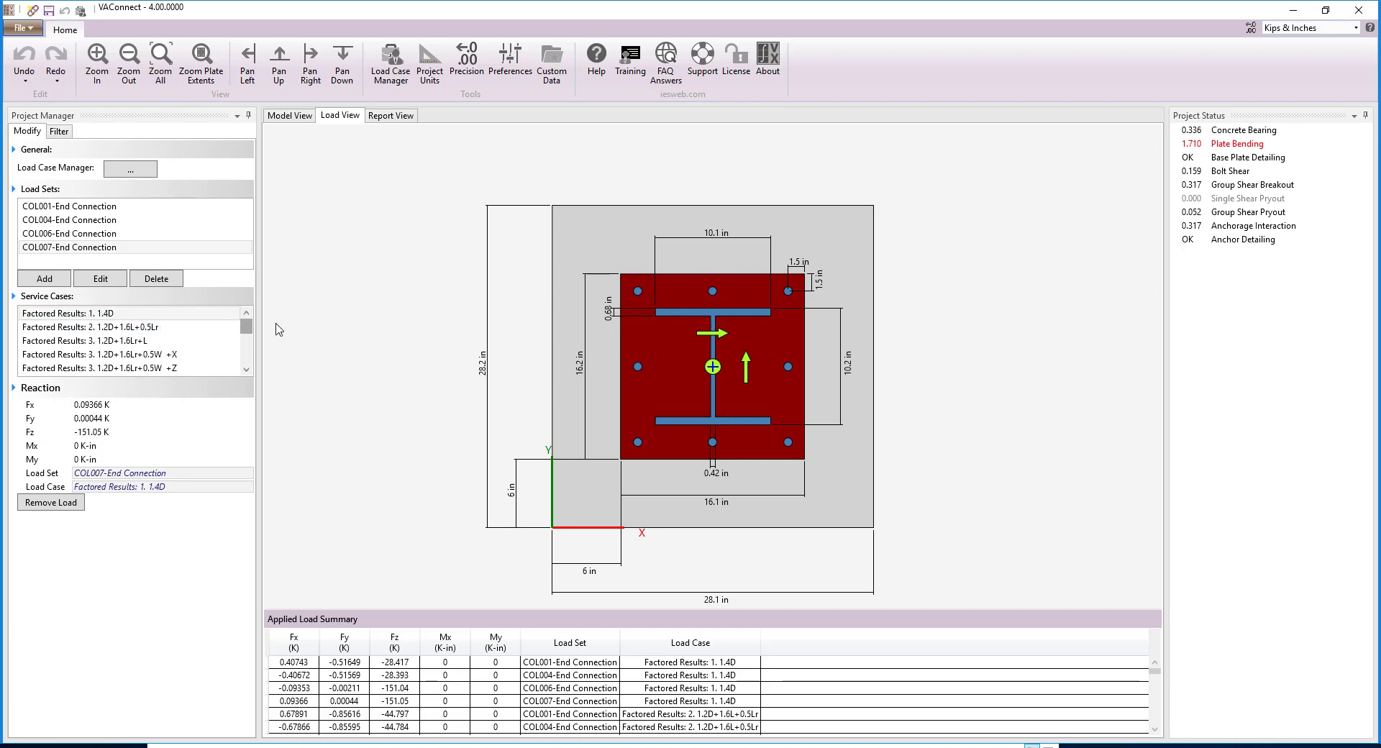
{"action": "left_click", "coordinate": [290, 115]}
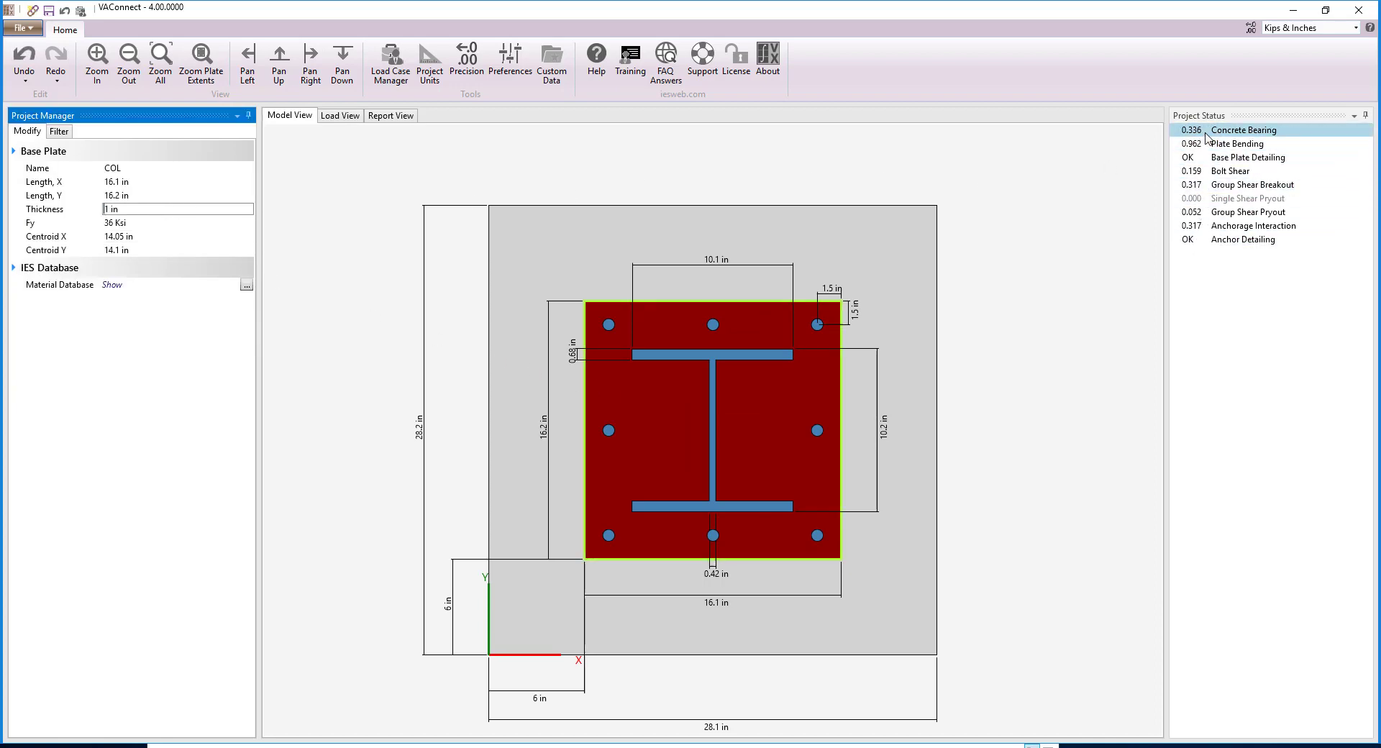
Step: Review the base plate report's design summary page, then close VAConnect to return results
{"action": "left_click", "coordinate": [389, 115]}
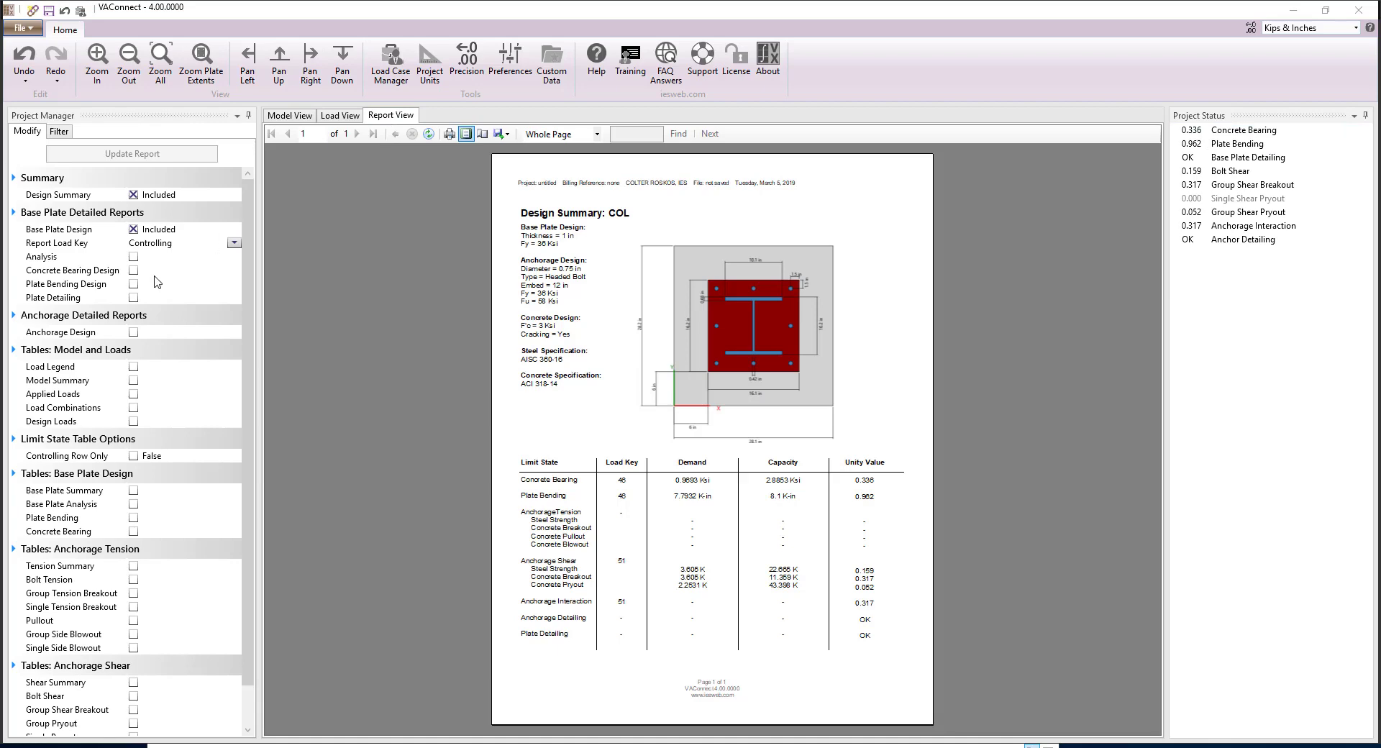
{"action": "left_click", "coordinate": [133, 283]}
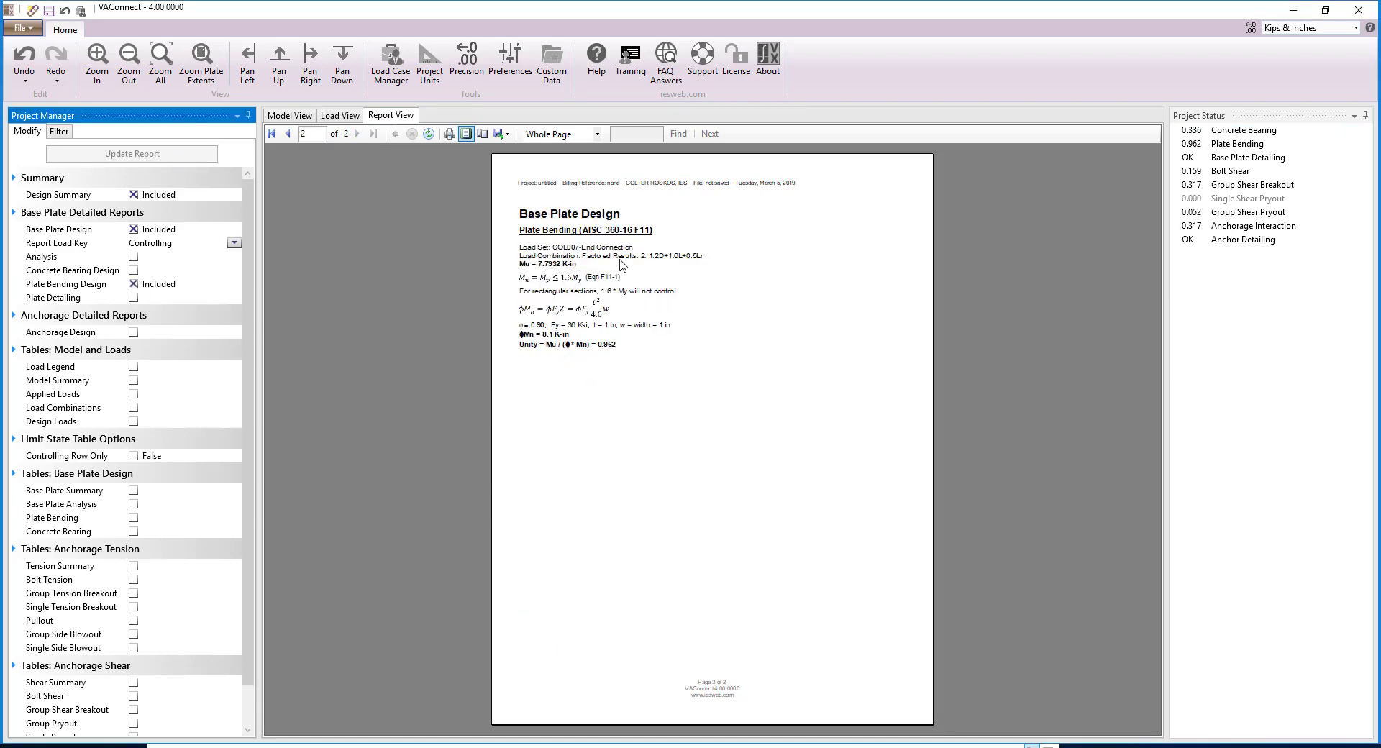
{"action": "left_click", "coordinate": [286, 133]}
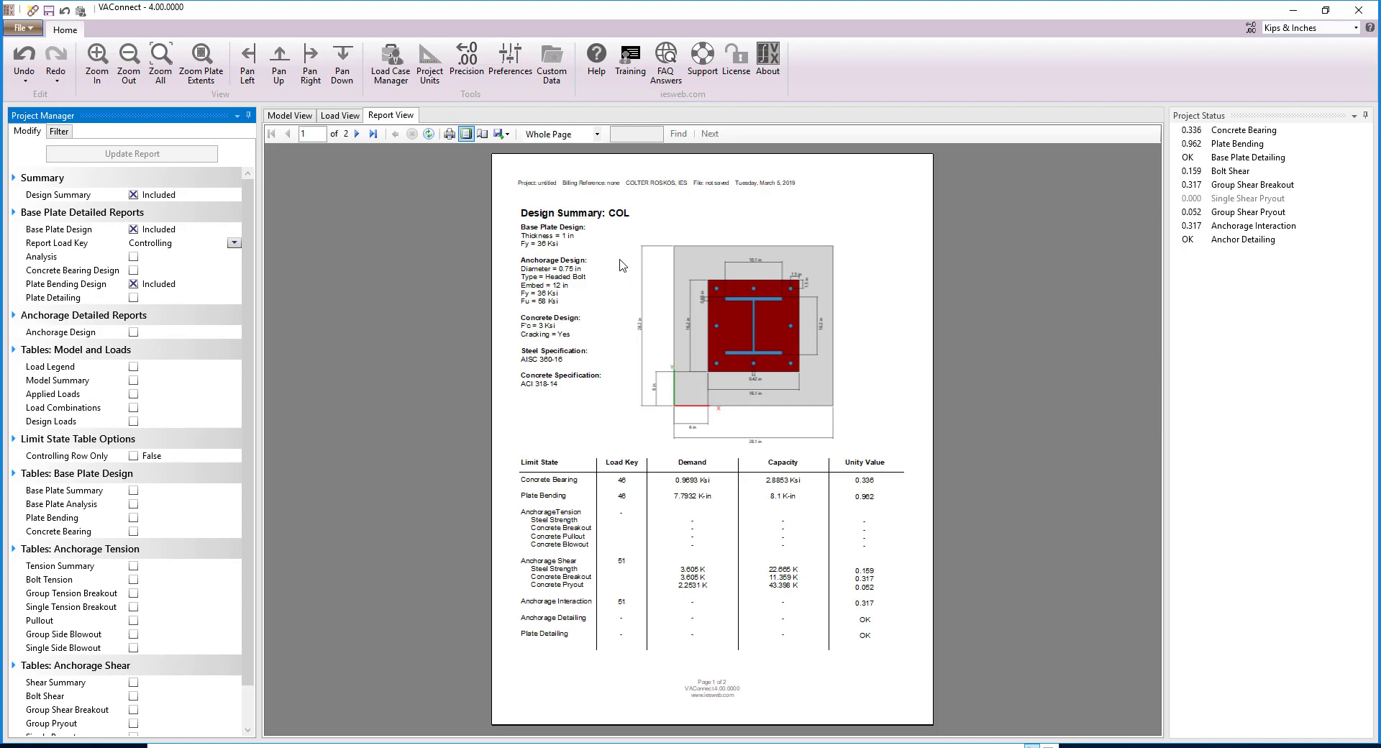
{"action": "left_click", "coordinate": [1358, 9]}
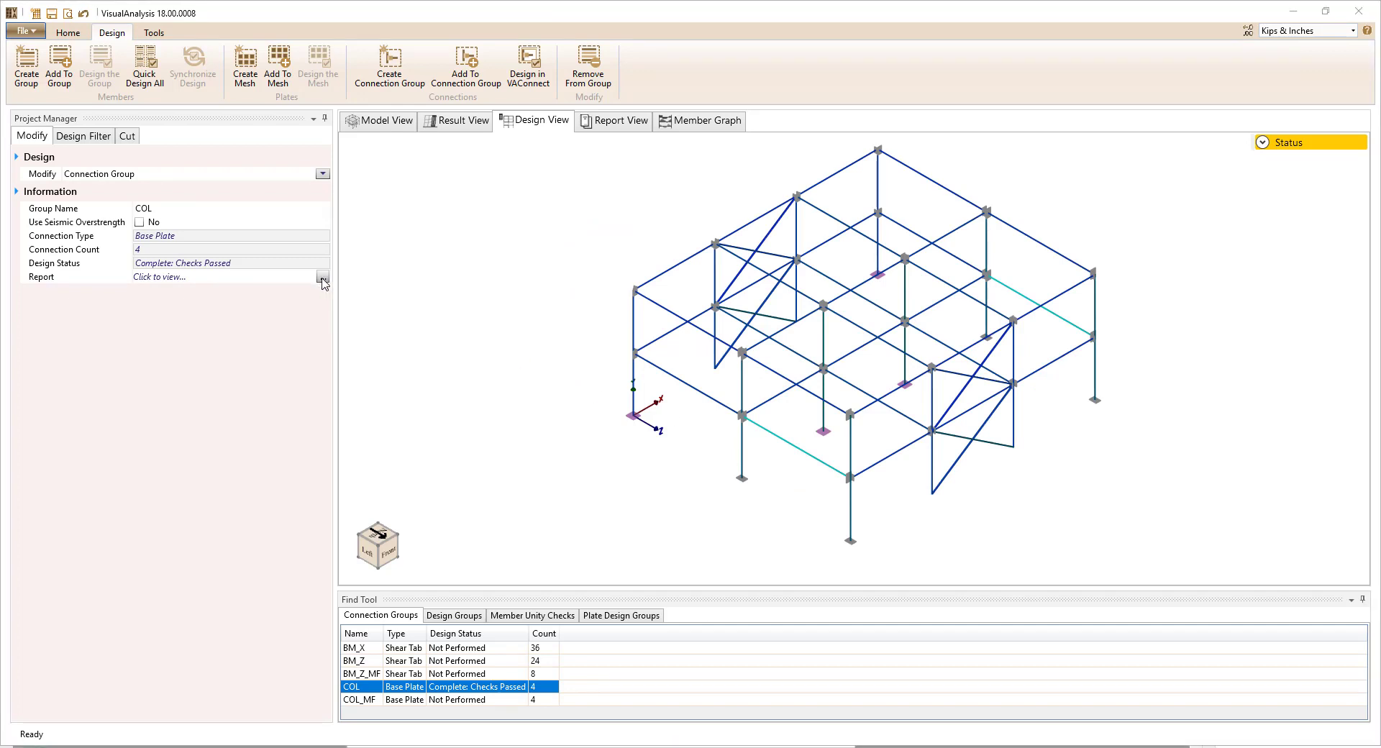
Step: Click empty space in Design View to deselect the COL connection group
{"action": "left_click", "coordinate": [158, 277]}
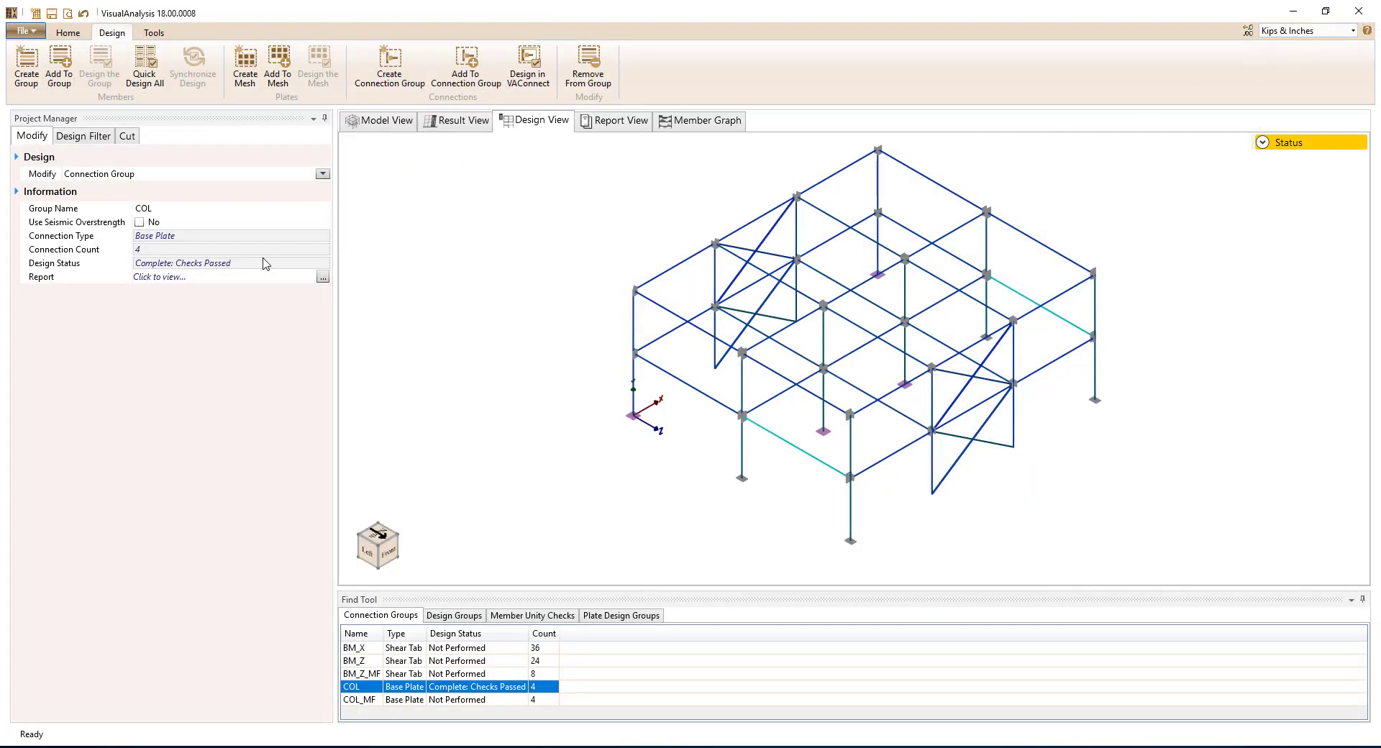
{"action": "mouse_move", "coordinate": [207, 263]}
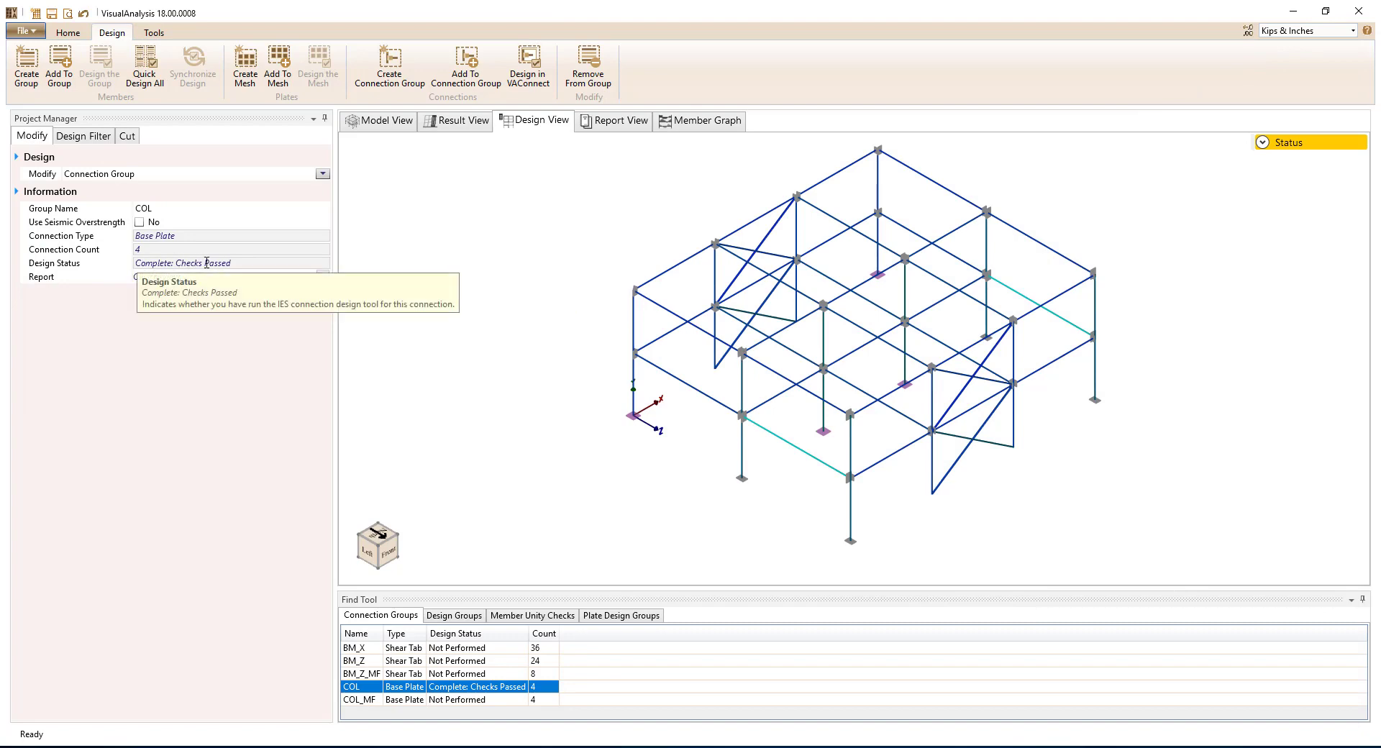
{"action": "mouse_move", "coordinate": [510, 386]}
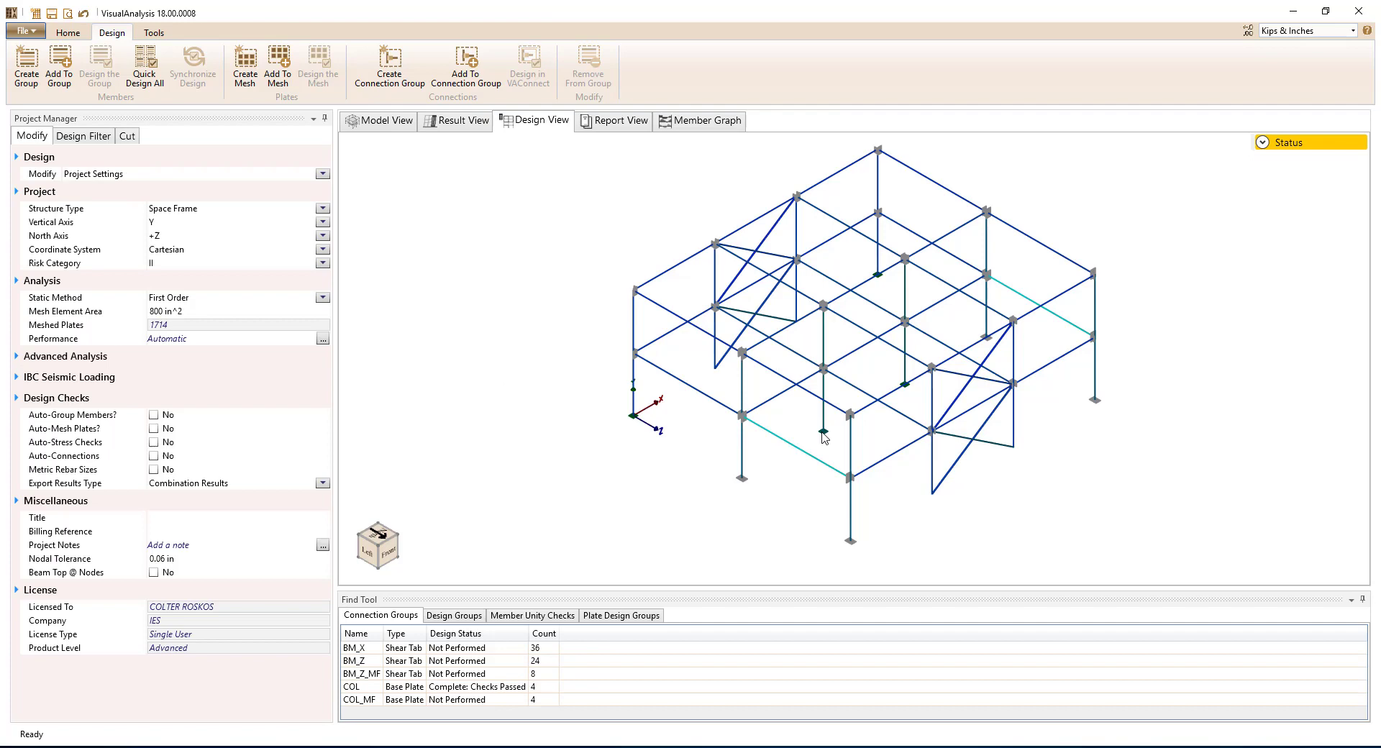
{"action": "mouse_move", "coordinate": [631, 423]}
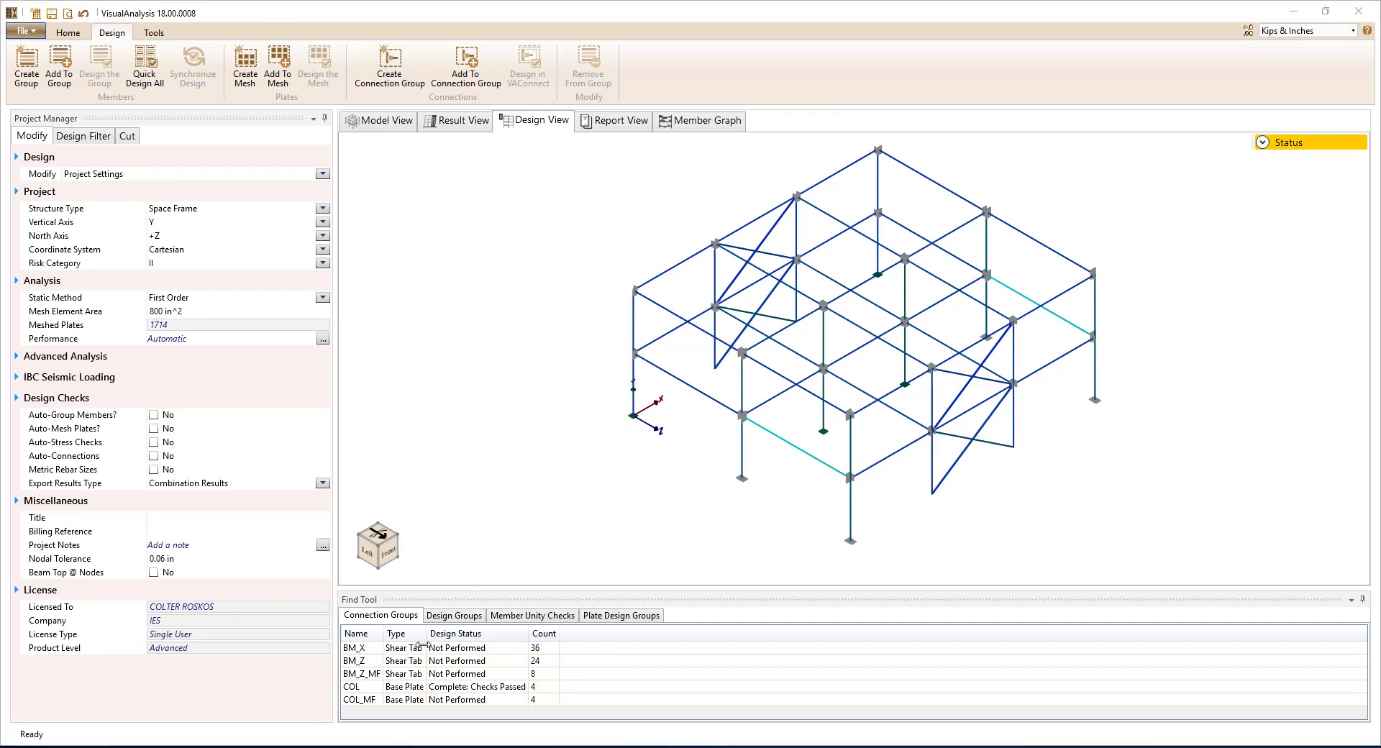
Step: Open BM_X in VAConnect, inspect the bolt group bearing check, and close to return results
{"action": "left_click", "coordinate": [356, 647]}
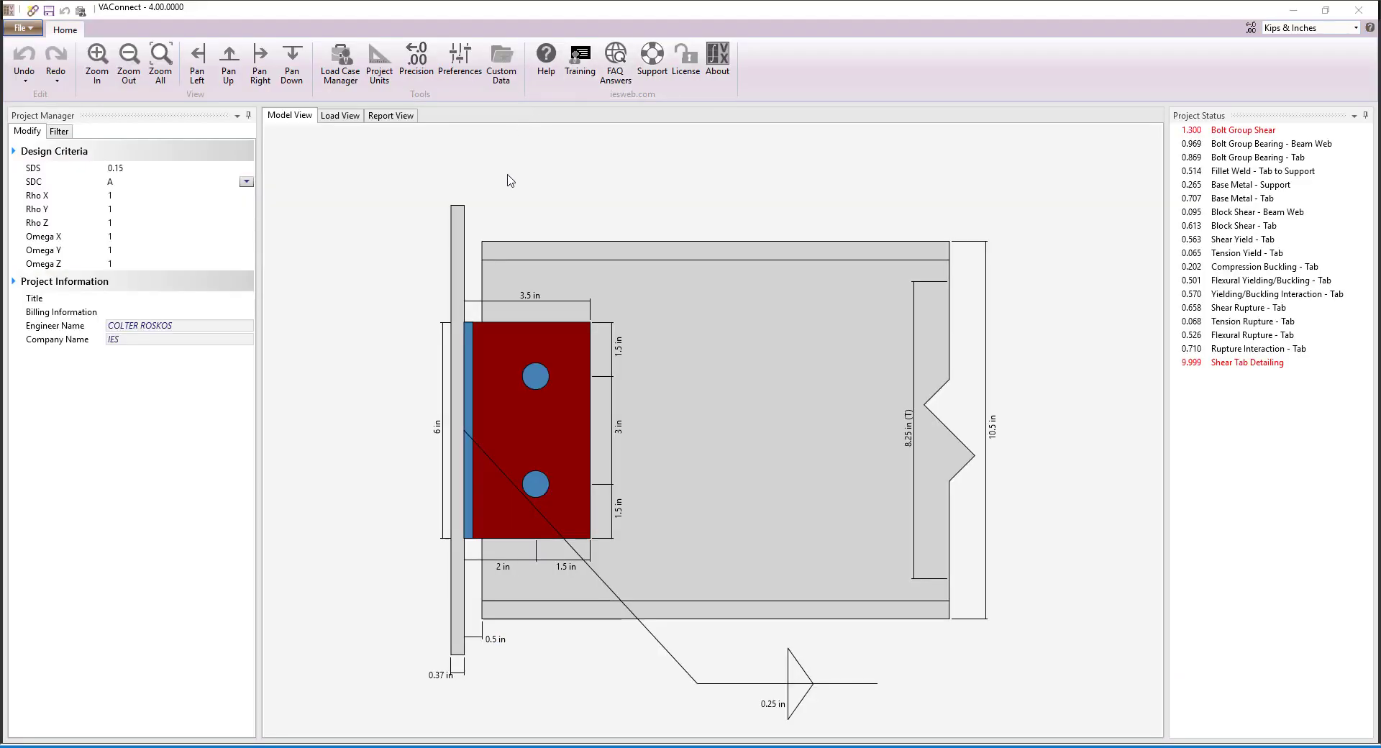
{"action": "left_click", "coordinate": [1268, 143]}
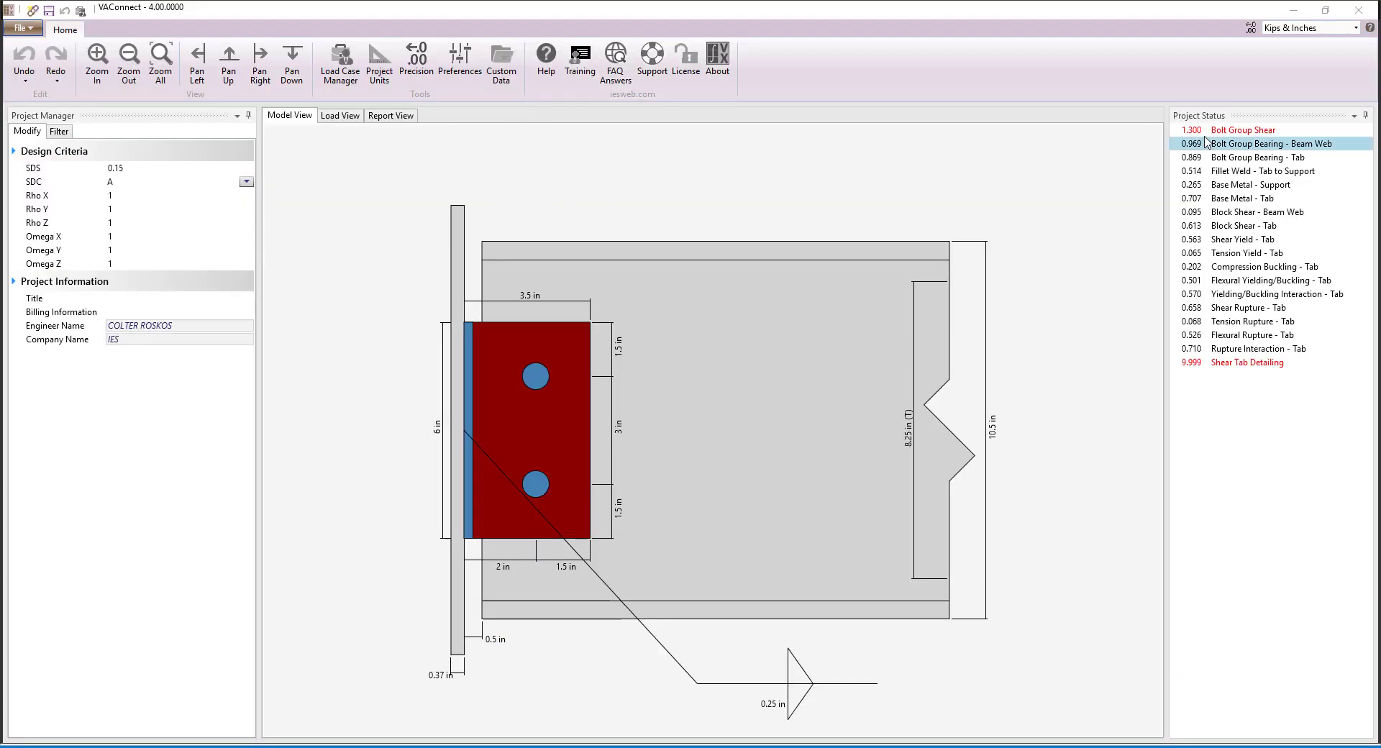
{"action": "left_click", "coordinate": [1272, 280]}
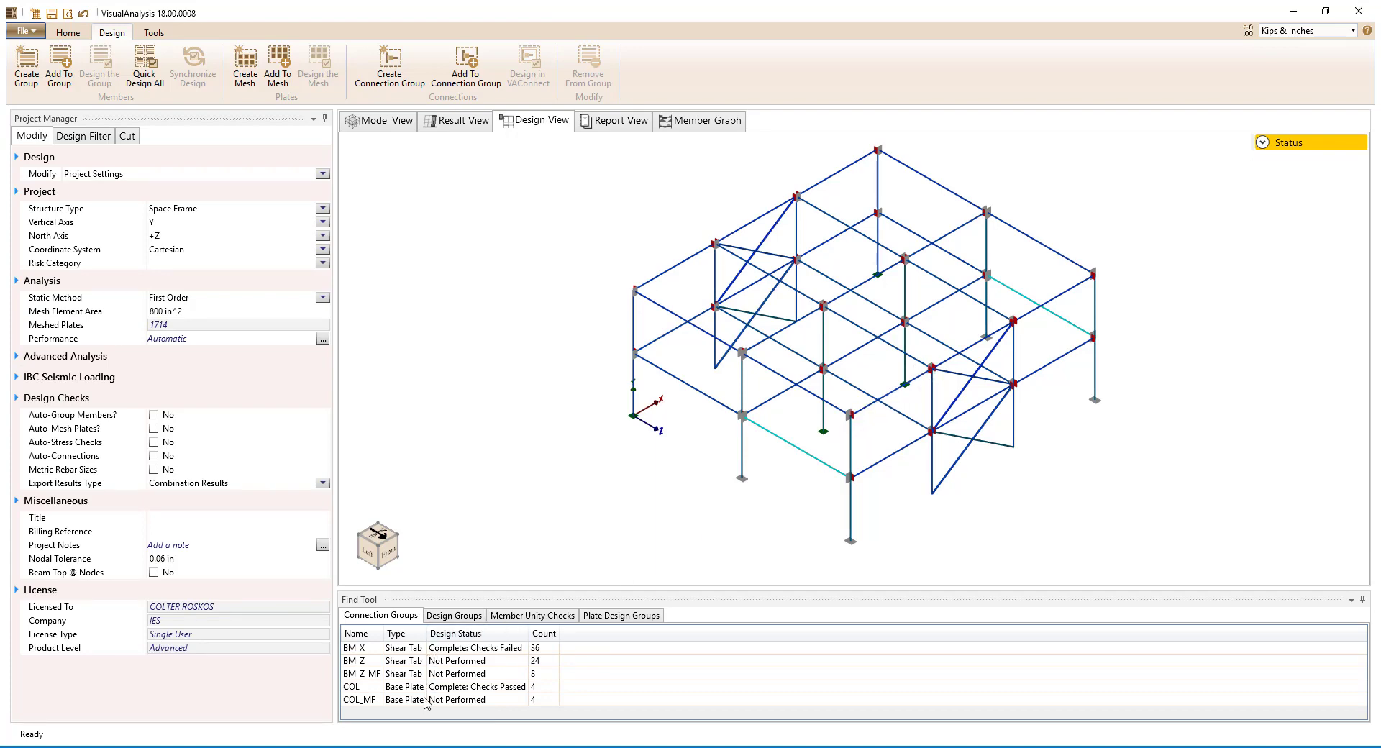
{"action": "mouse_move", "coordinate": [471, 508]}
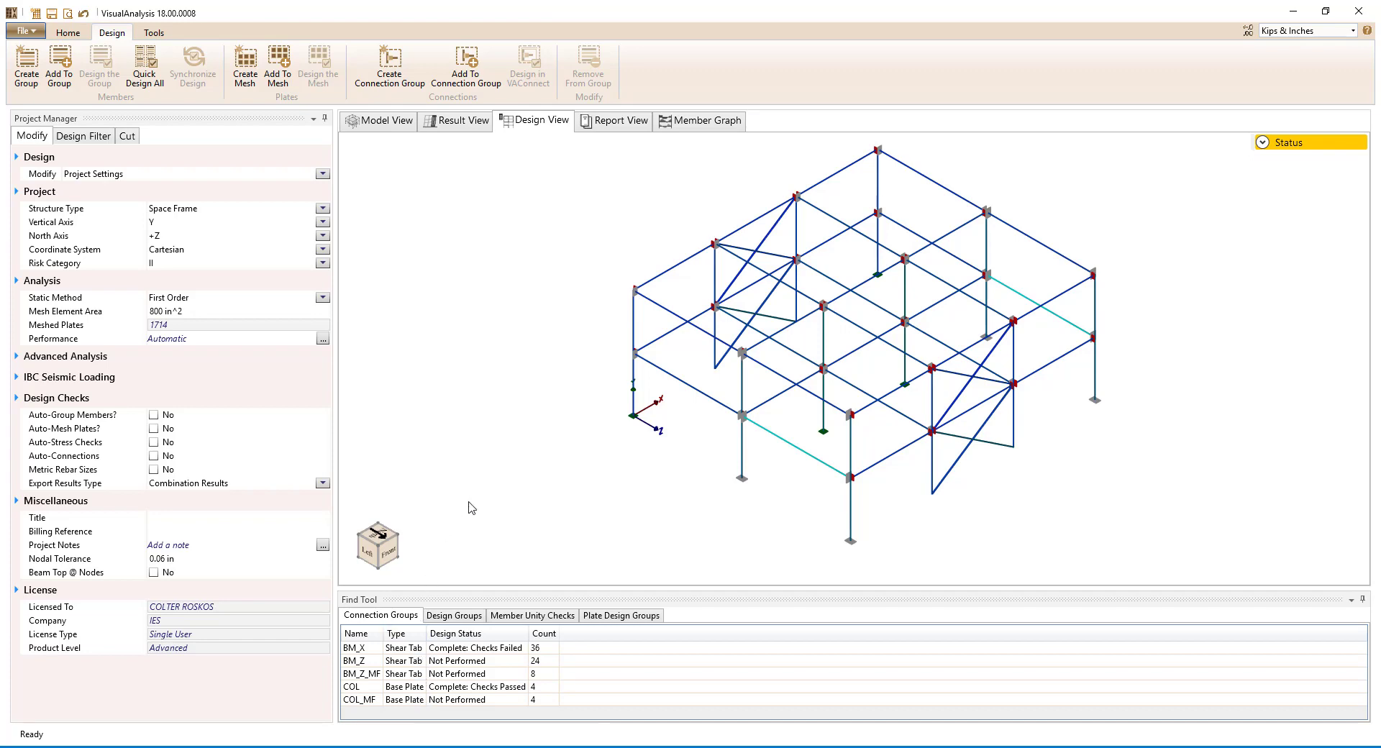
{"action": "mouse_move", "coordinate": [487, 438]}
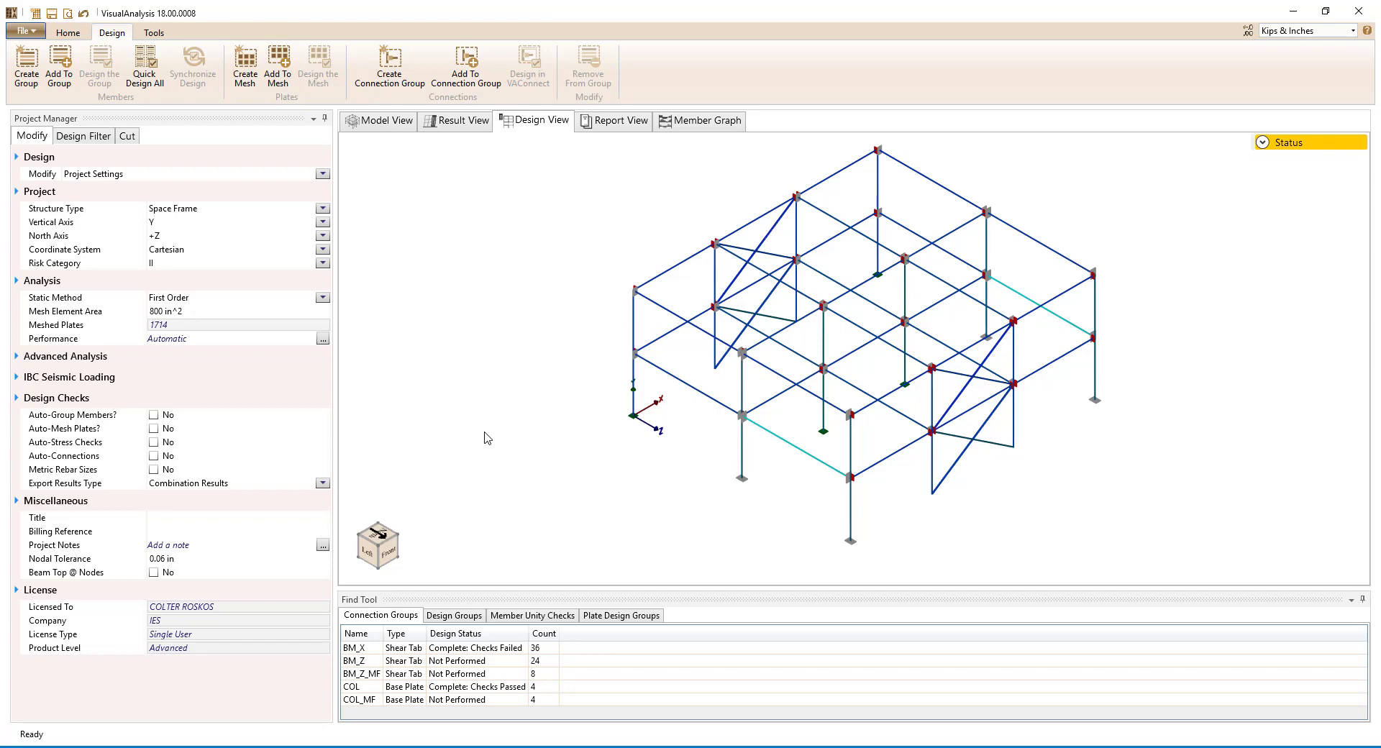
{"action": "mouse_move", "coordinate": [384, 121]}
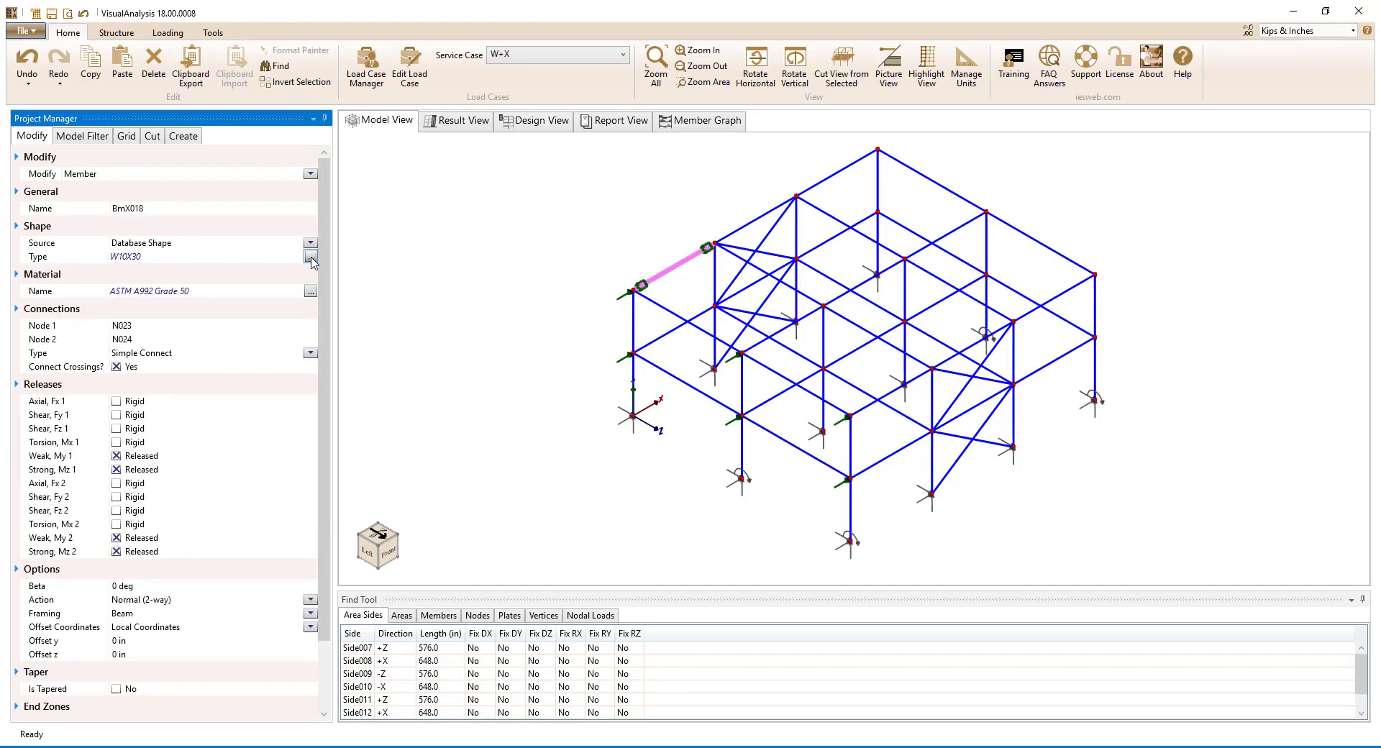
Step: Change beam BmX018 to a W10X33 from the shape database and view design results
{"action": "left_click", "coordinate": [310, 256]}
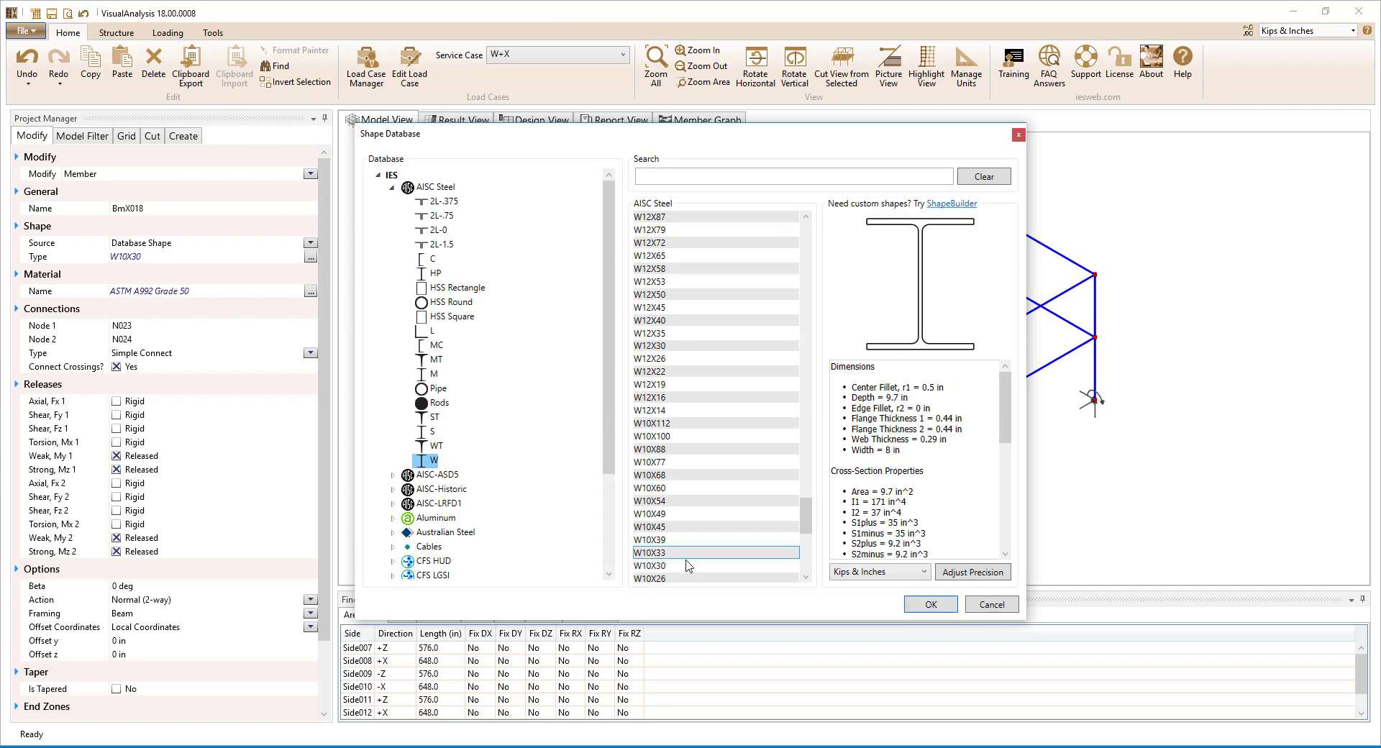
{"action": "left_click", "coordinate": [929, 604]}
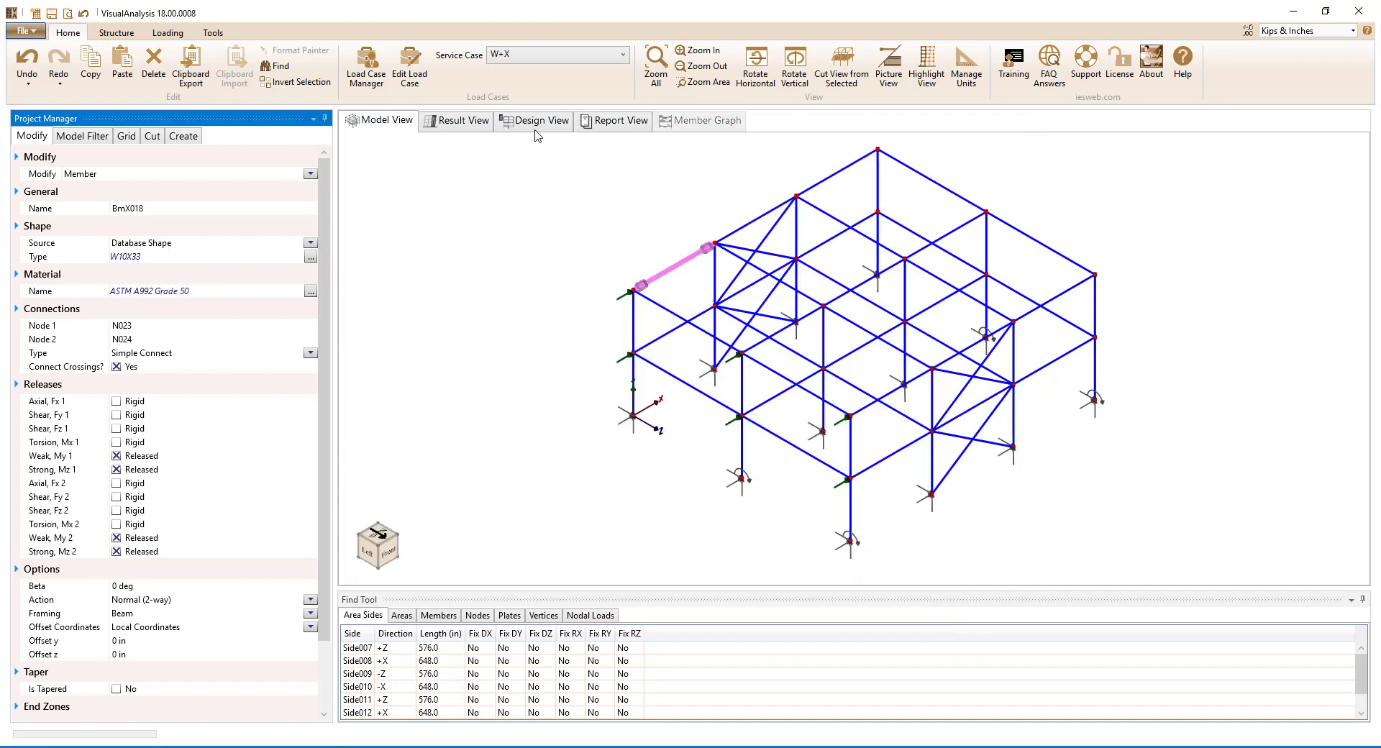
{"action": "left_click", "coordinate": [539, 121]}
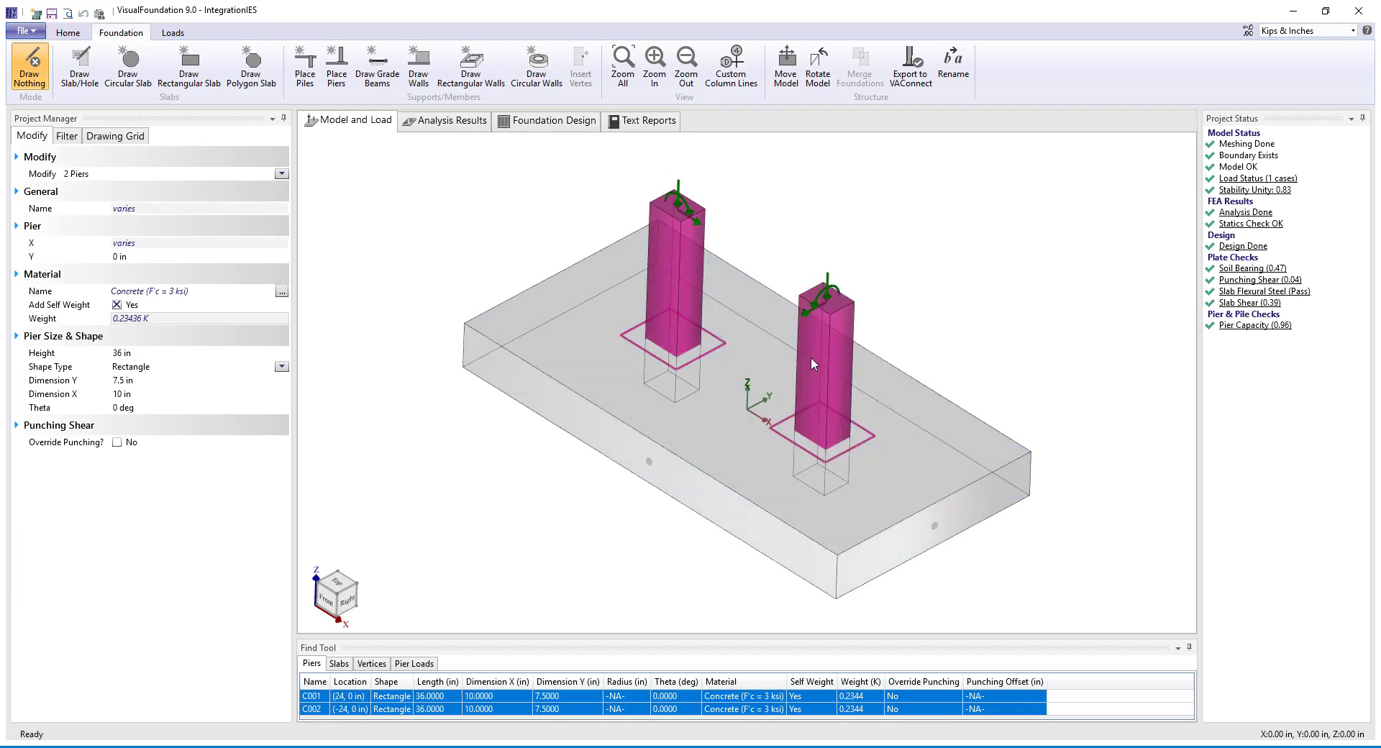
{"action": "mouse_move", "coordinate": [909, 66]}
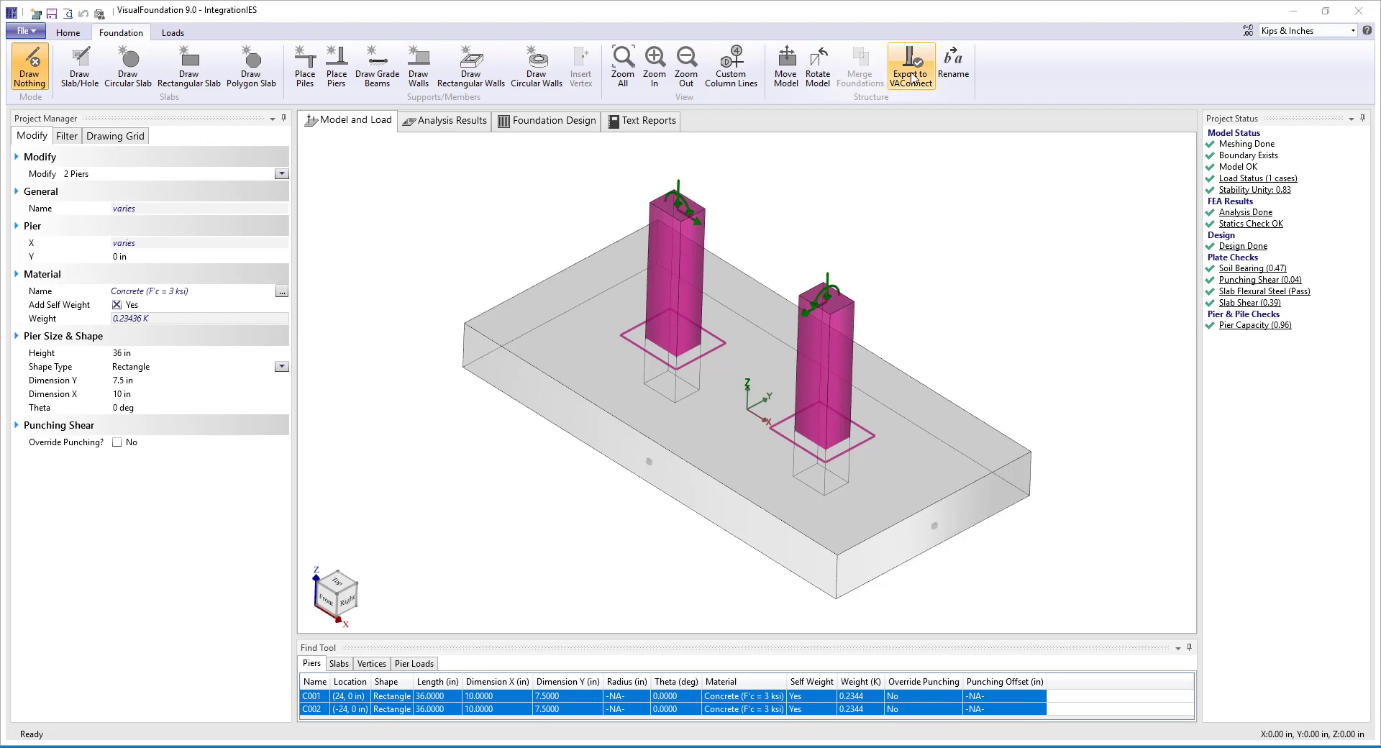
Step: Export both piers' base plates from the Foundation ribbon to VAConnect
{"action": "left_click", "coordinate": [910, 66]}
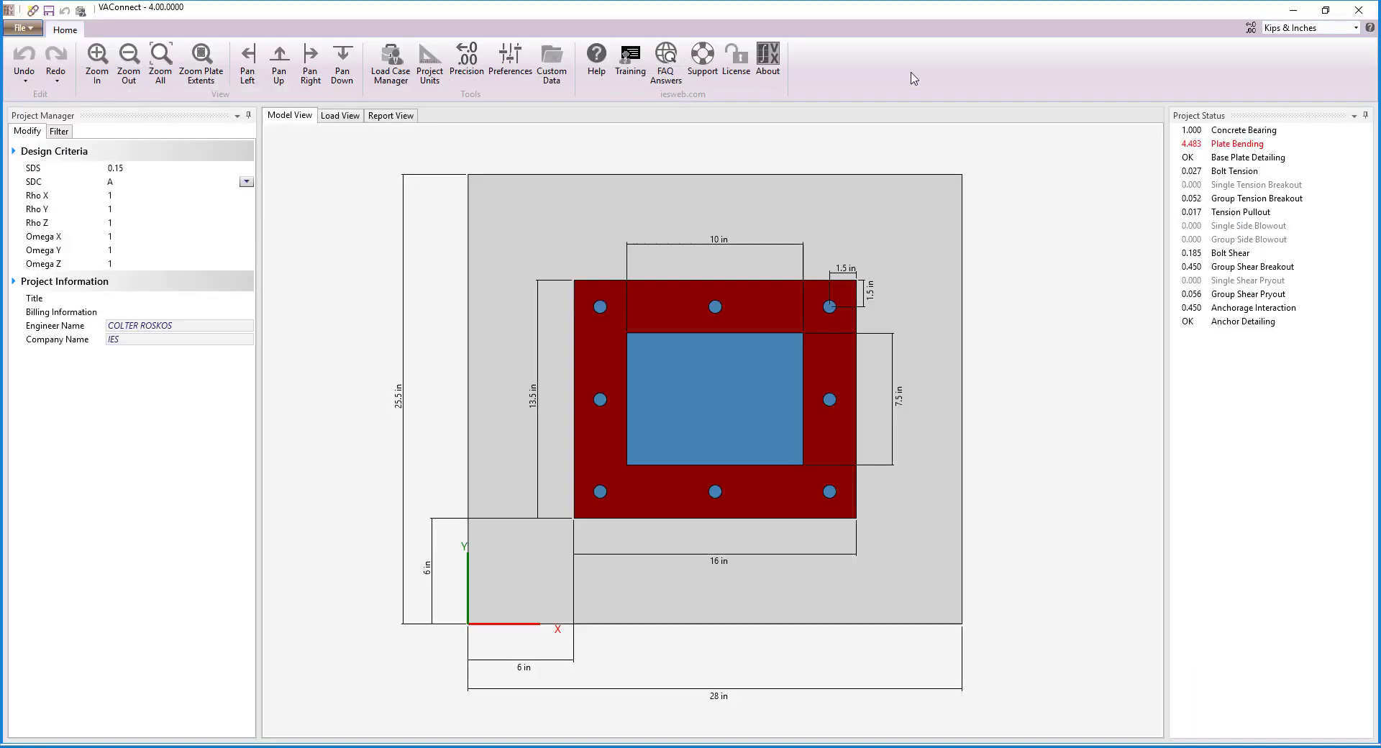
{"action": "mouse_move", "coordinate": [639, 460]}
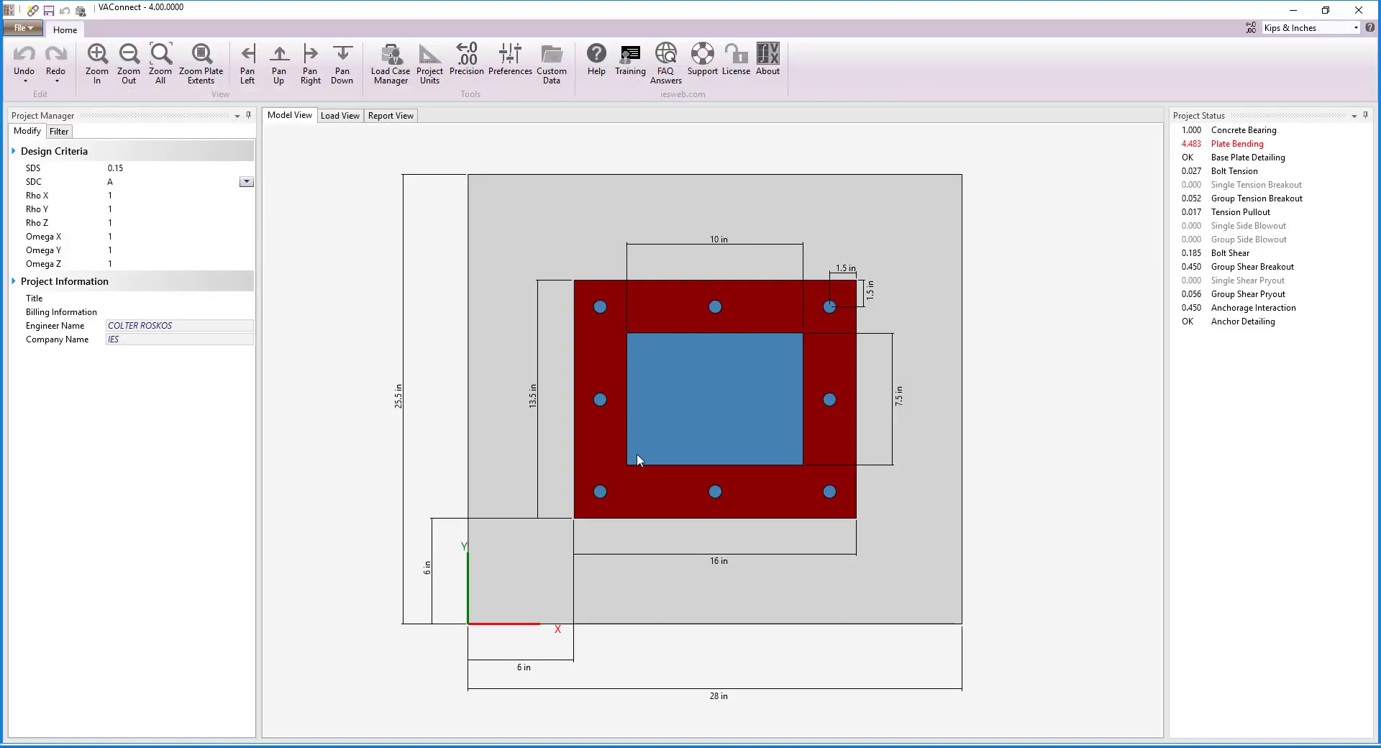
{"action": "left_click", "coordinate": [339, 115]}
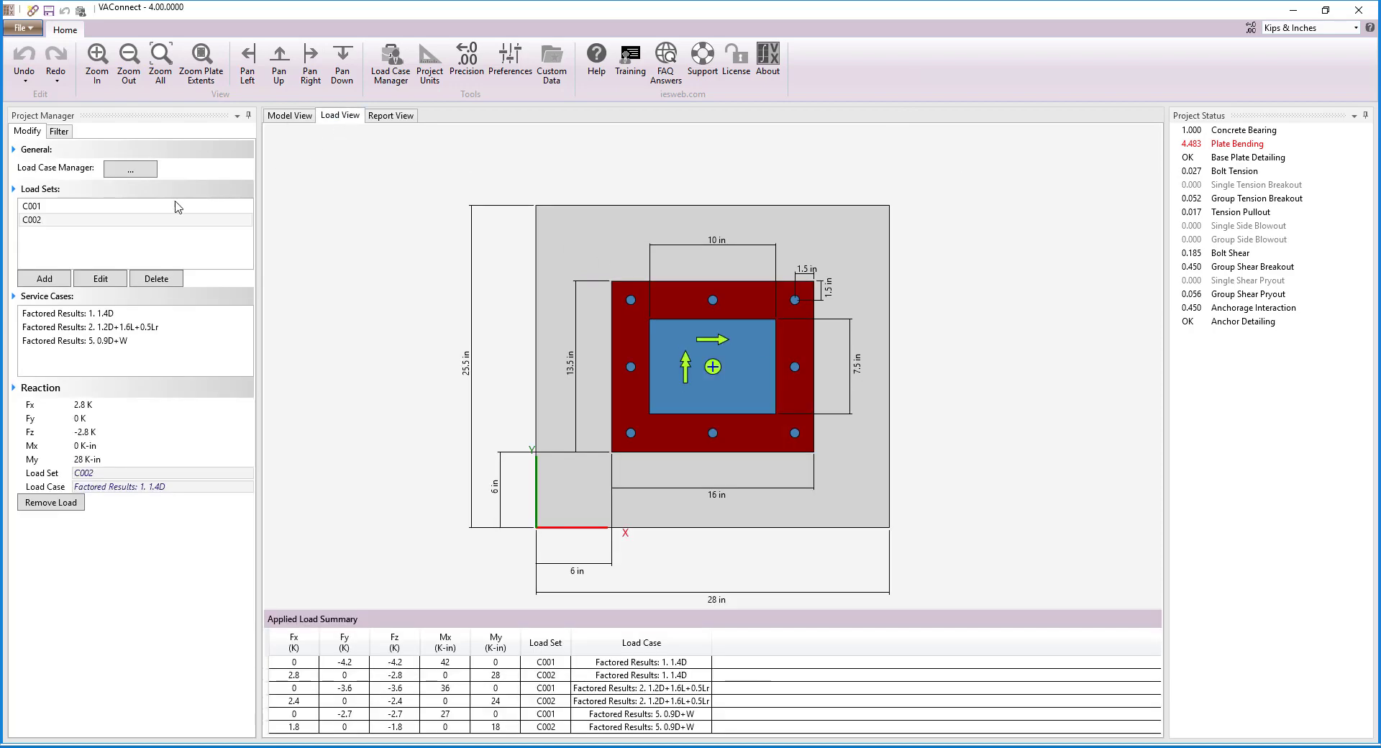
{"action": "left_click", "coordinate": [68, 313]}
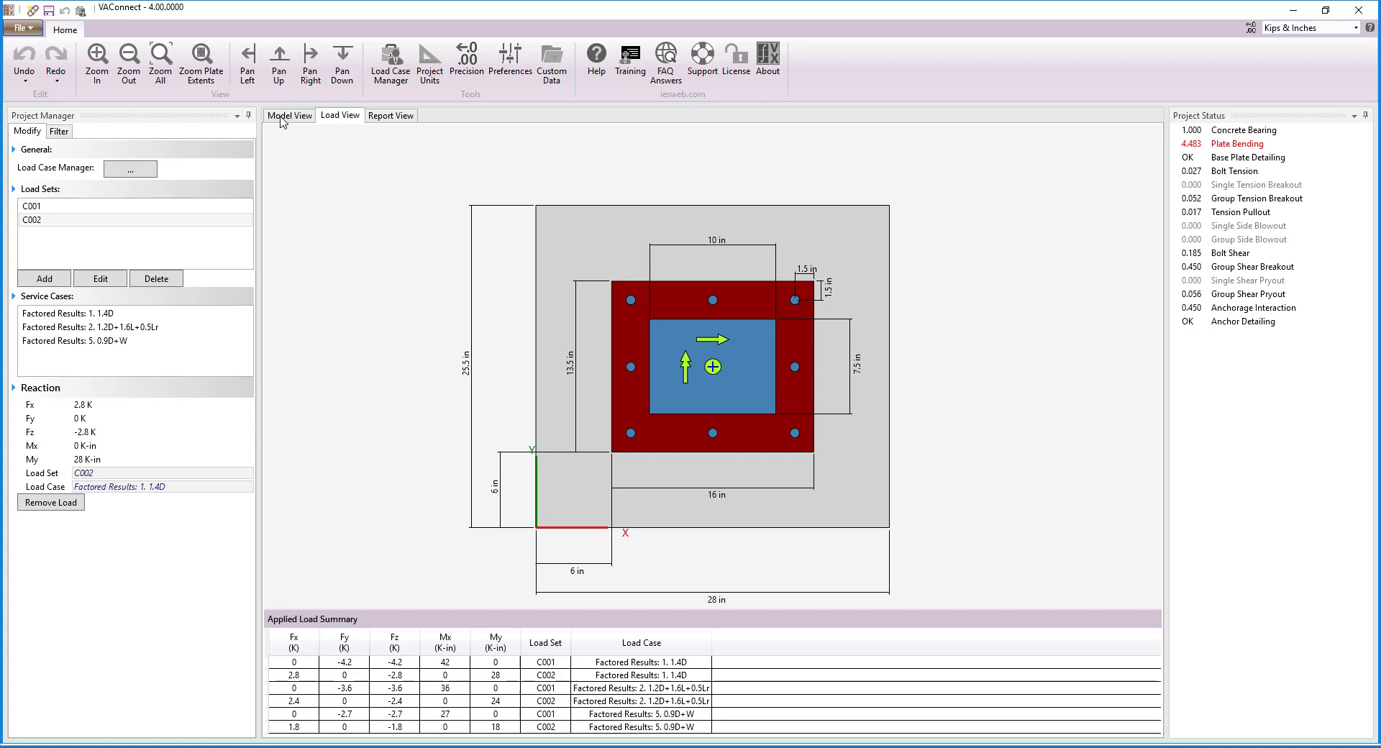
{"action": "left_click", "coordinate": [289, 115]}
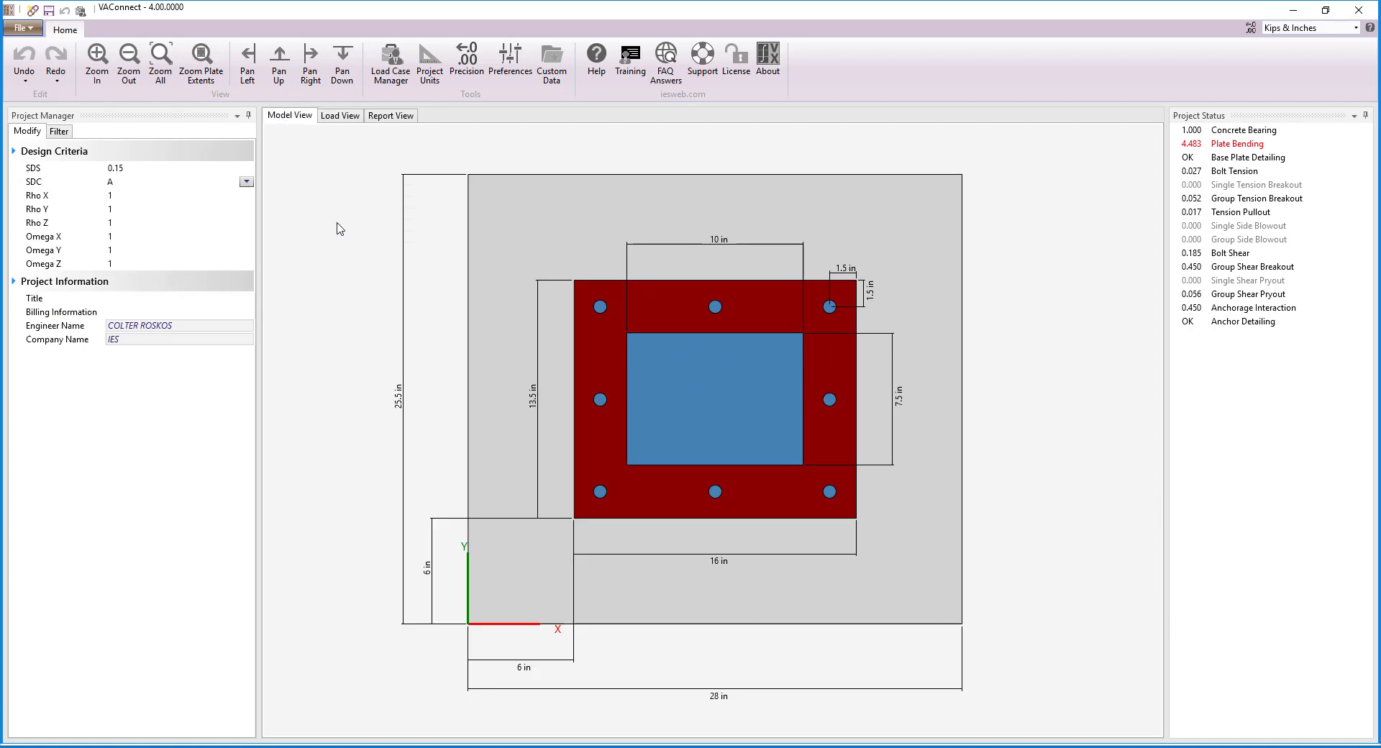